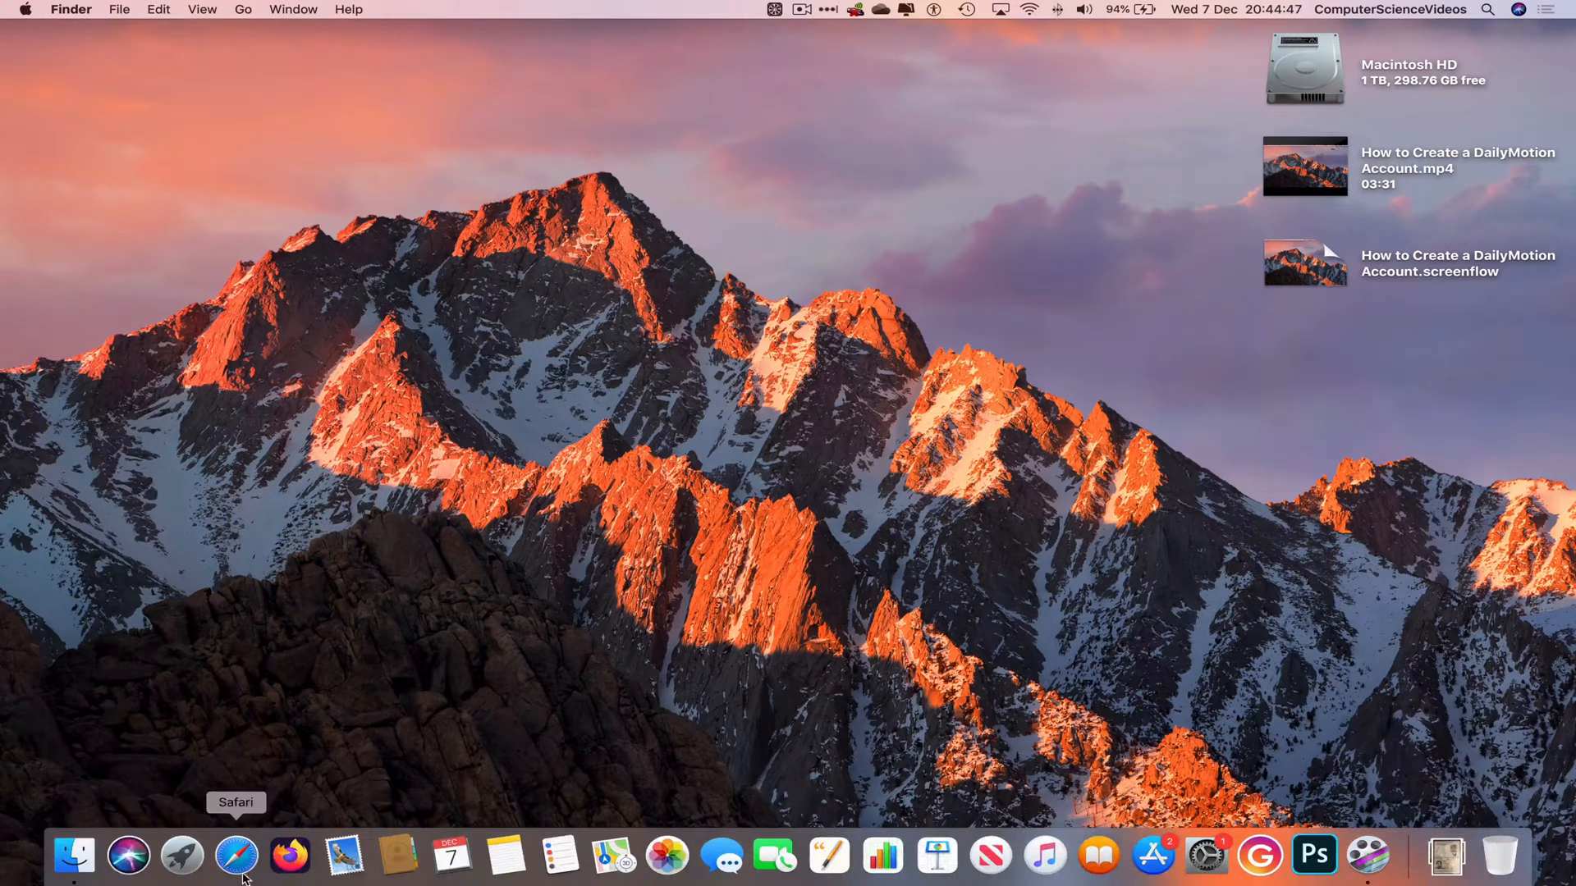
mouse_move(744, 578)
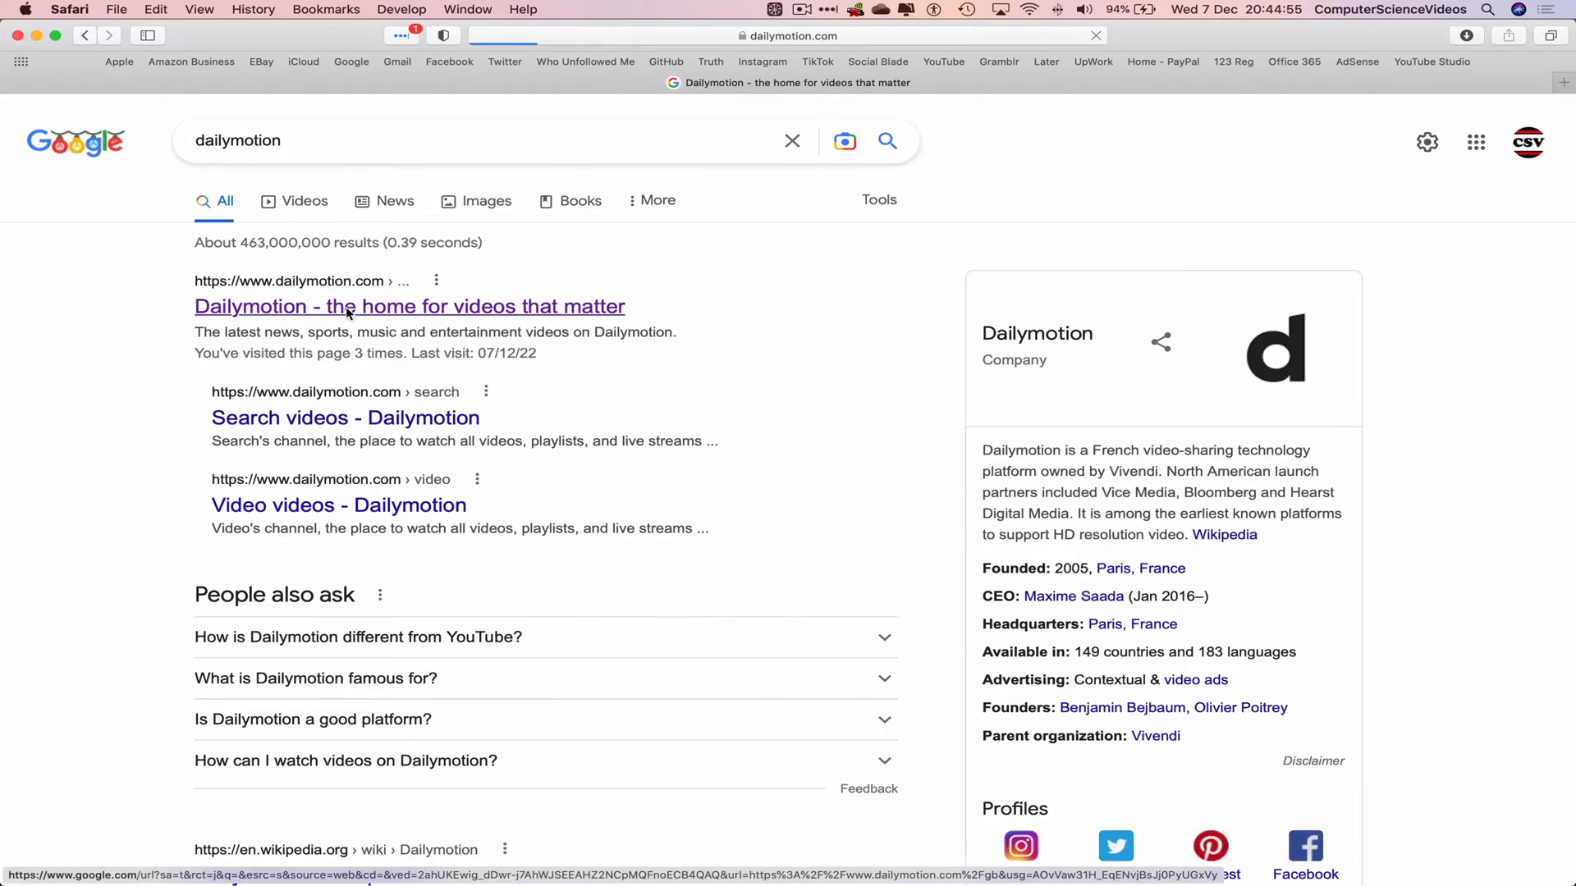
Open dailymotion.com, browse Music, and follow the footer Publishers link to Dailymotion for Publishers.
left_click(407, 306)
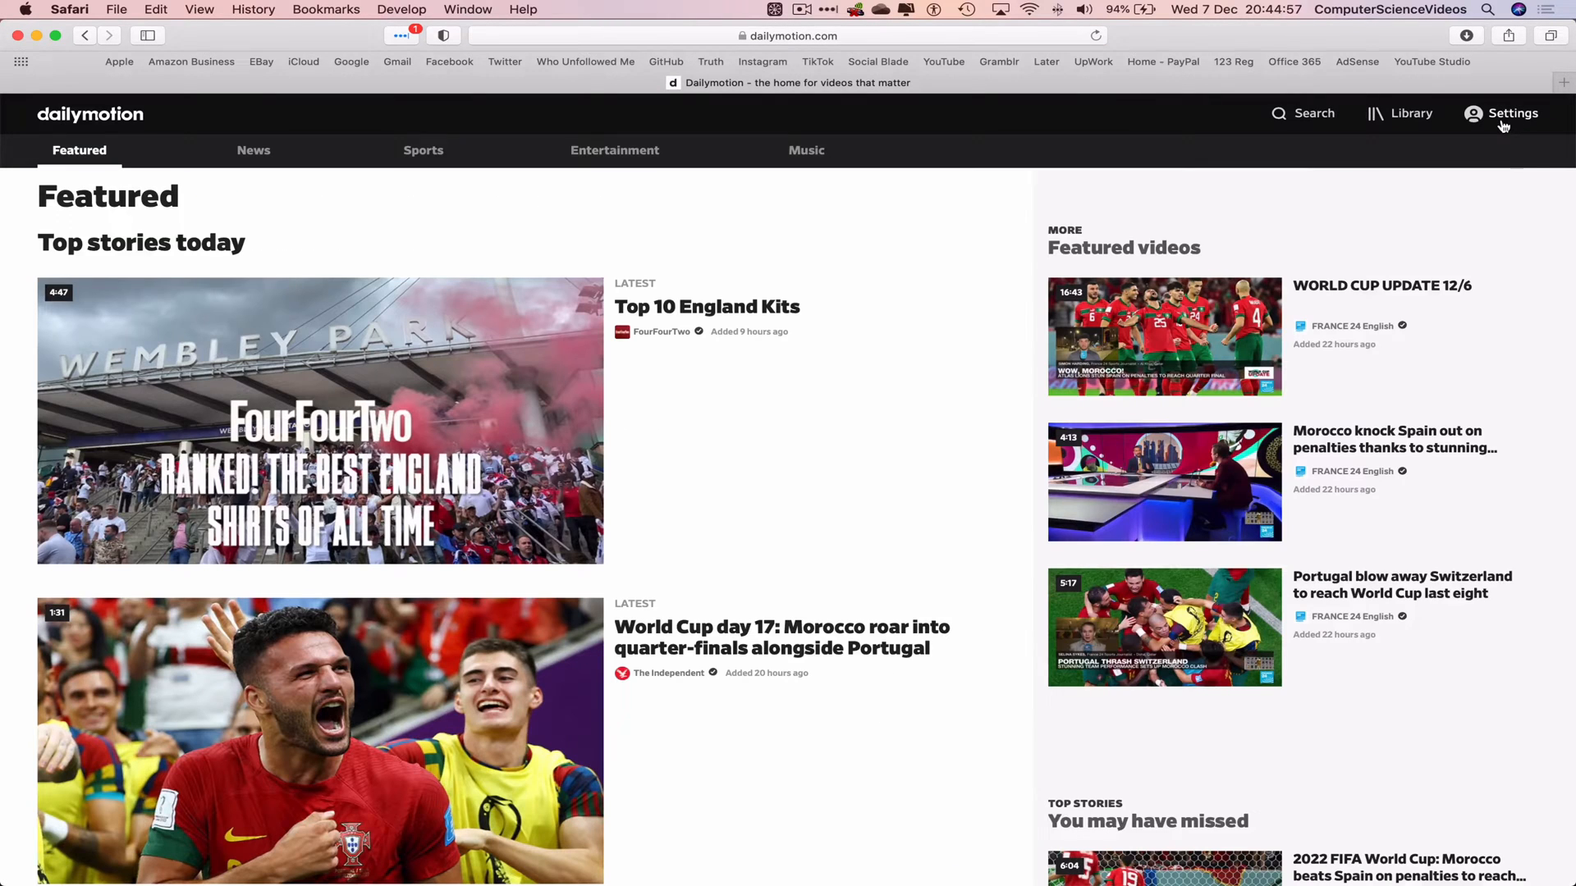
left_click(1512, 113)
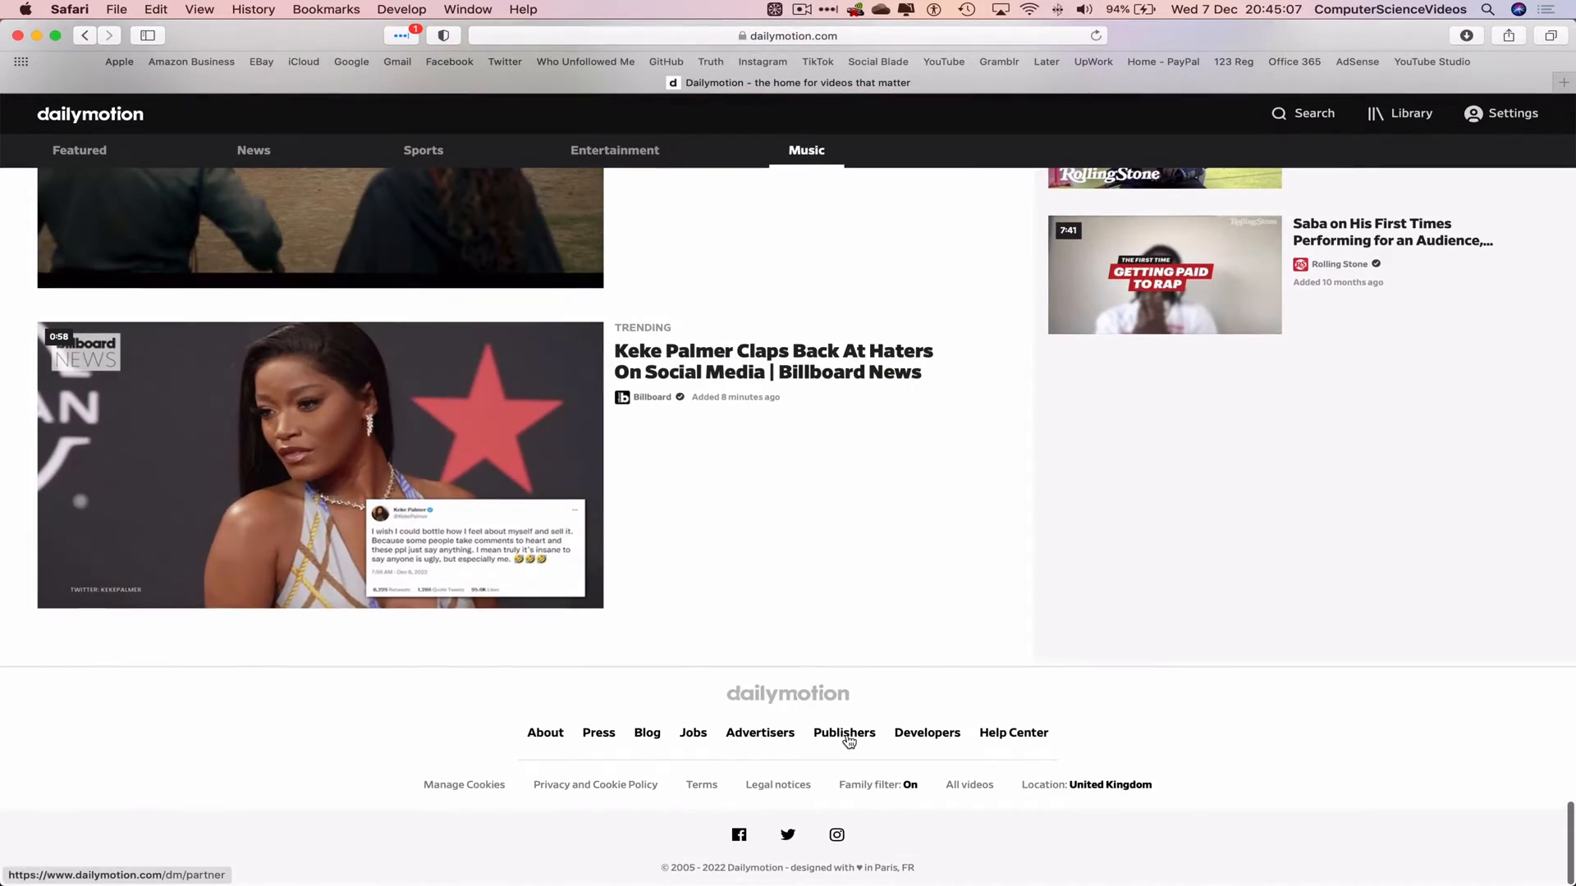
left_click(845, 733)
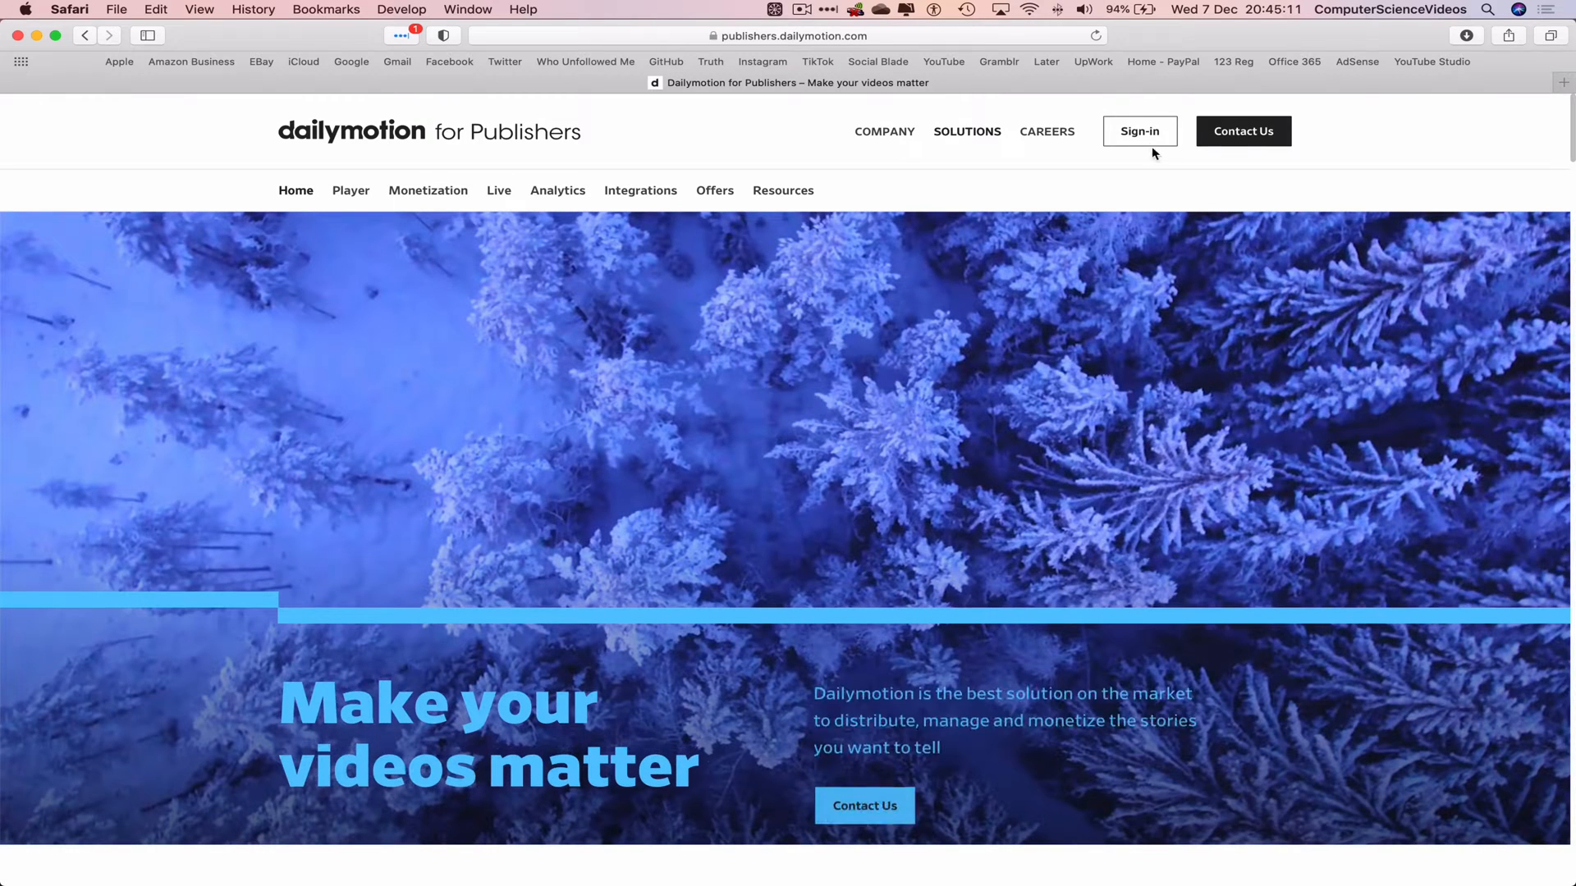
Sign in, choose Upgrade to Partner, and accept the full partner terms and conditions.
left_click(1139, 131)
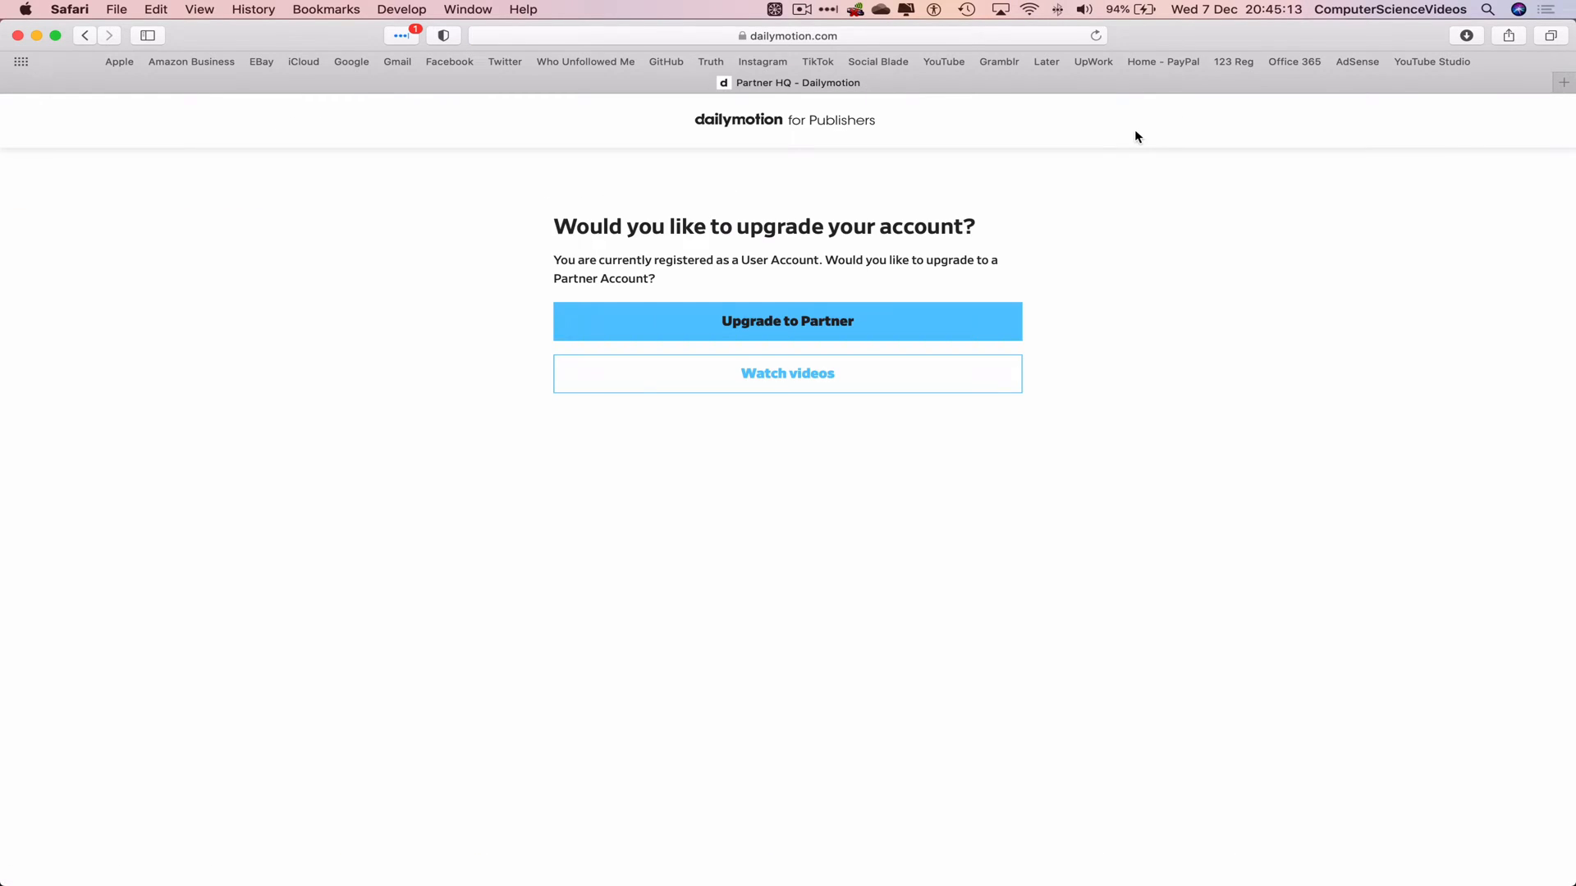
left_click(787, 320)
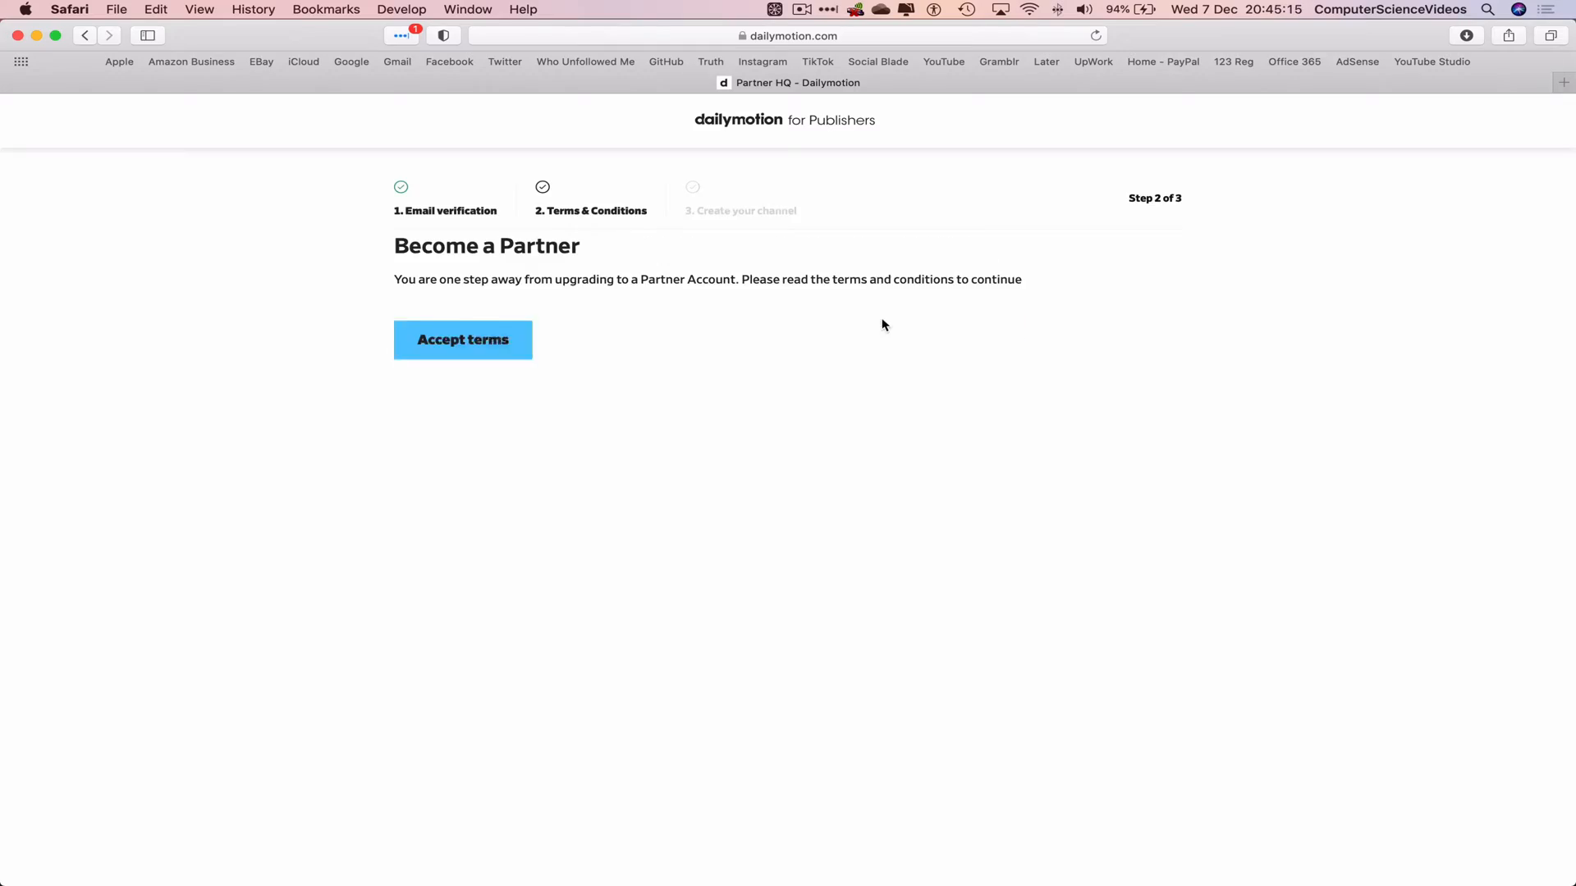
left_click(463, 340)
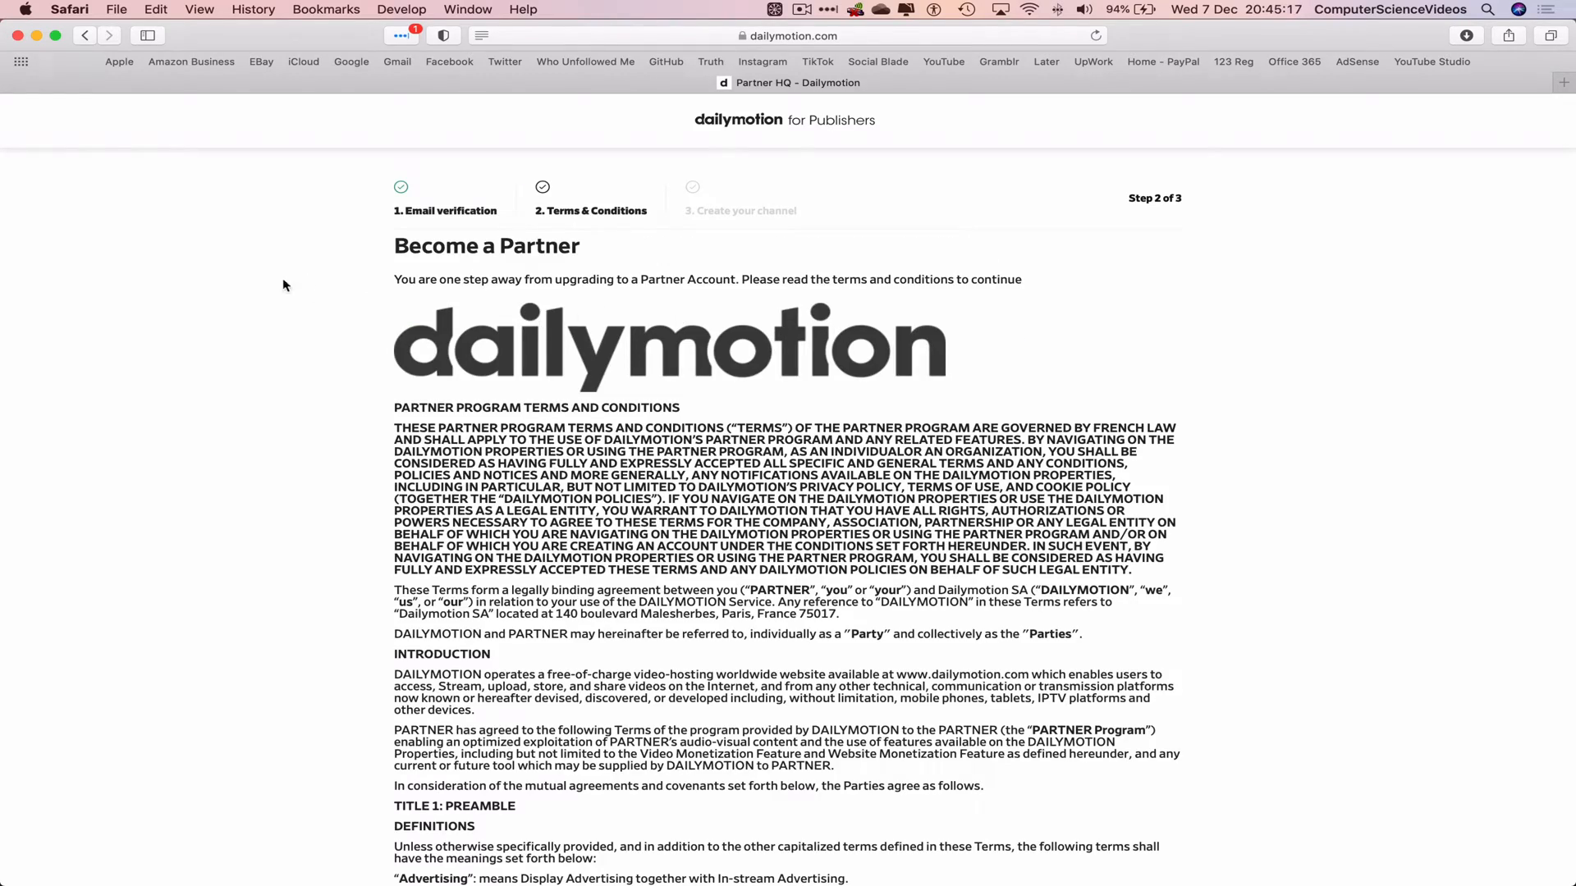
mouse_move(689, 298)
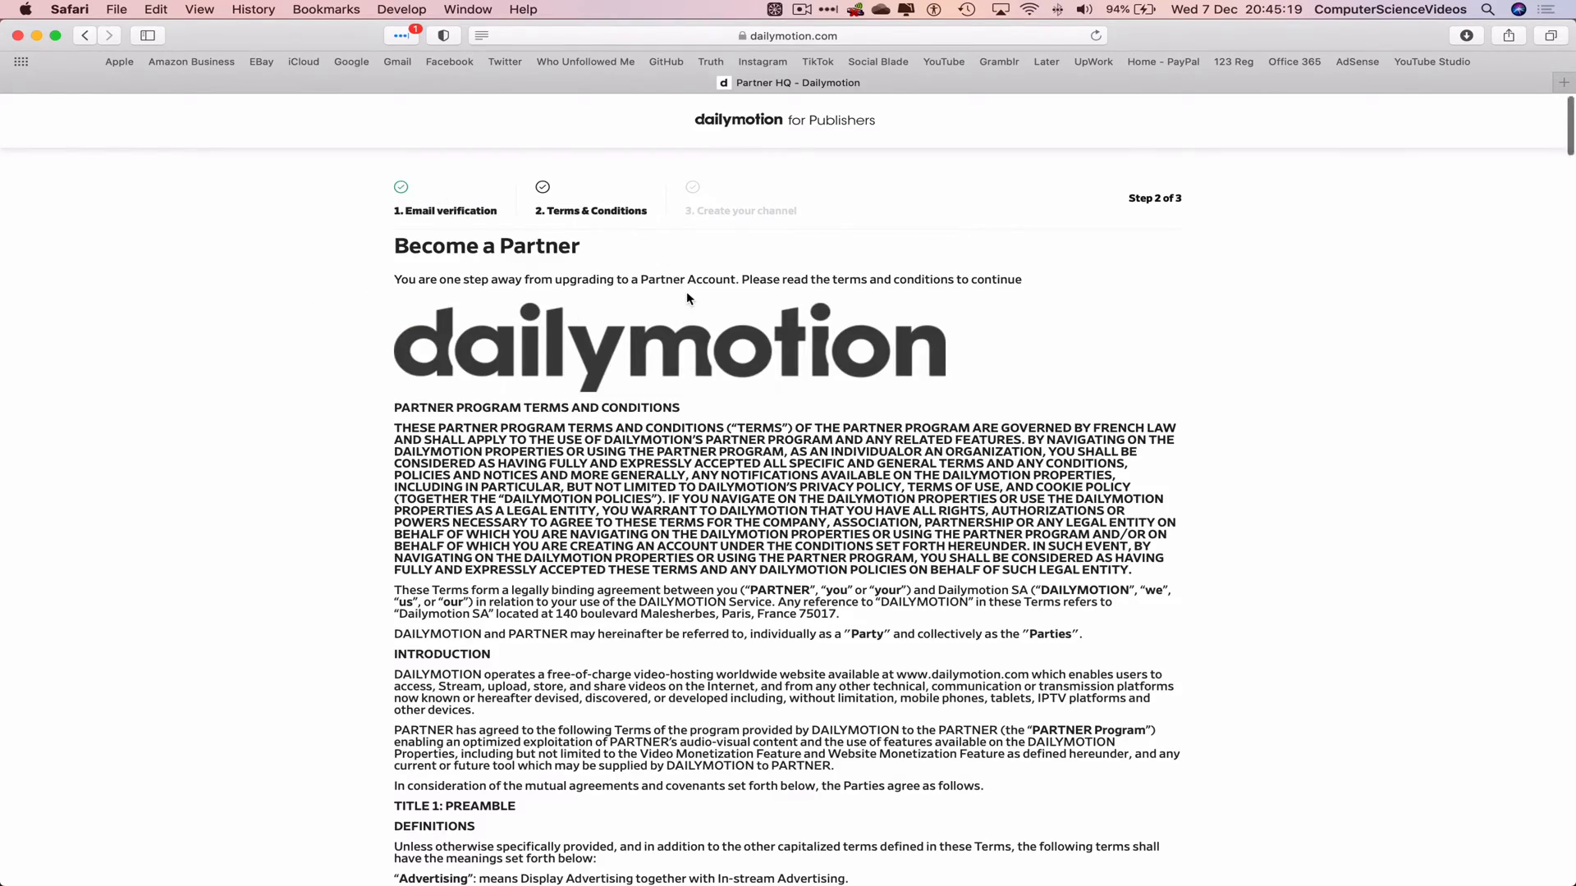
scroll("down", 3)
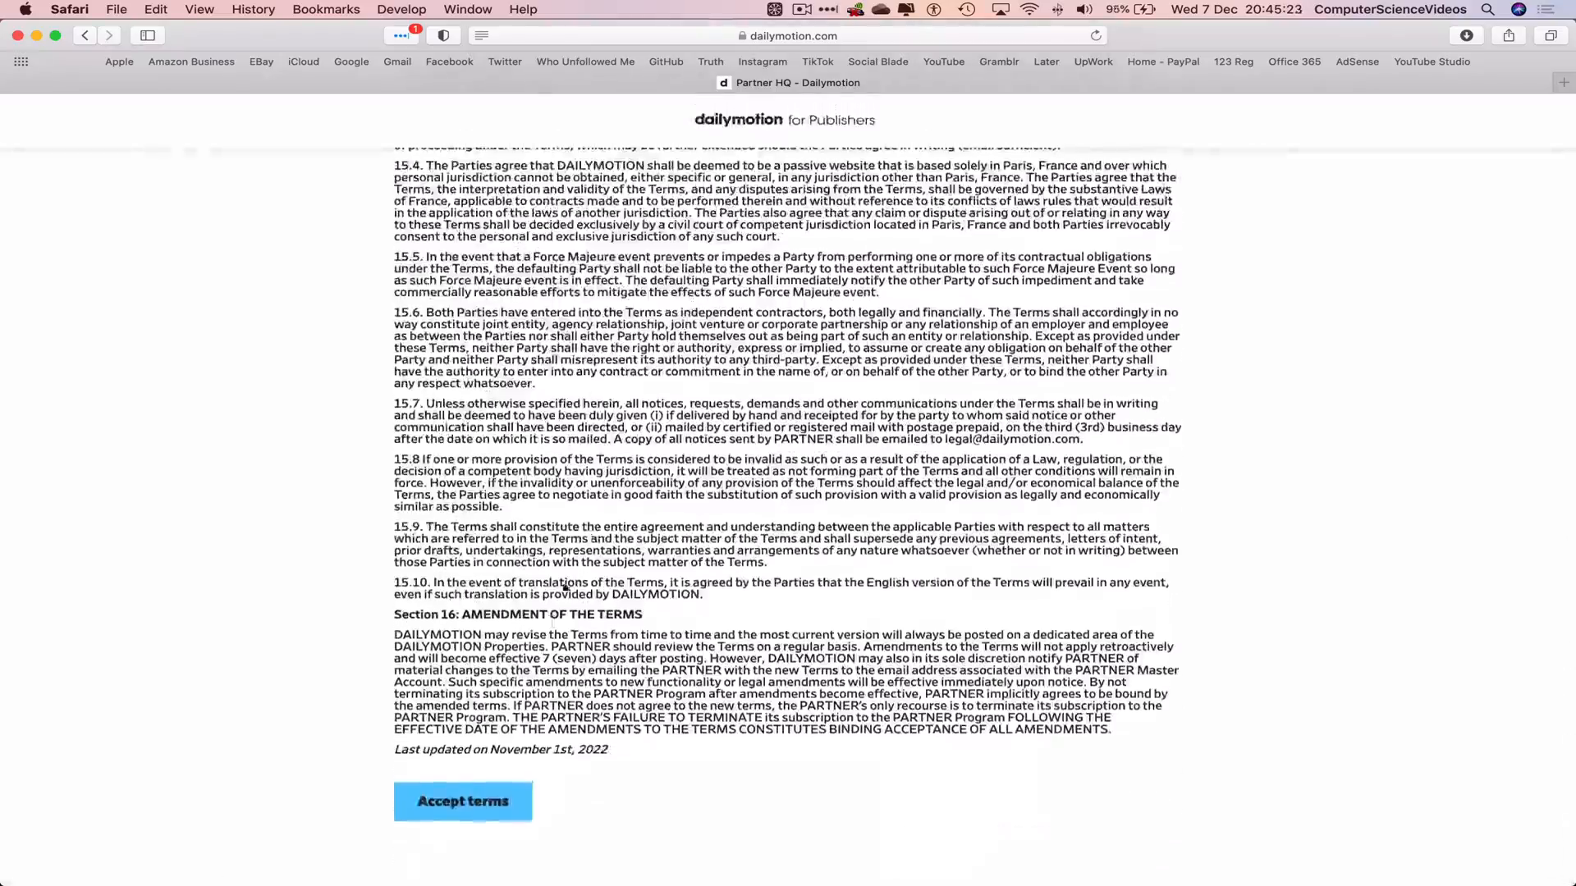
left_click(462, 801)
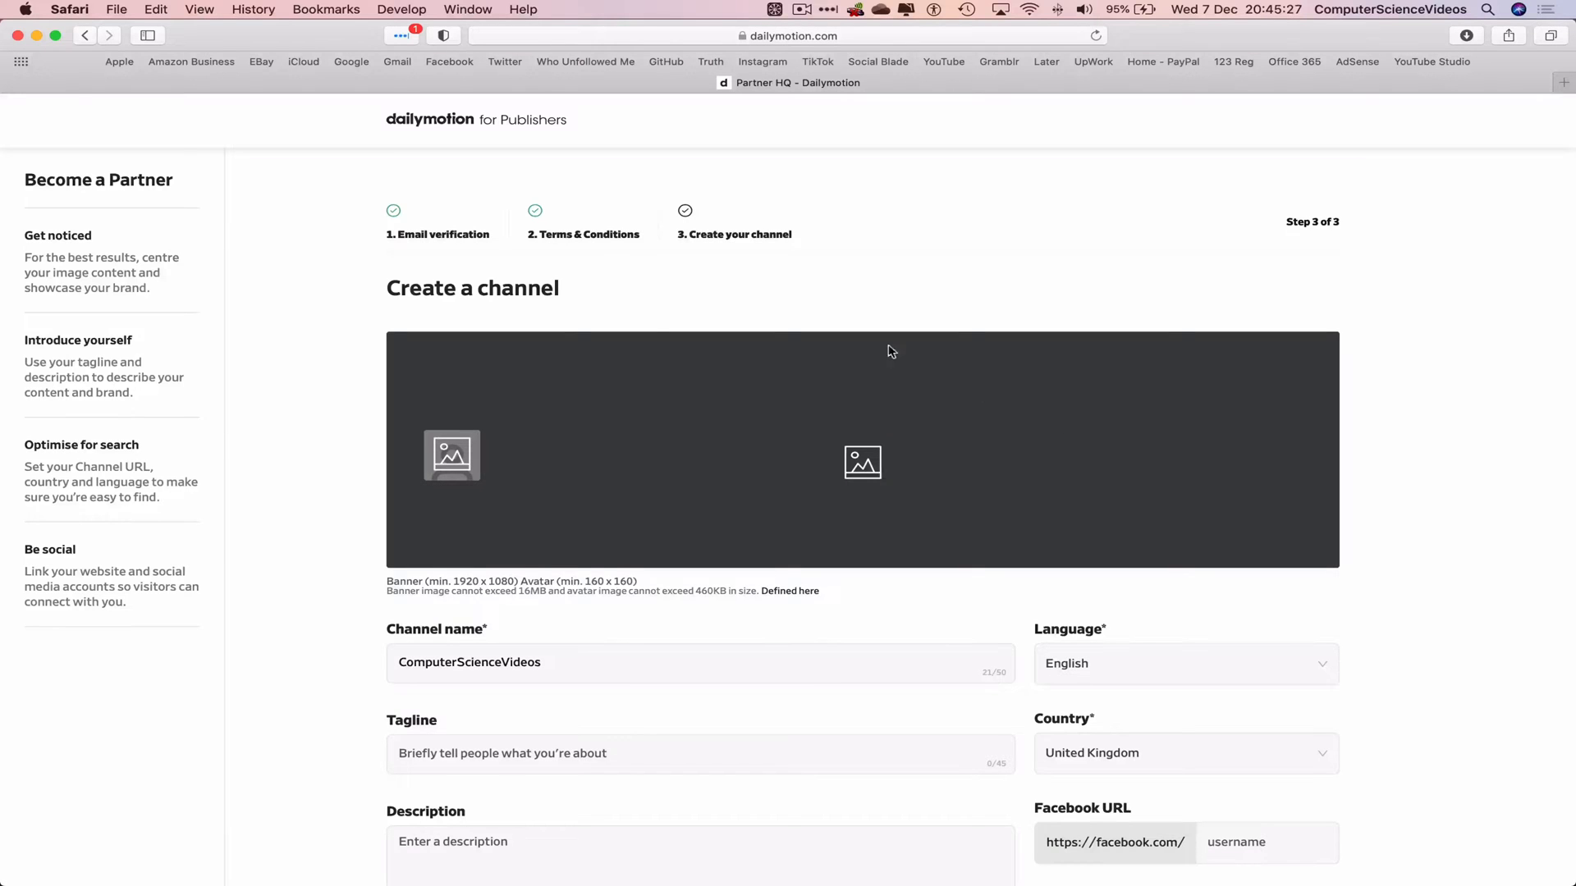
scroll("down", 3)
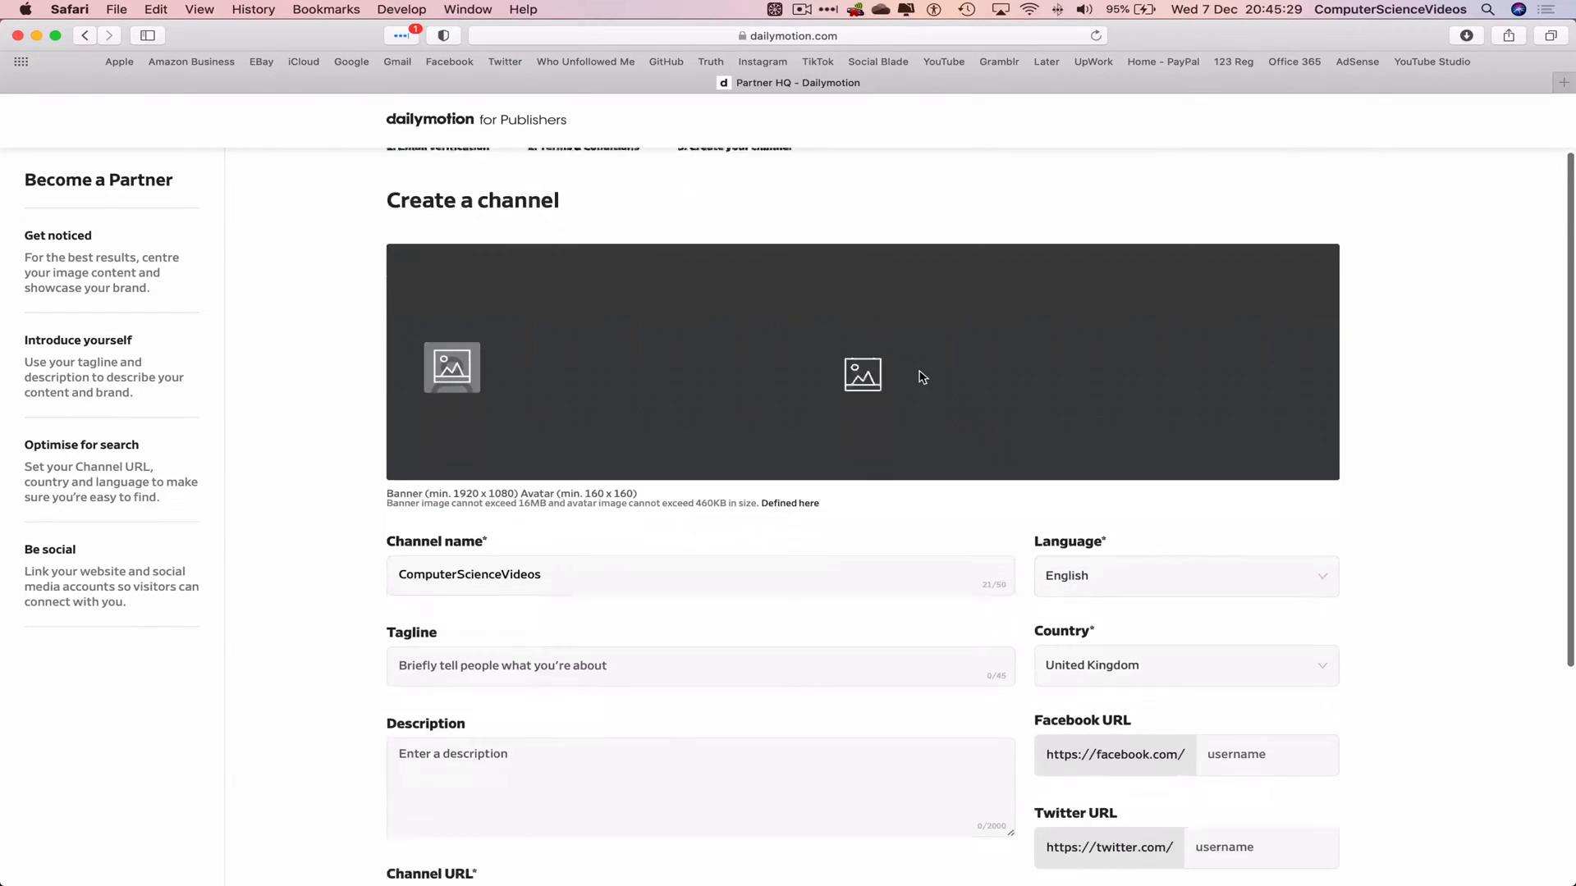
scroll("down", 3)
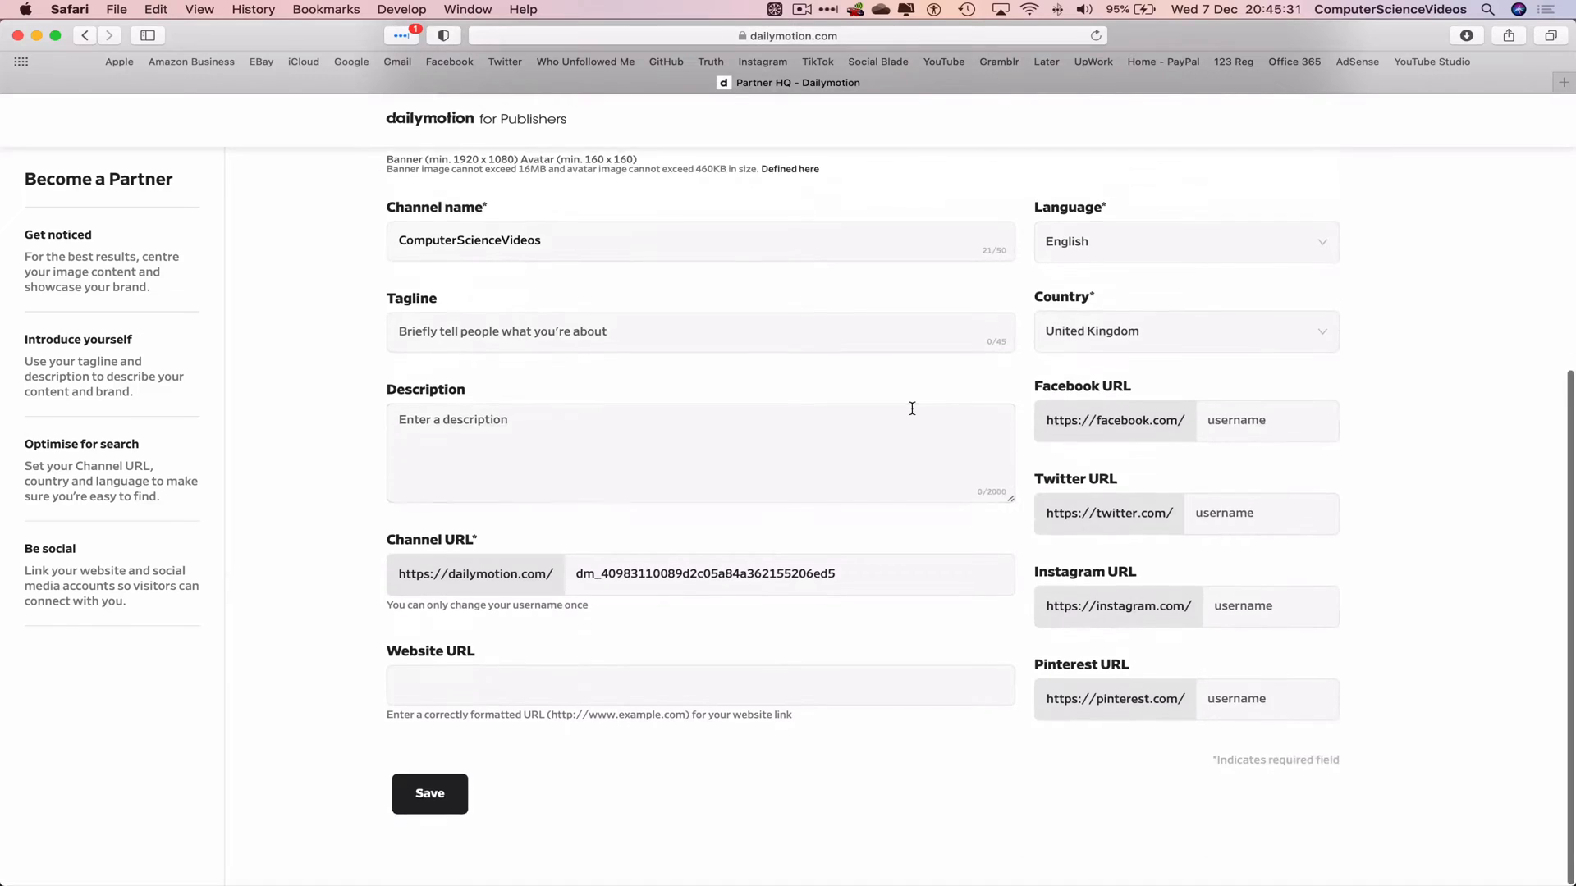
scroll("up", 3)
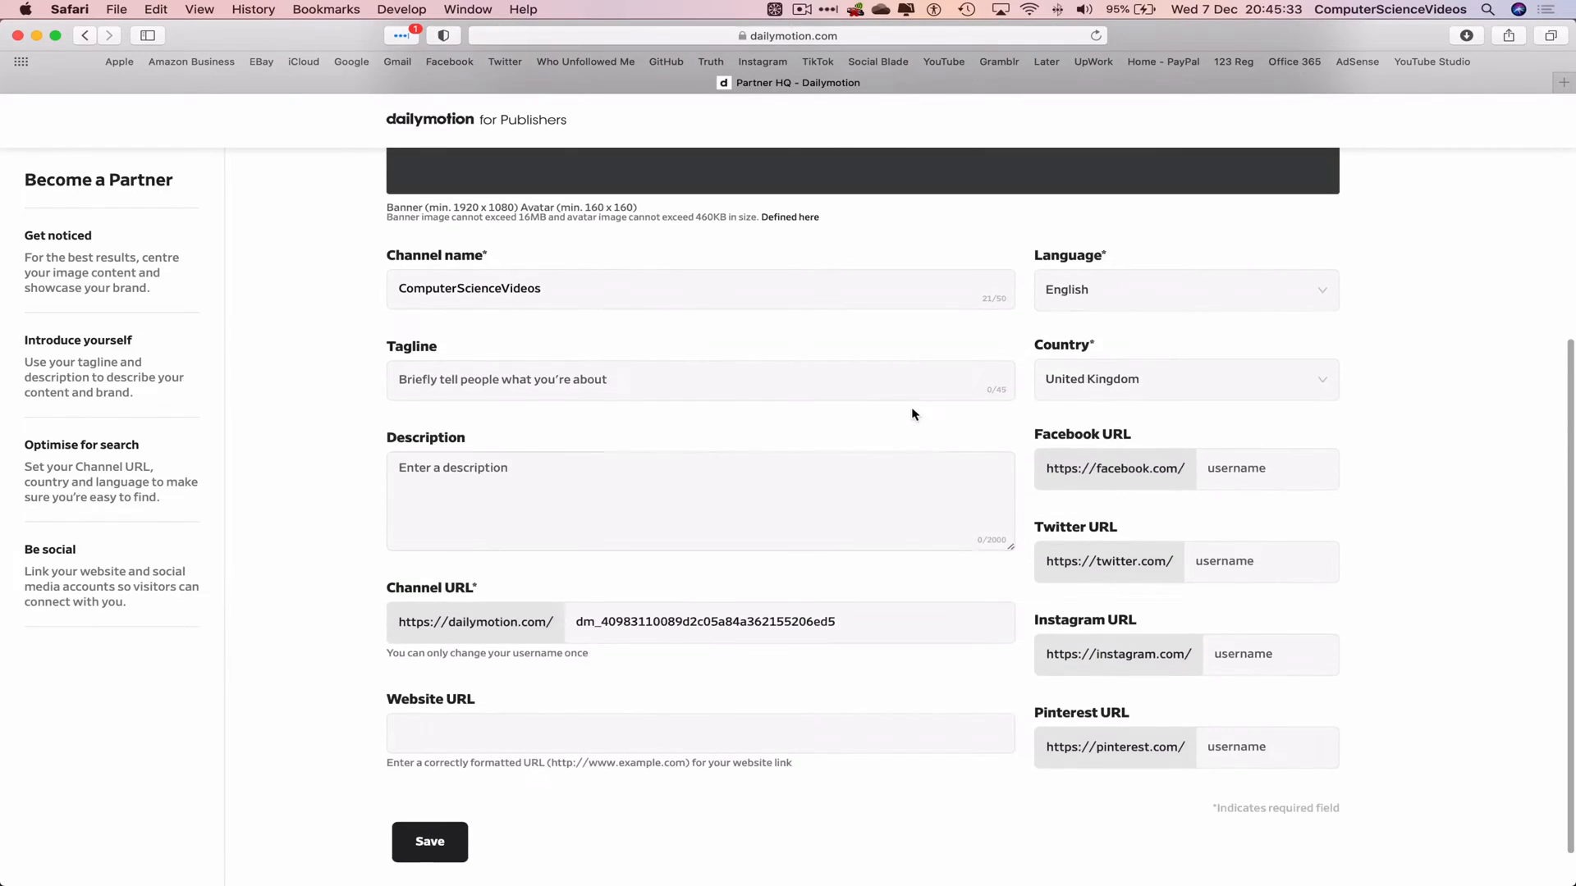
scroll("up", 3)
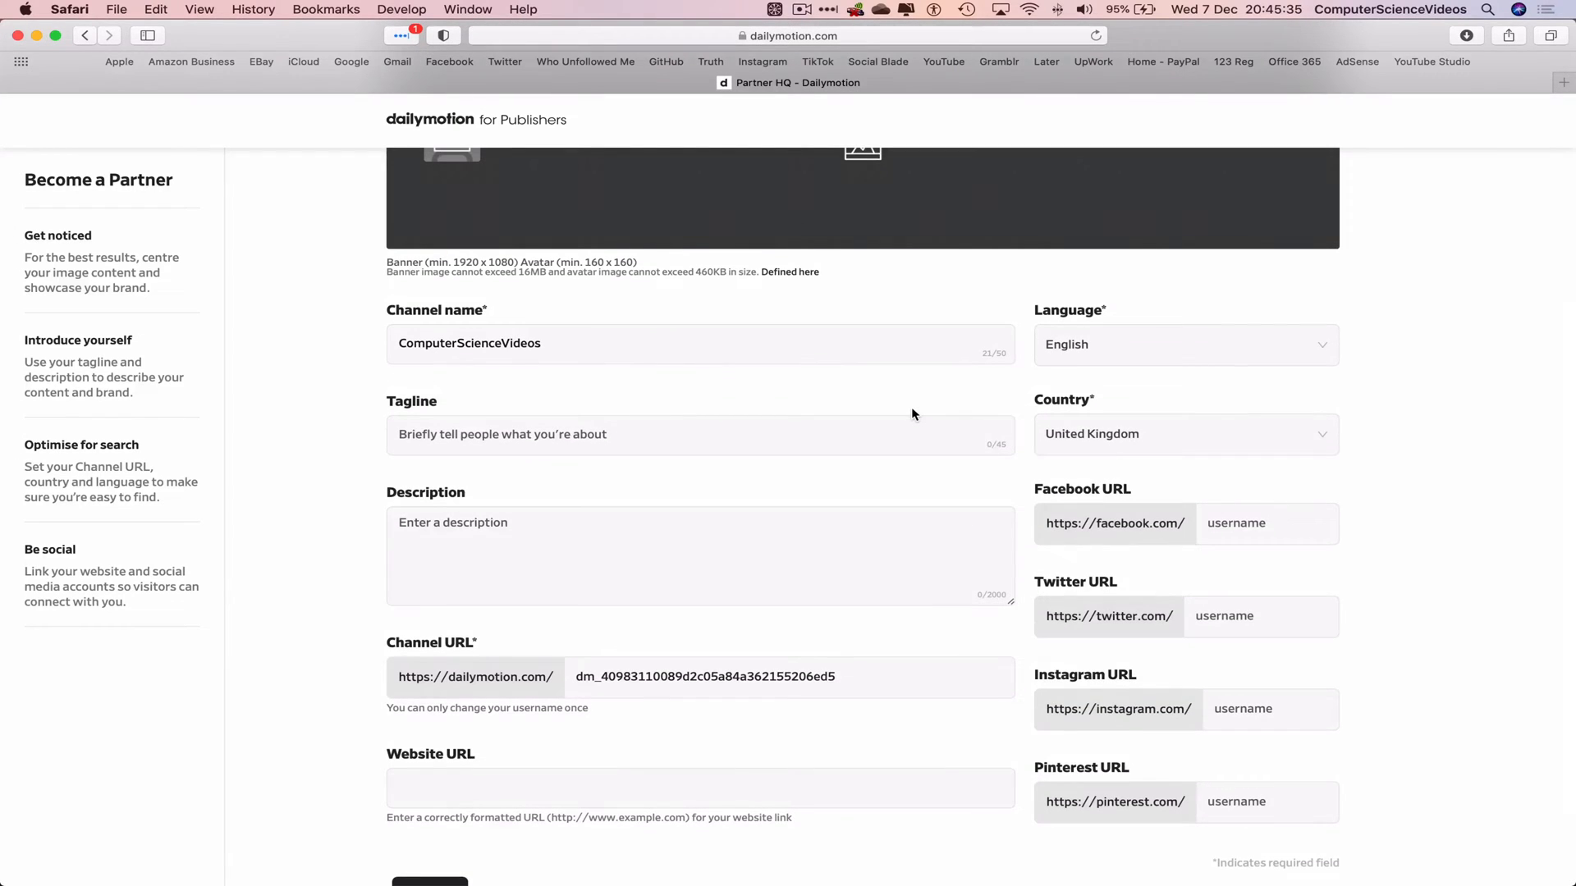
scroll("up", 3)
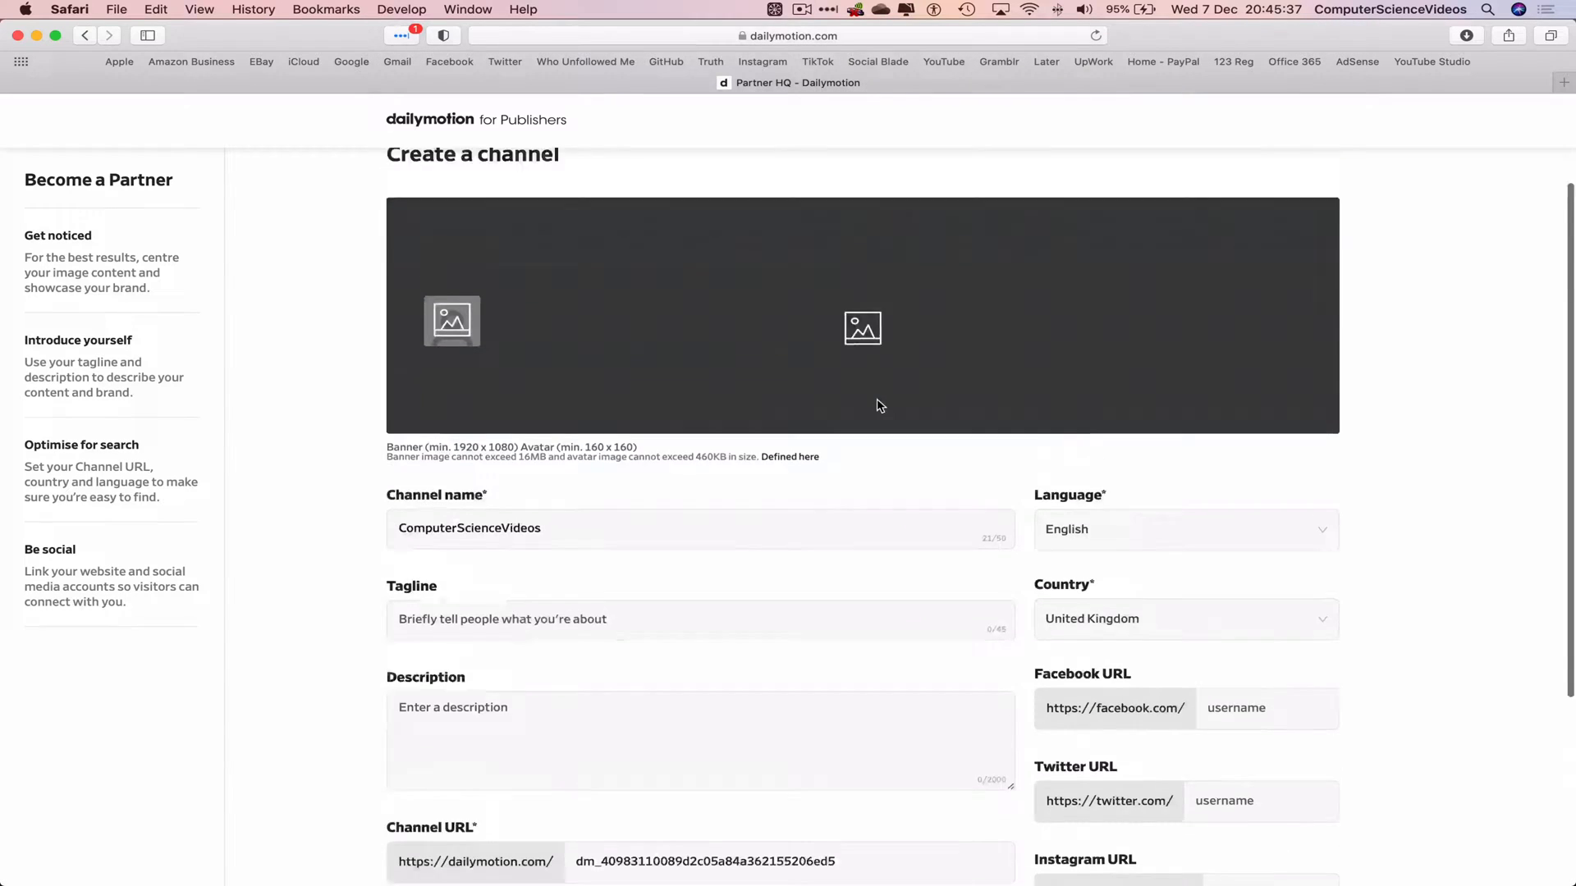
scroll("up", 3)
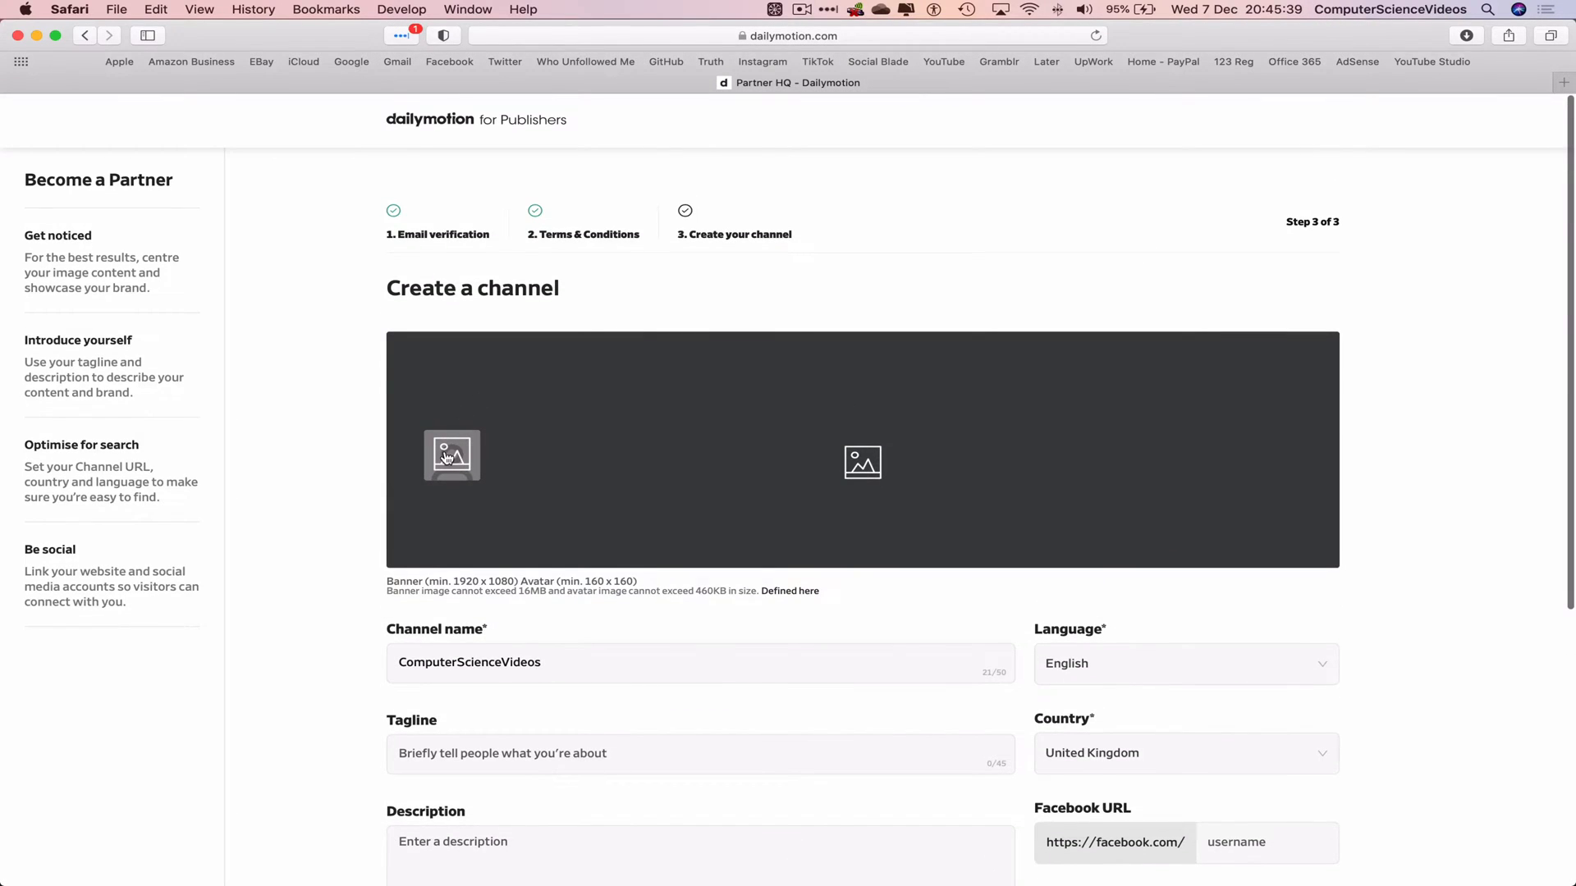
mouse_move(467, 447)
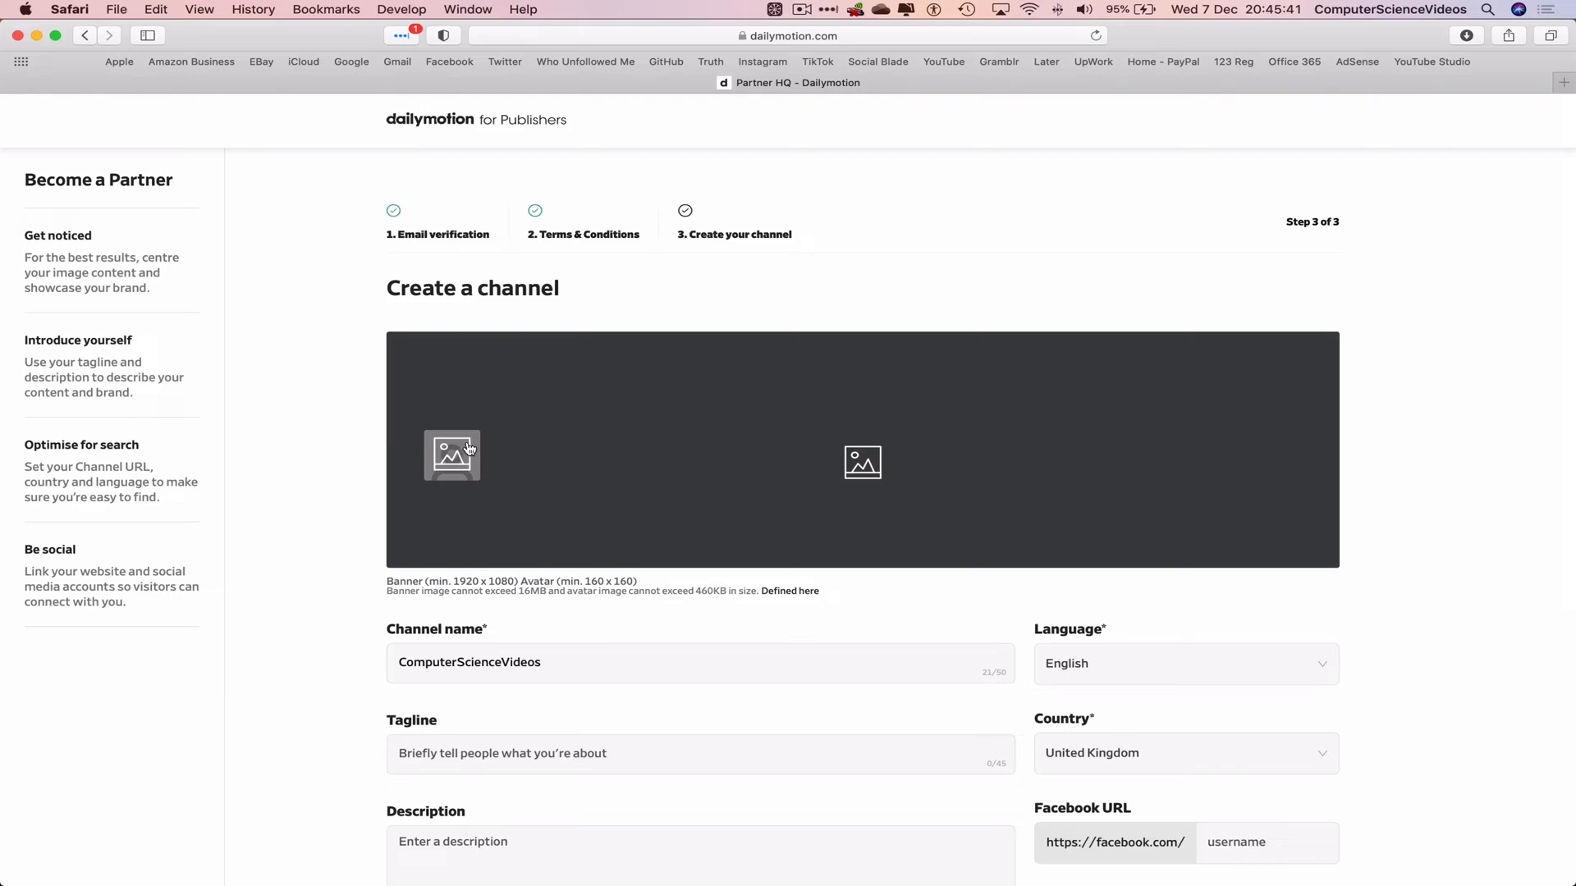
Upload YouTube Icon.jpg from Documents > My YouTube Channel as the channel avatar.
left_click(451, 455)
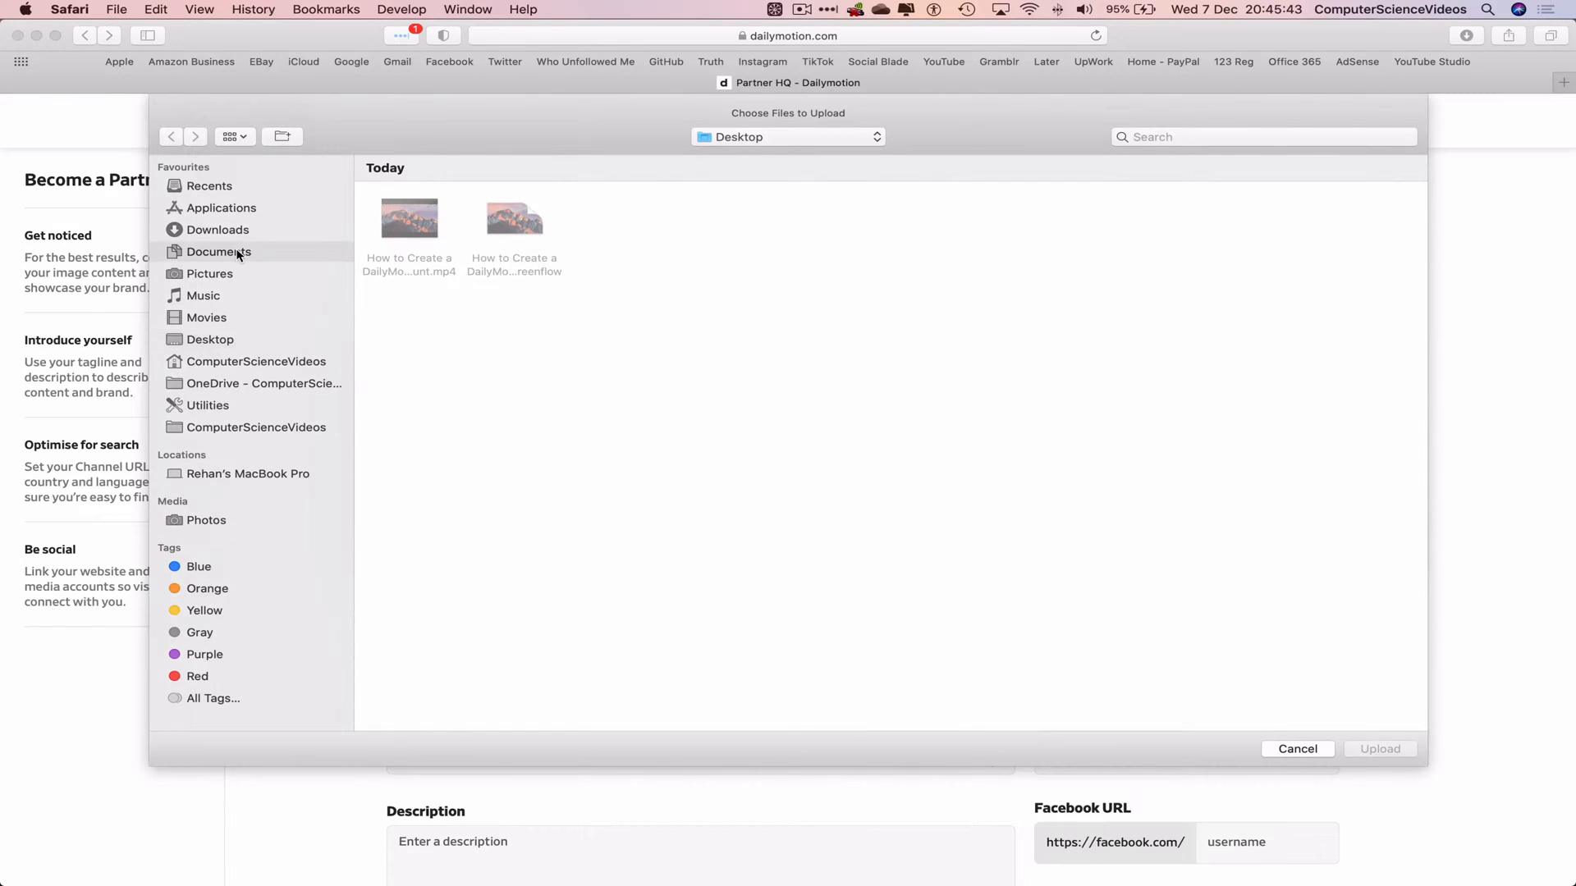
left_click(218, 251)
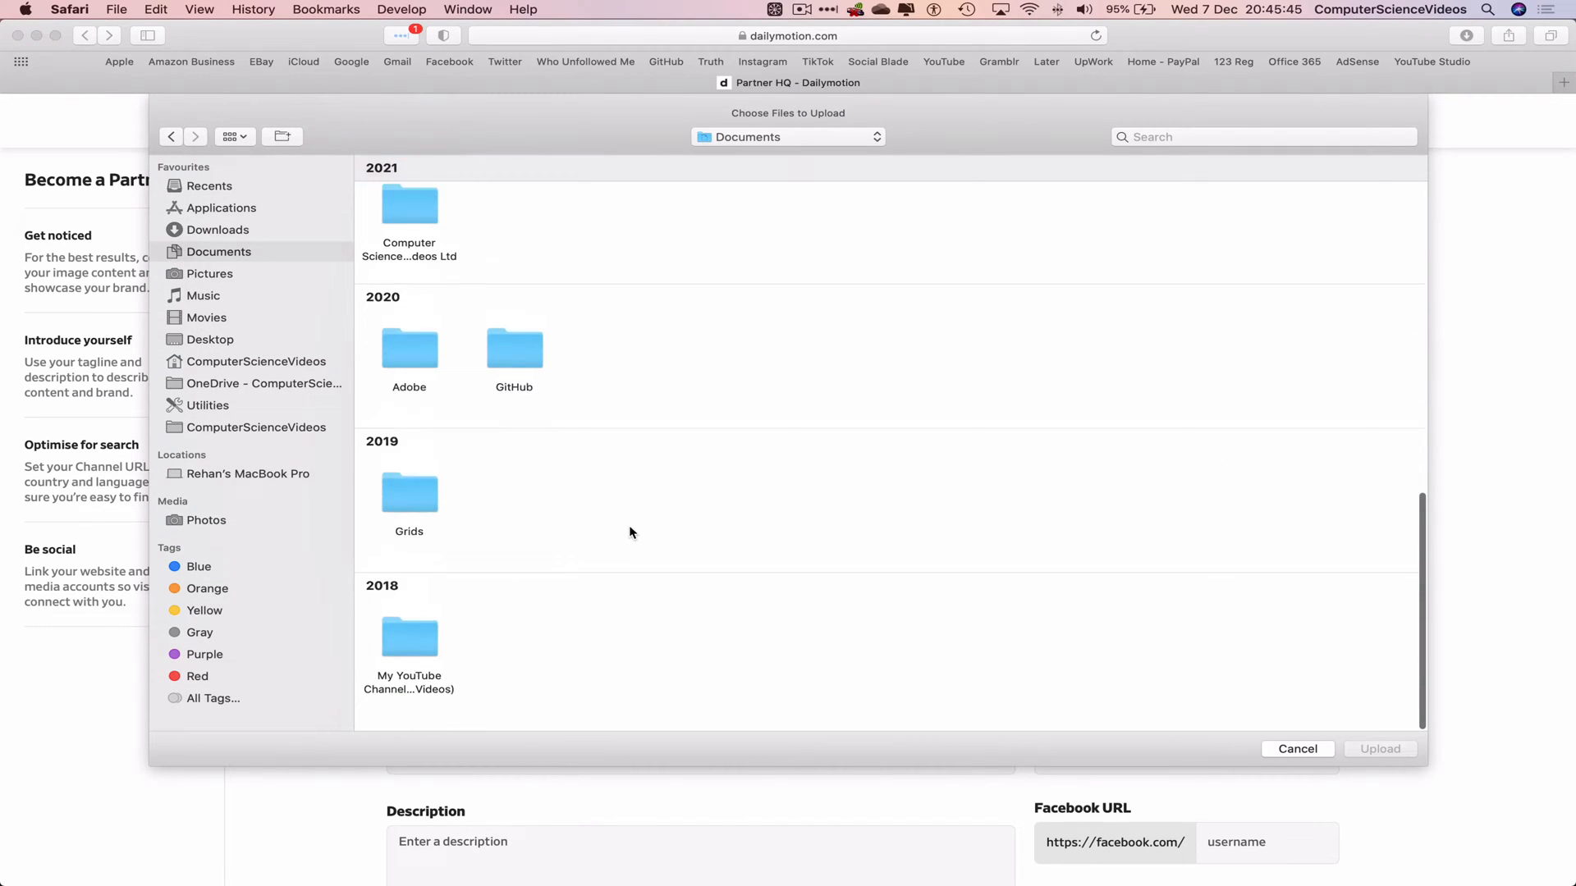
double_click(409, 636)
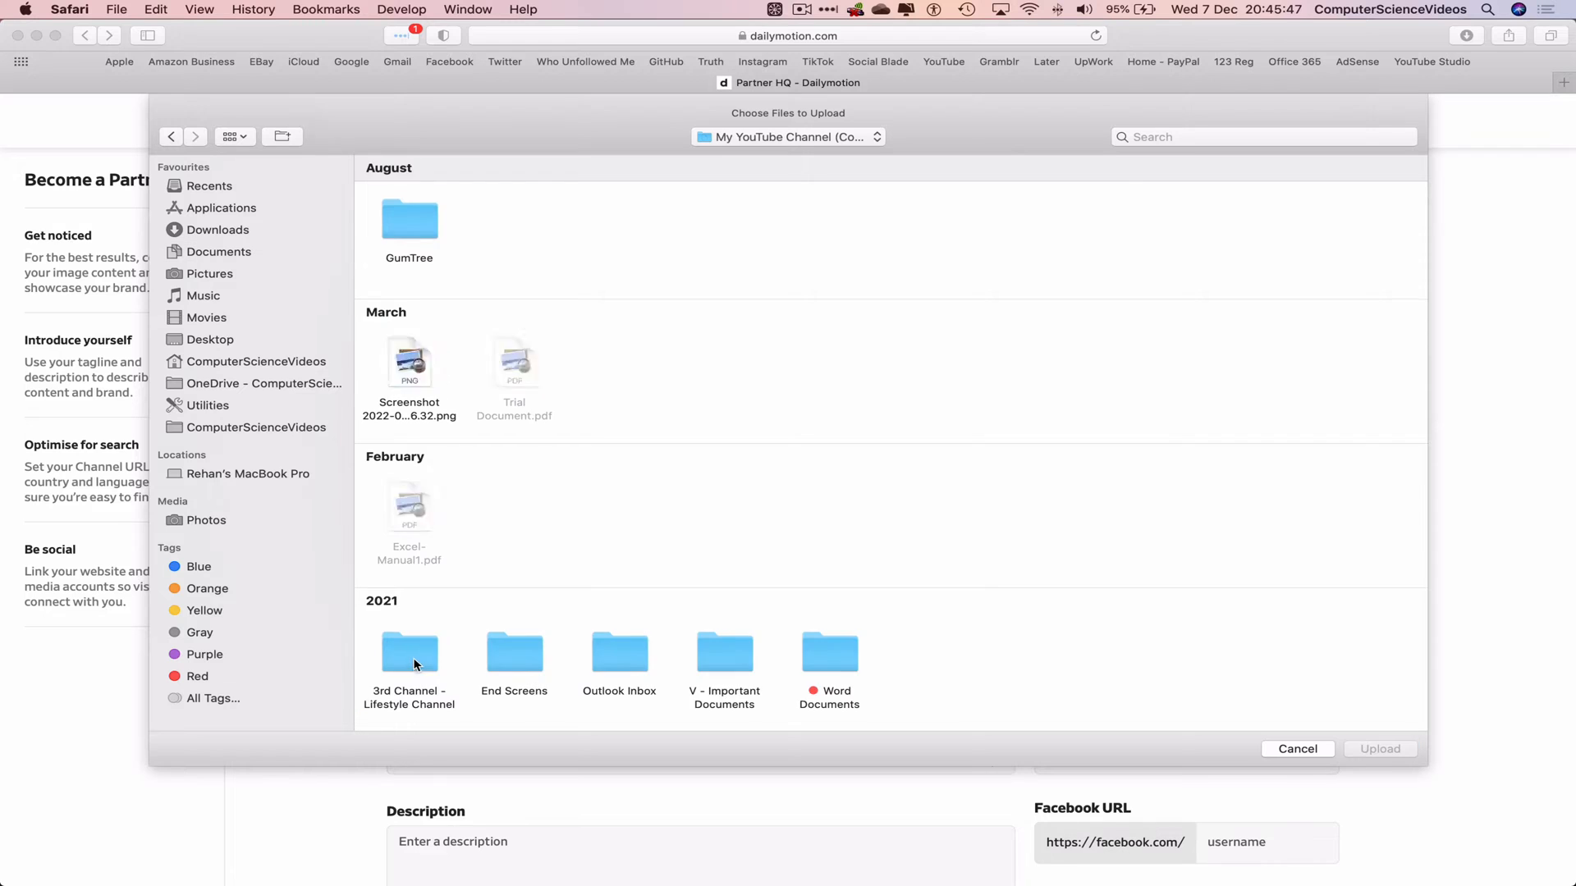
scroll("down", 3)
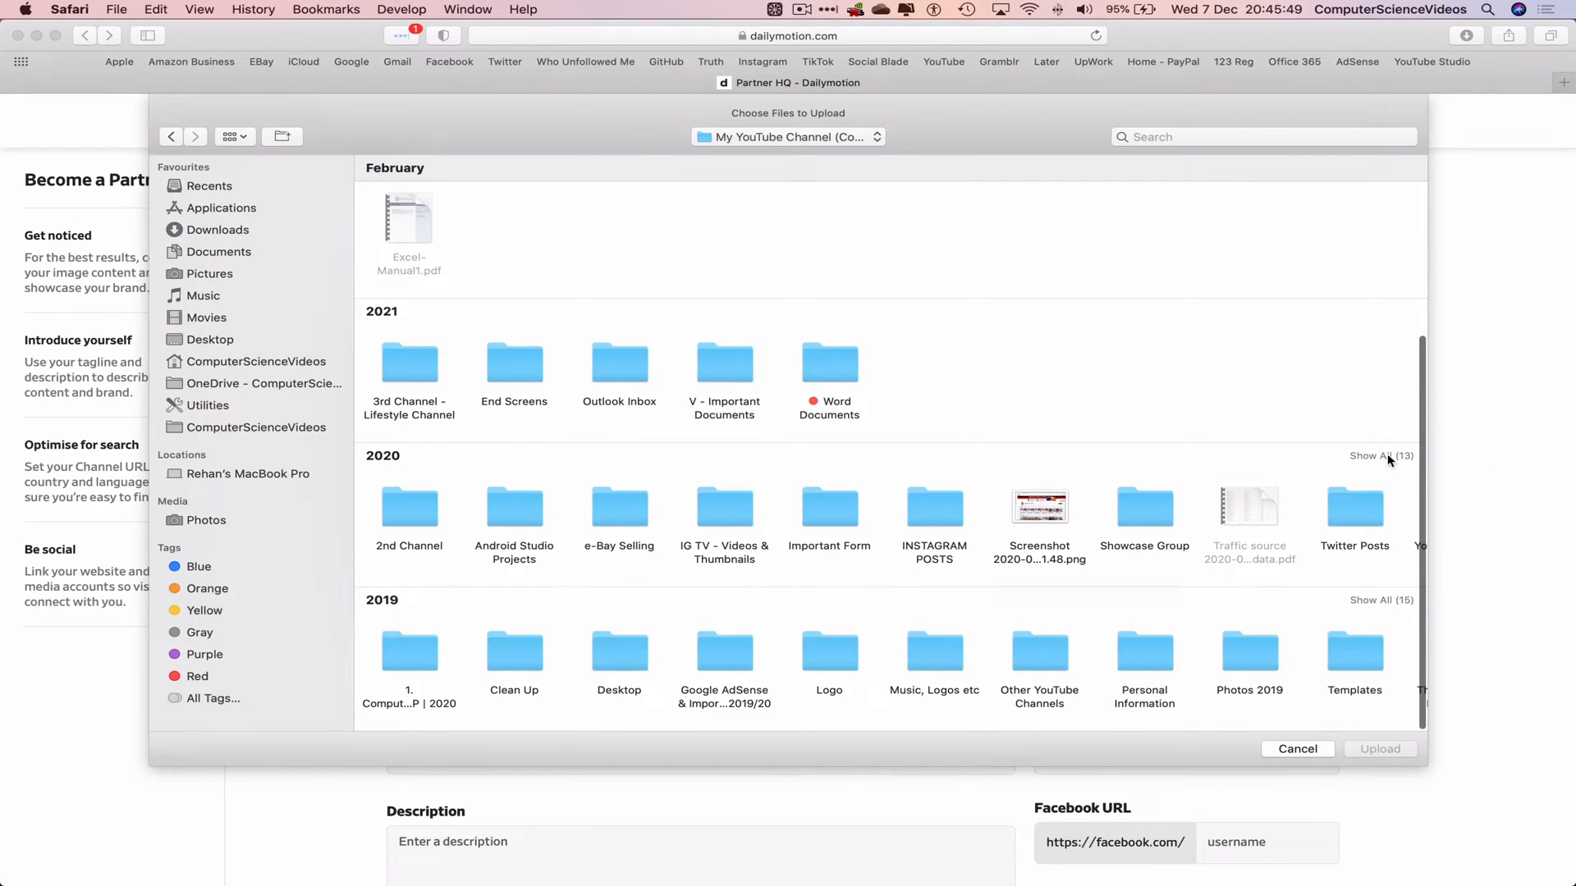
left_click(514, 506)
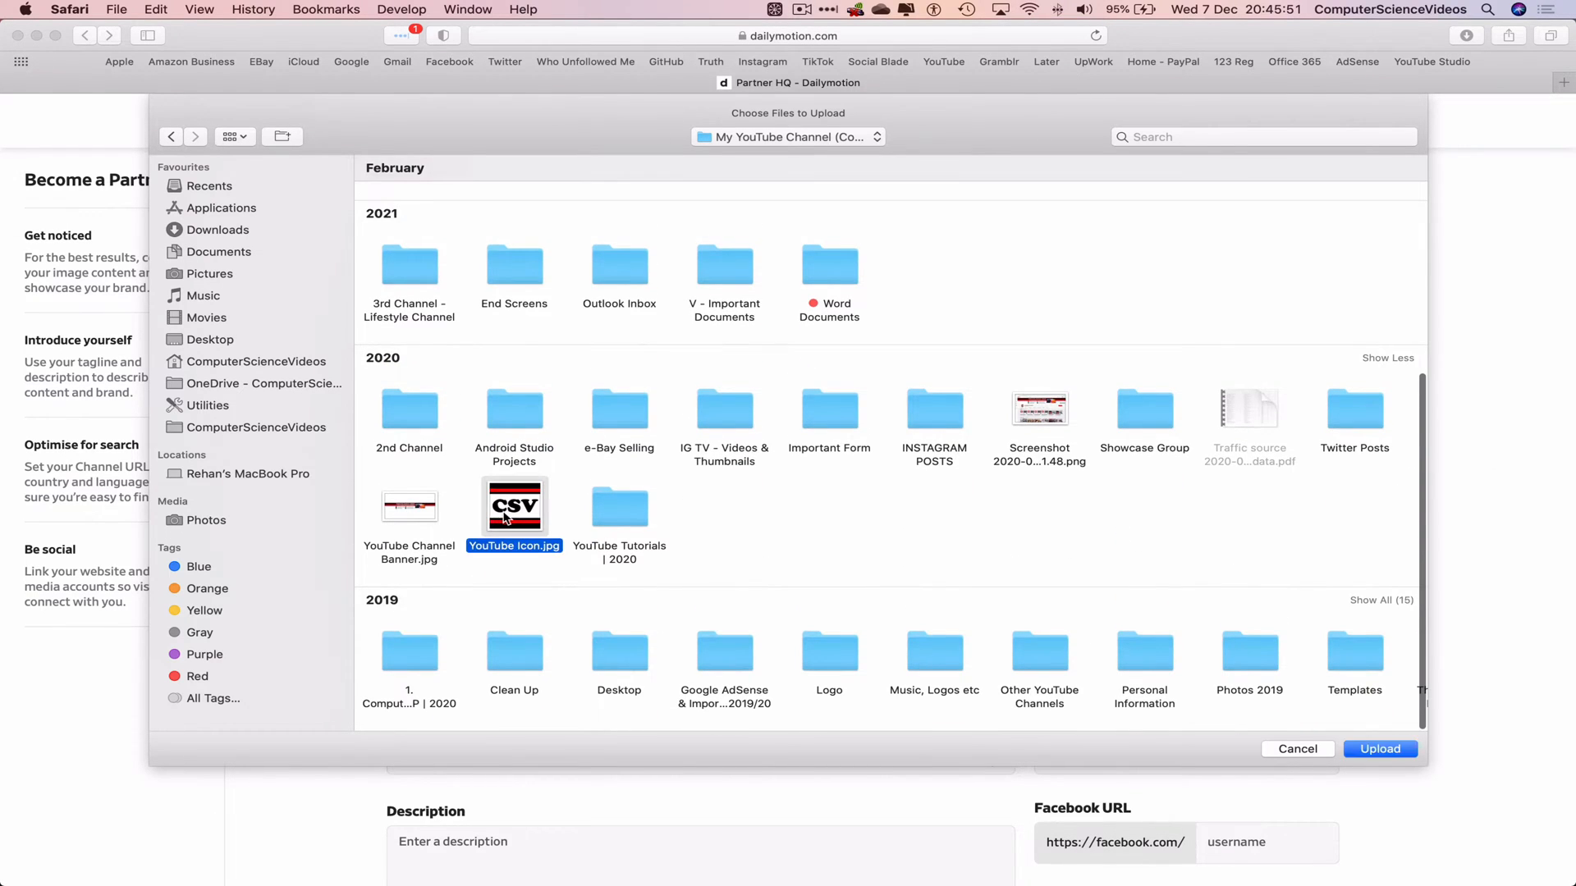
left_click(1378, 749)
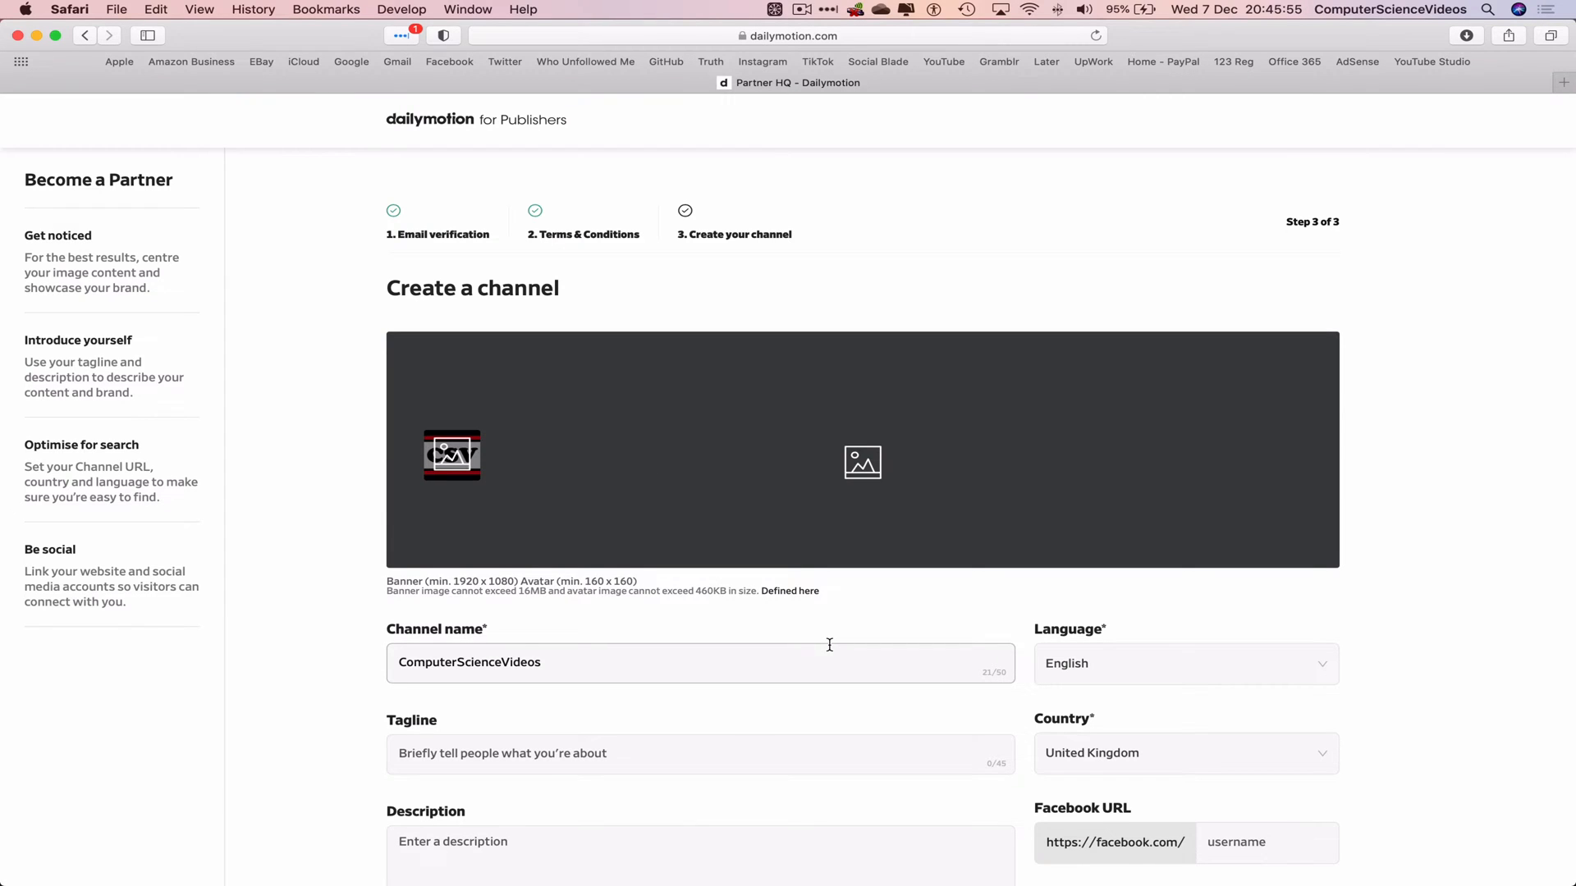
Enter the tagline 'Education Is a Must' in the Create a channel form's Tagline field.
scroll("down", 3)
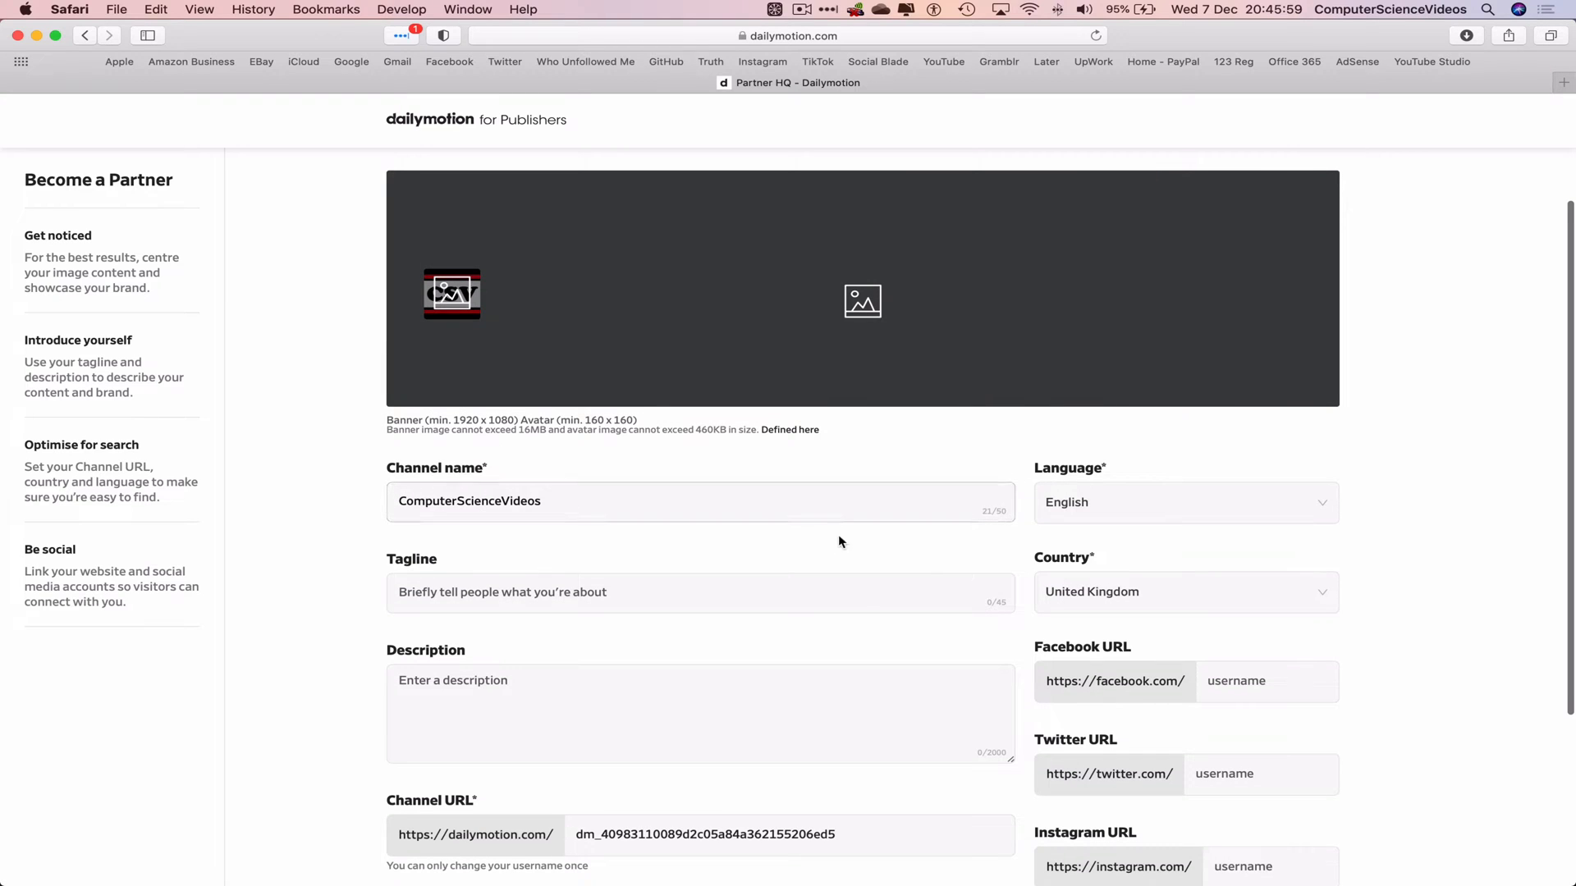
left_click(603, 591)
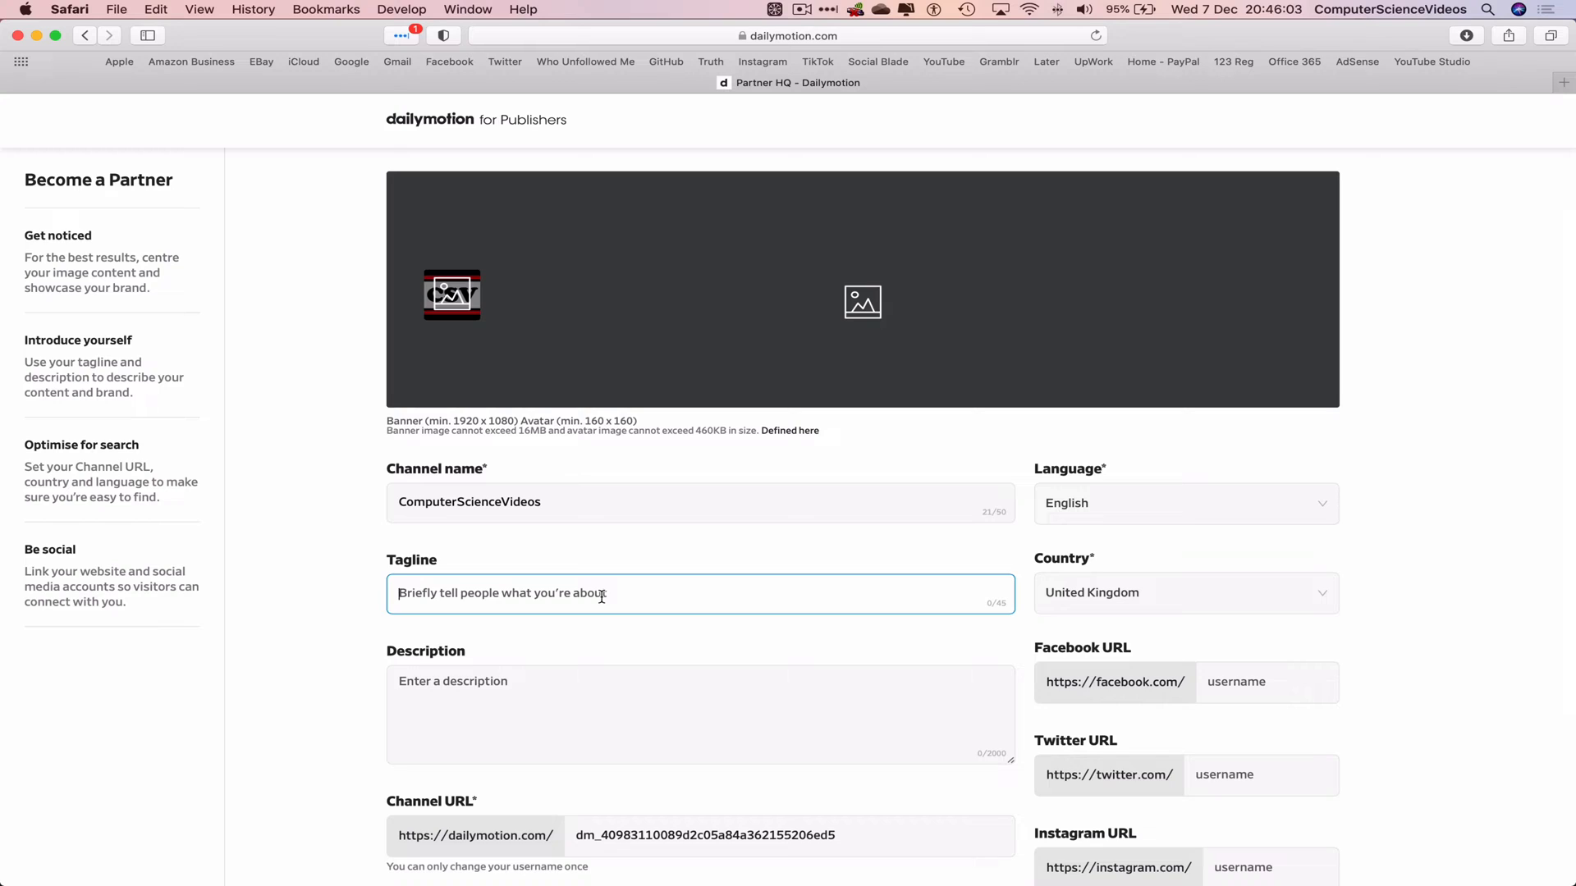
type("Ed")
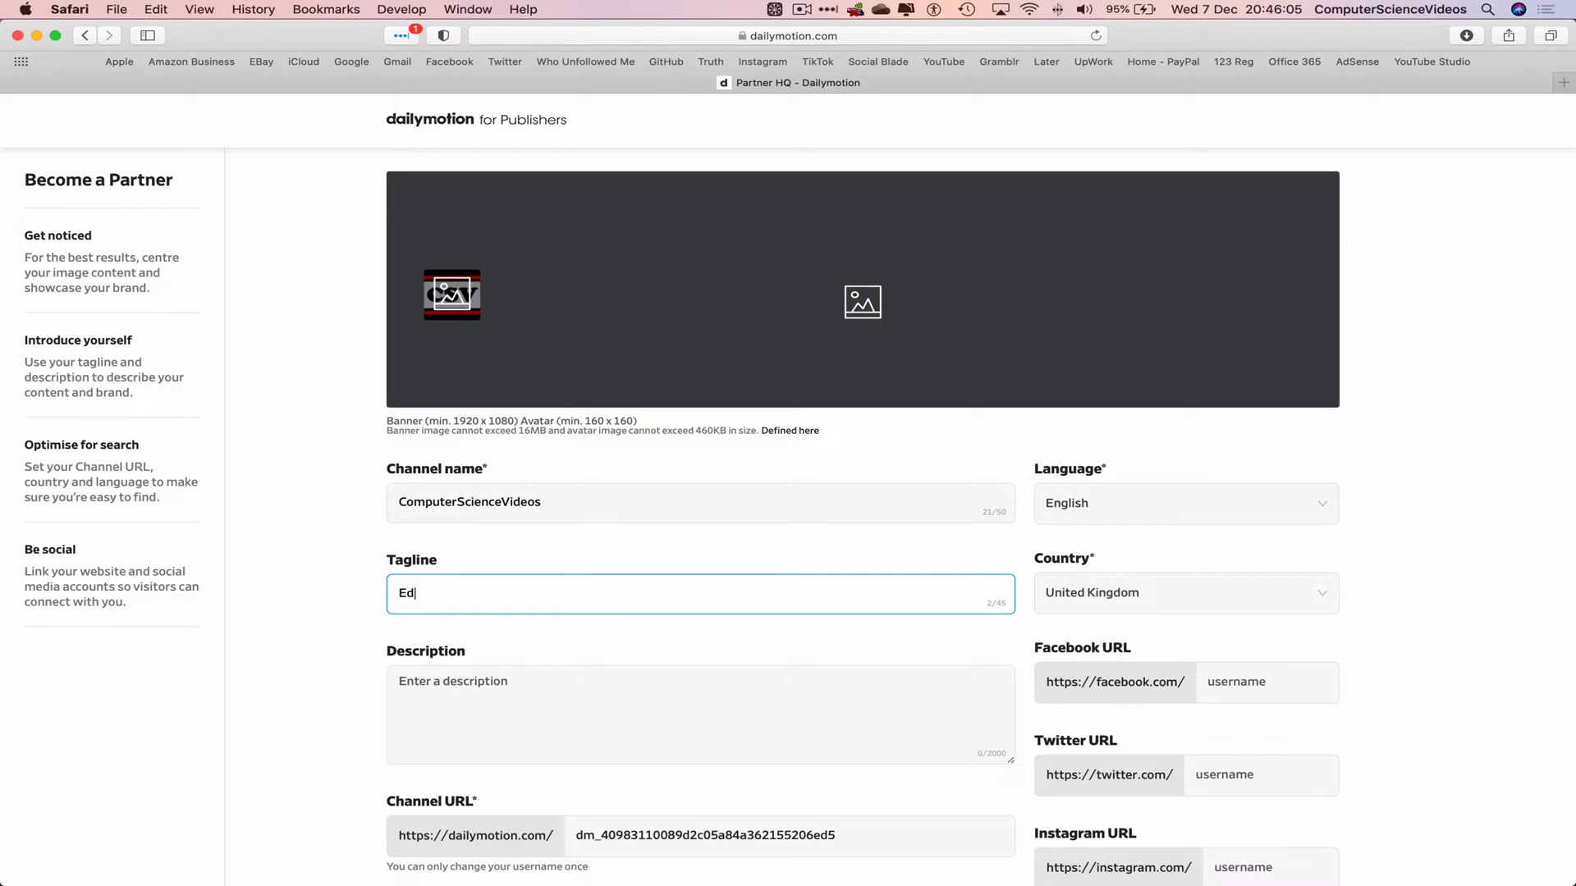
type("ucation Is a")
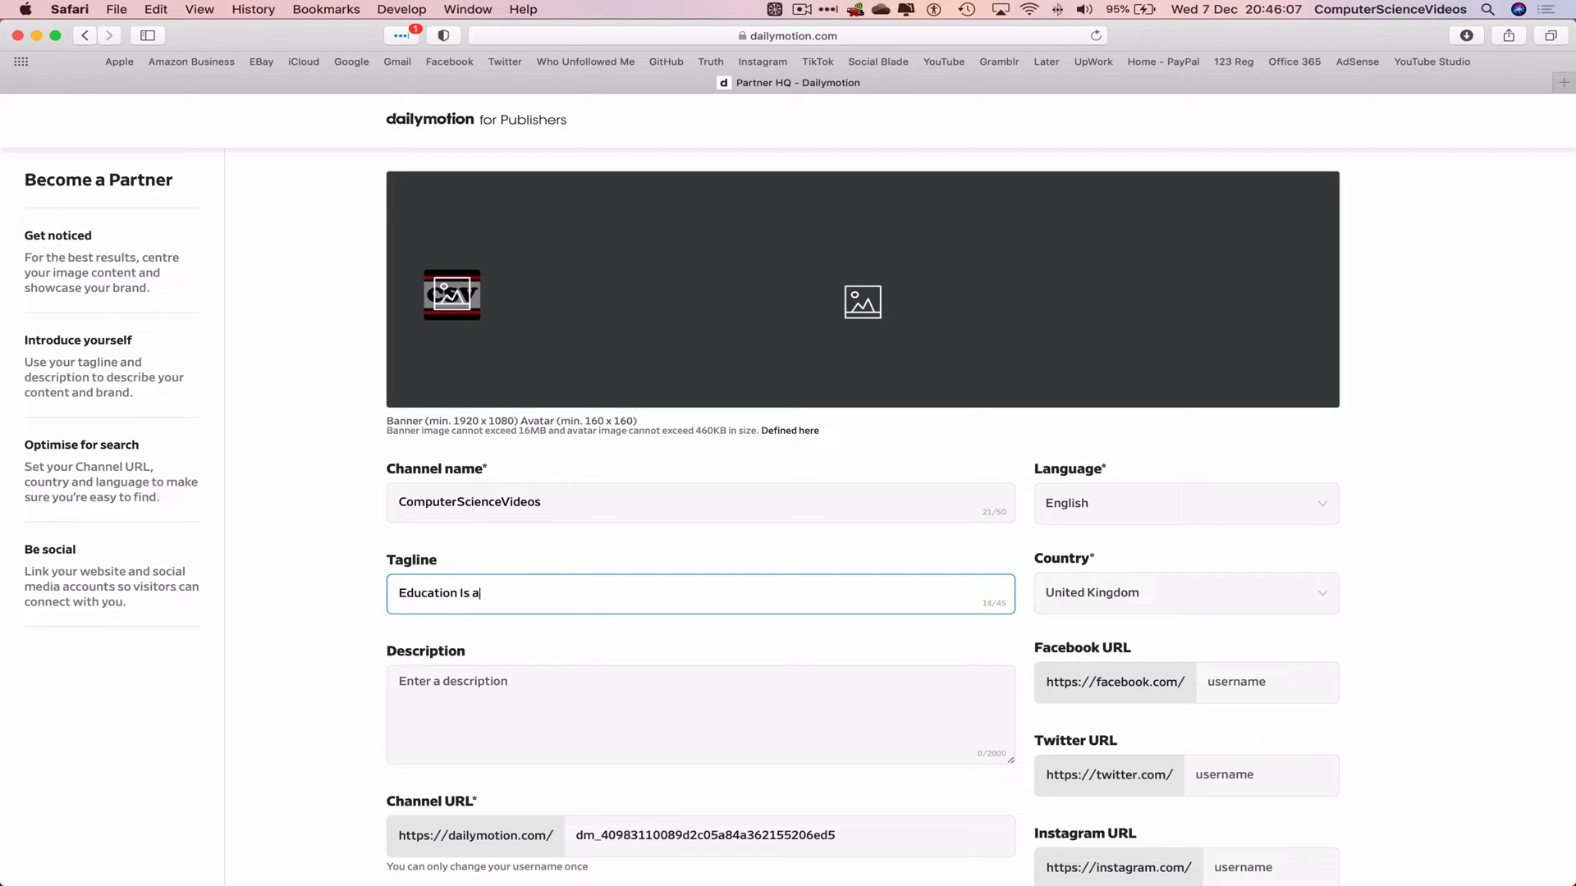
type("Must")
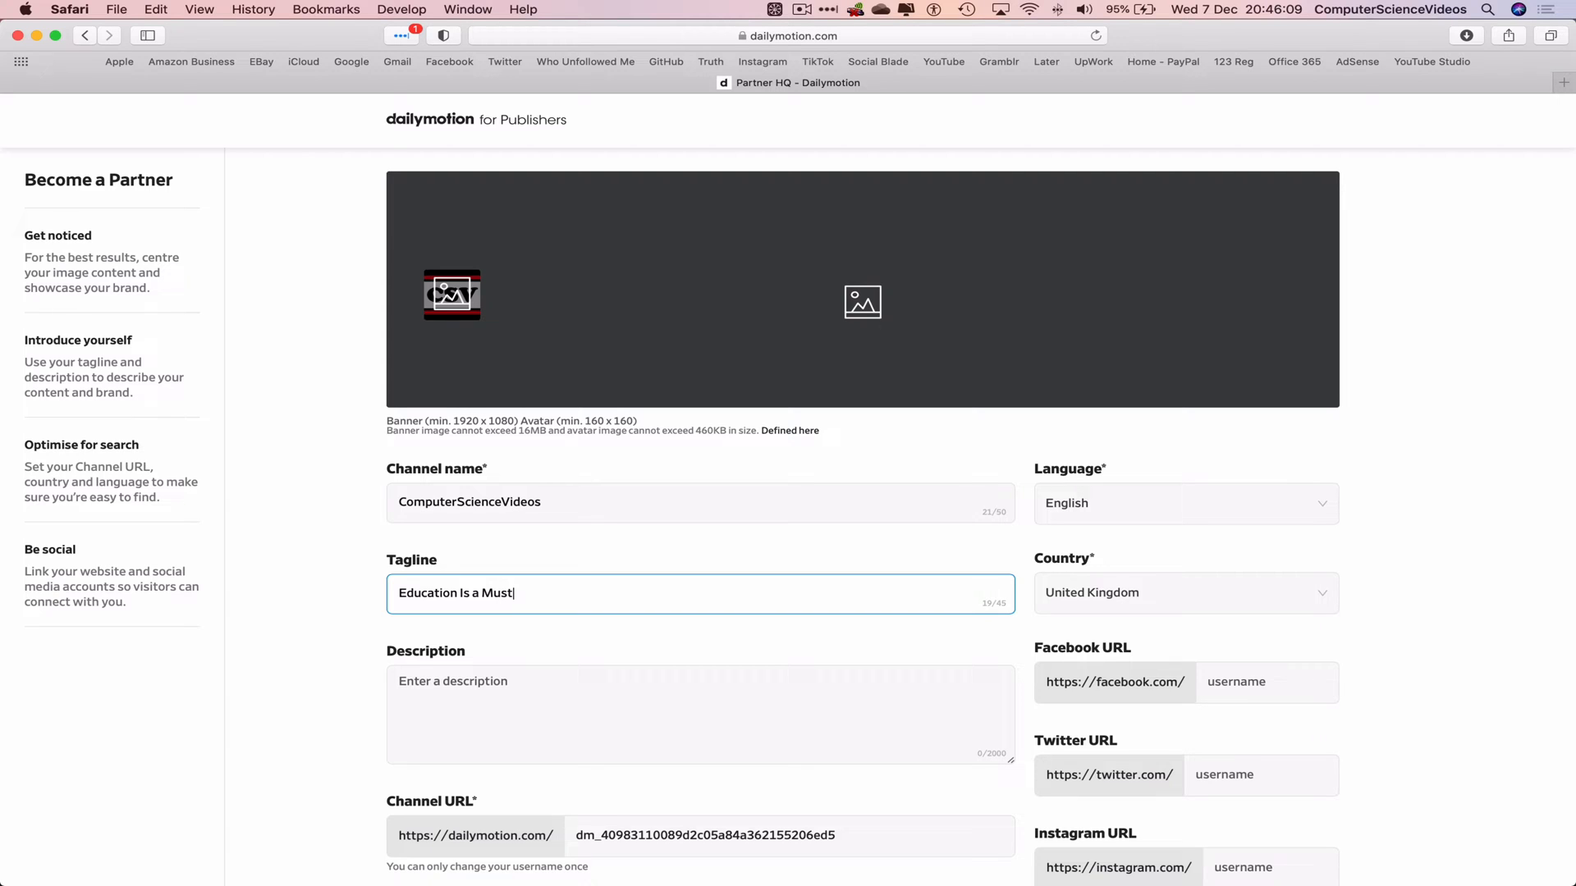
mouse_move(1334, 534)
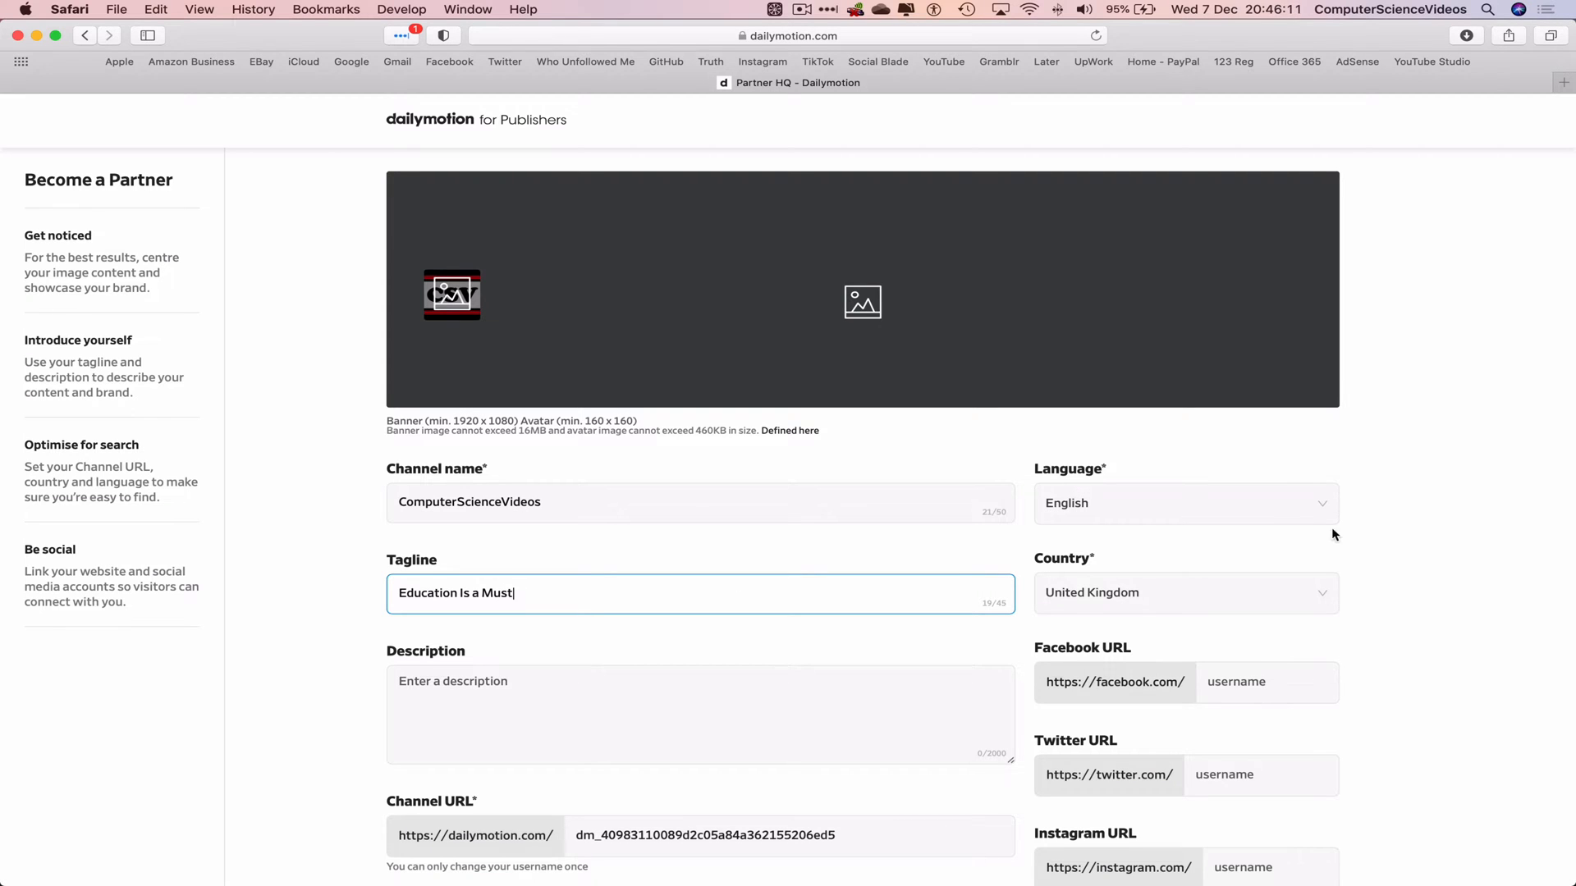
scroll("down", 3)
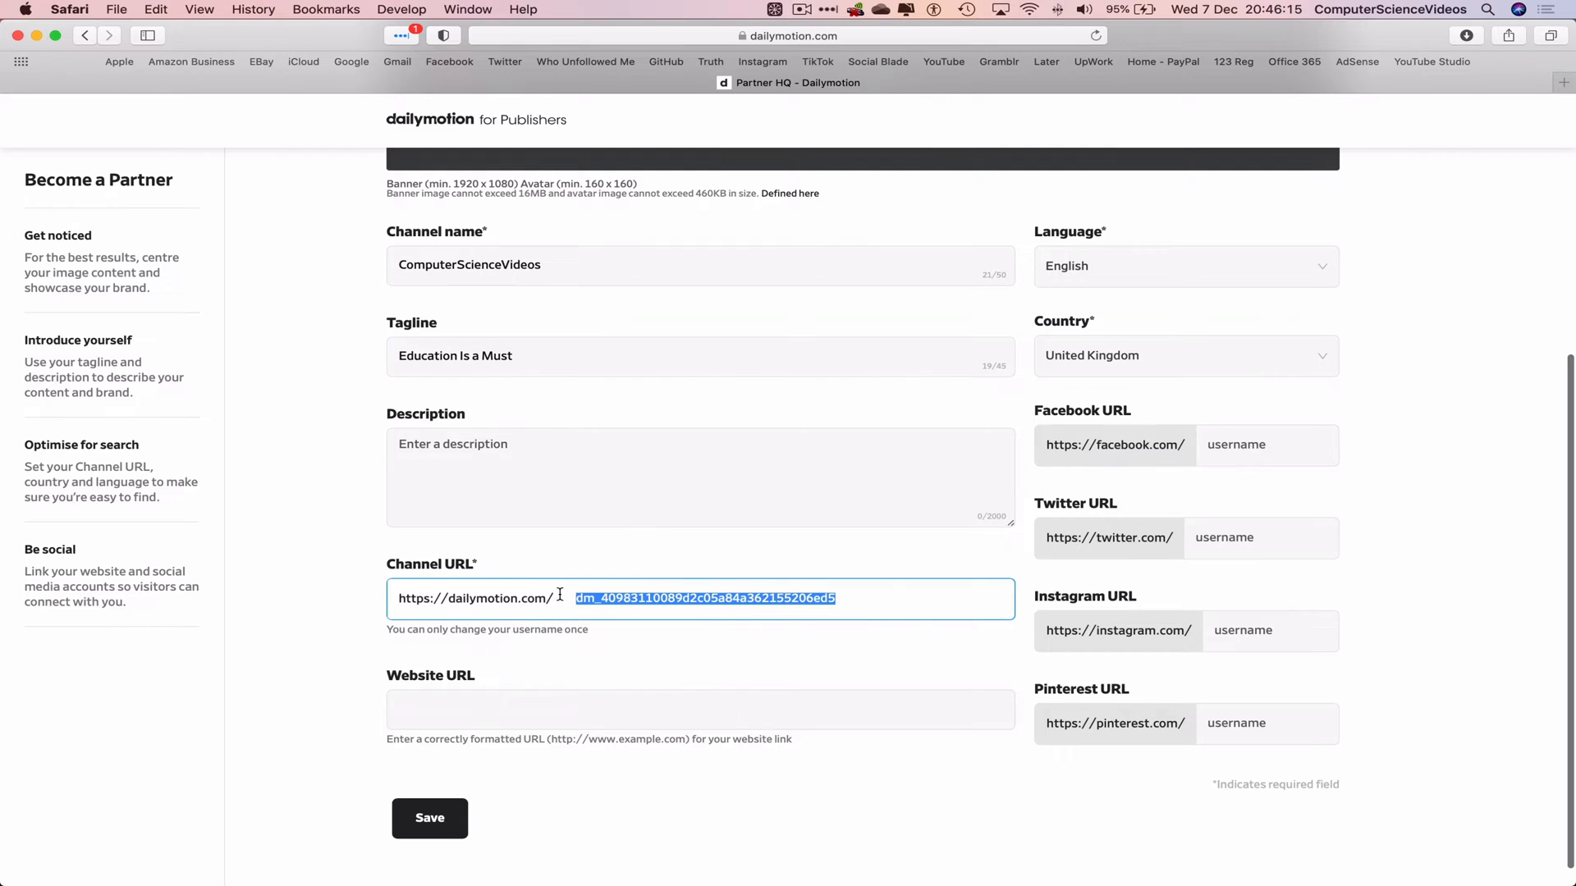
mouse_move(713, 541)
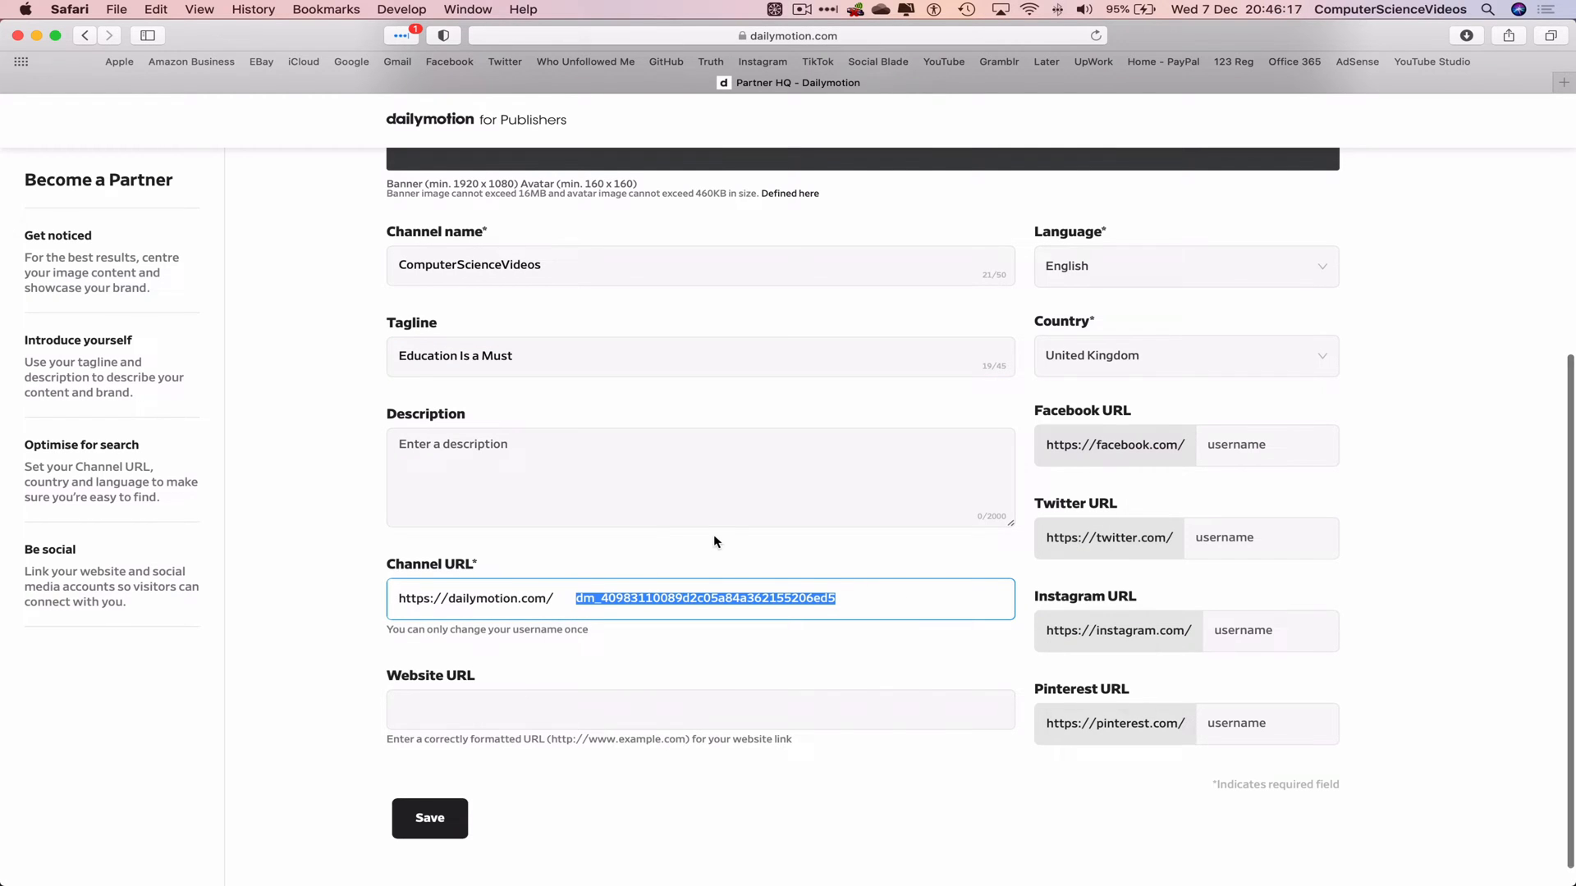
Change the Channel URL username from the generated ID to ComputerScienceVideos.
left_click(469, 357)
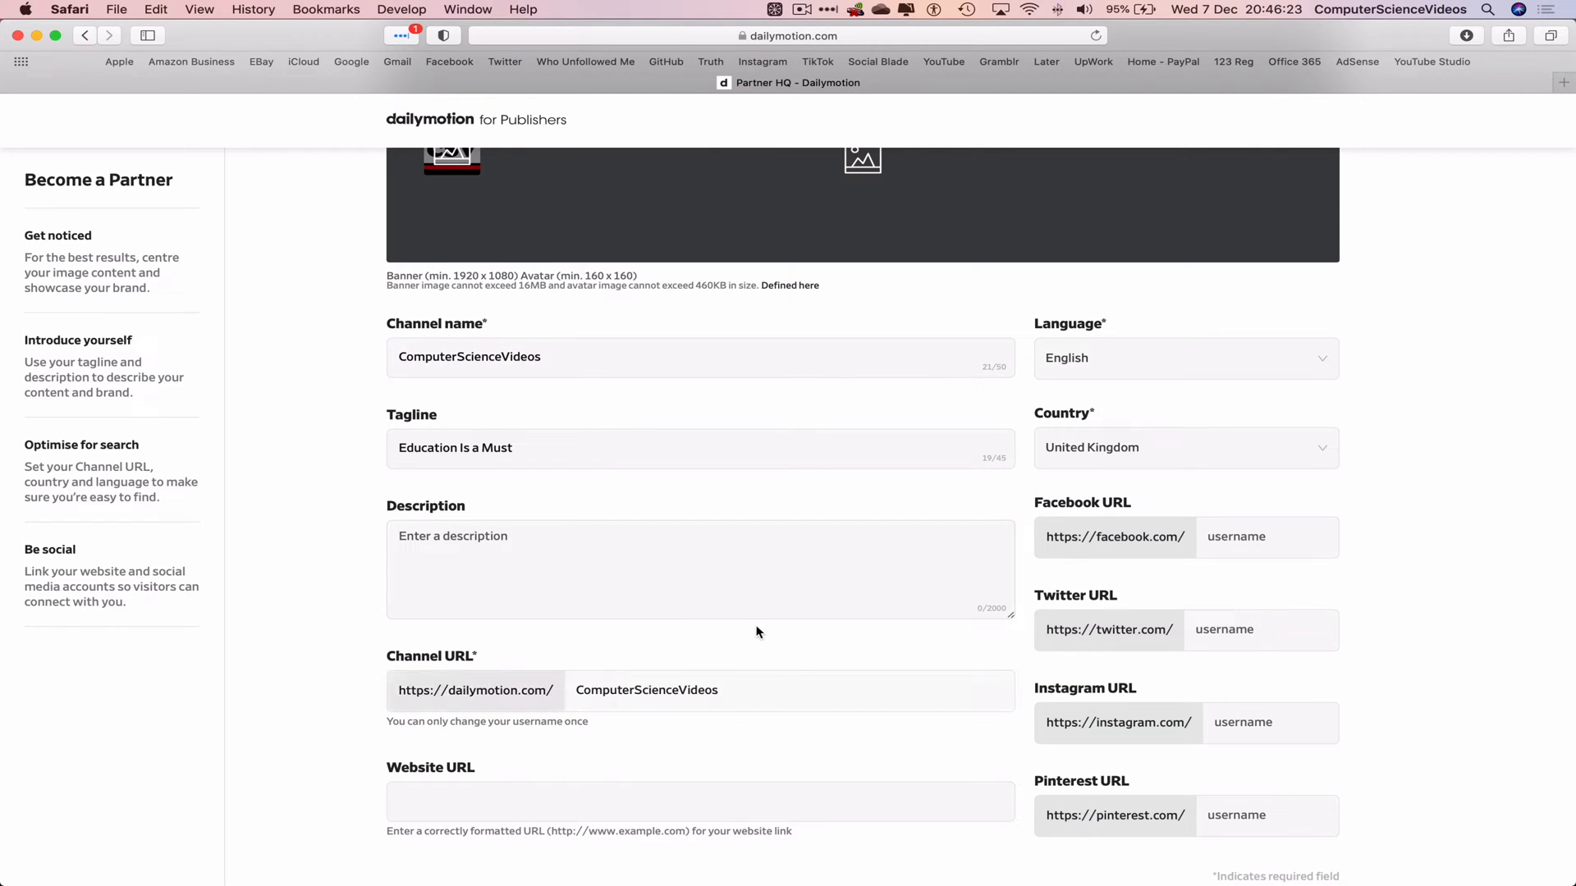
mouse_move(820, 633)
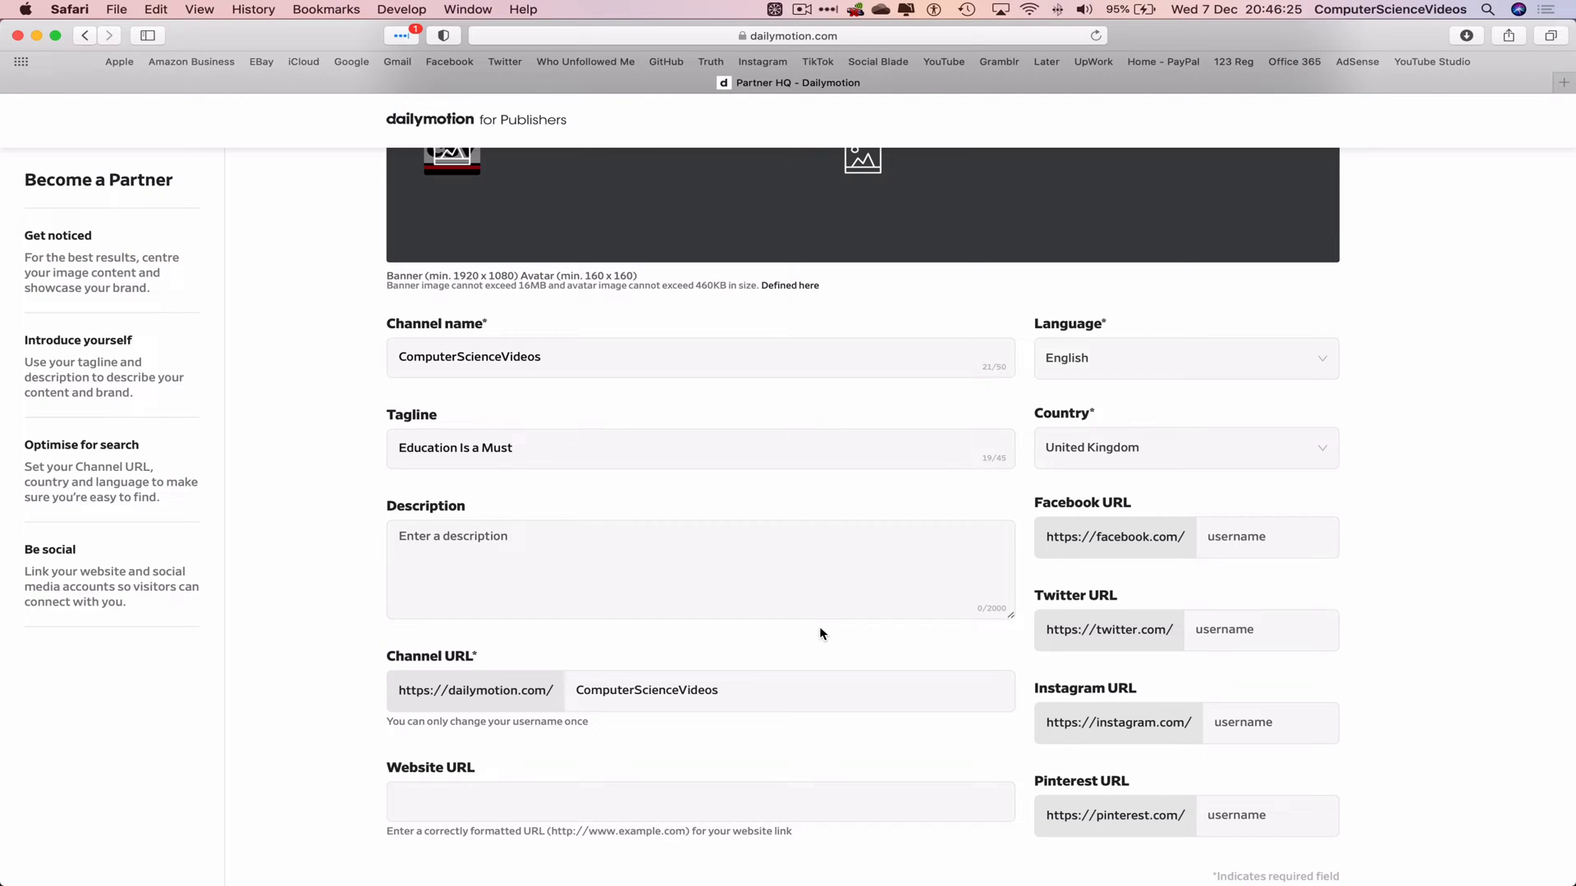
scroll("down", 3)
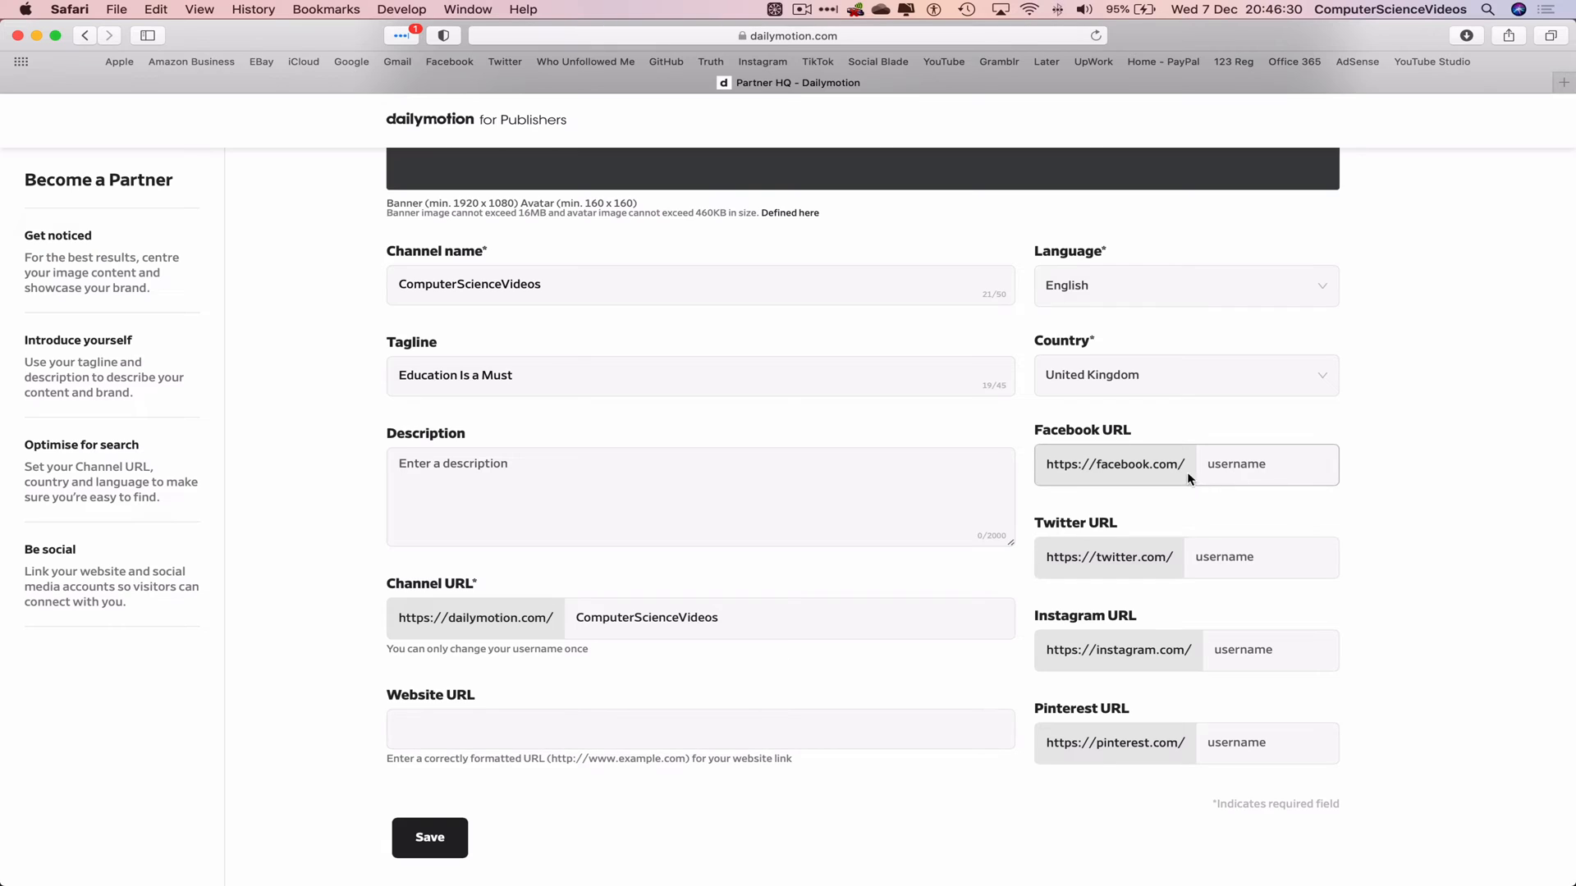
scroll("down", 3)
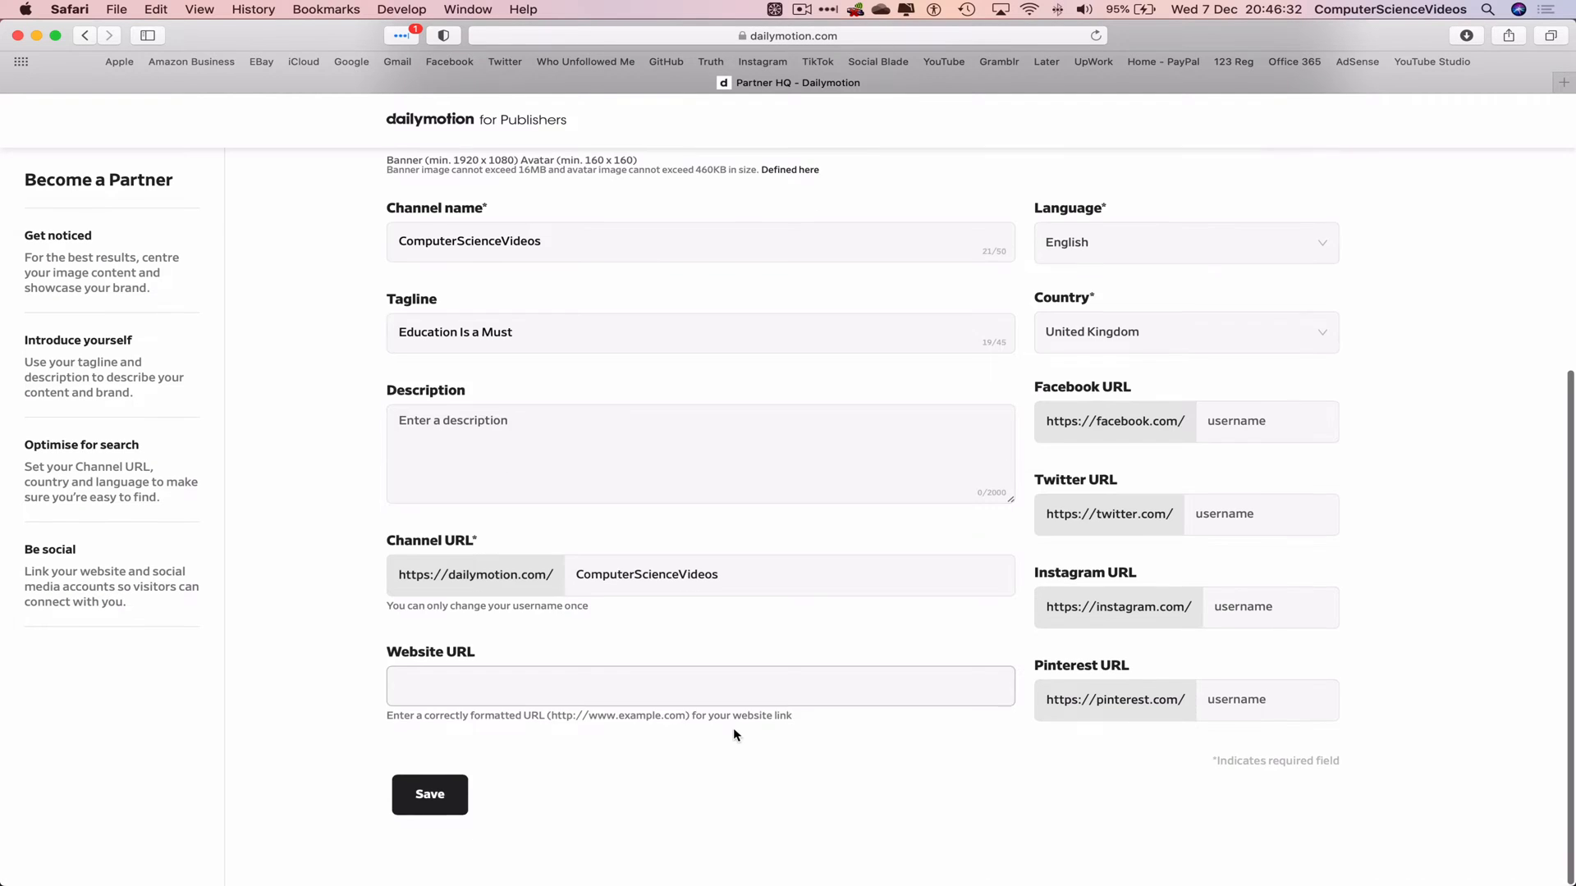
Save the channel, scroll through its Basic info, then open Advanced with created-for-kids options.
left_click(429, 794)
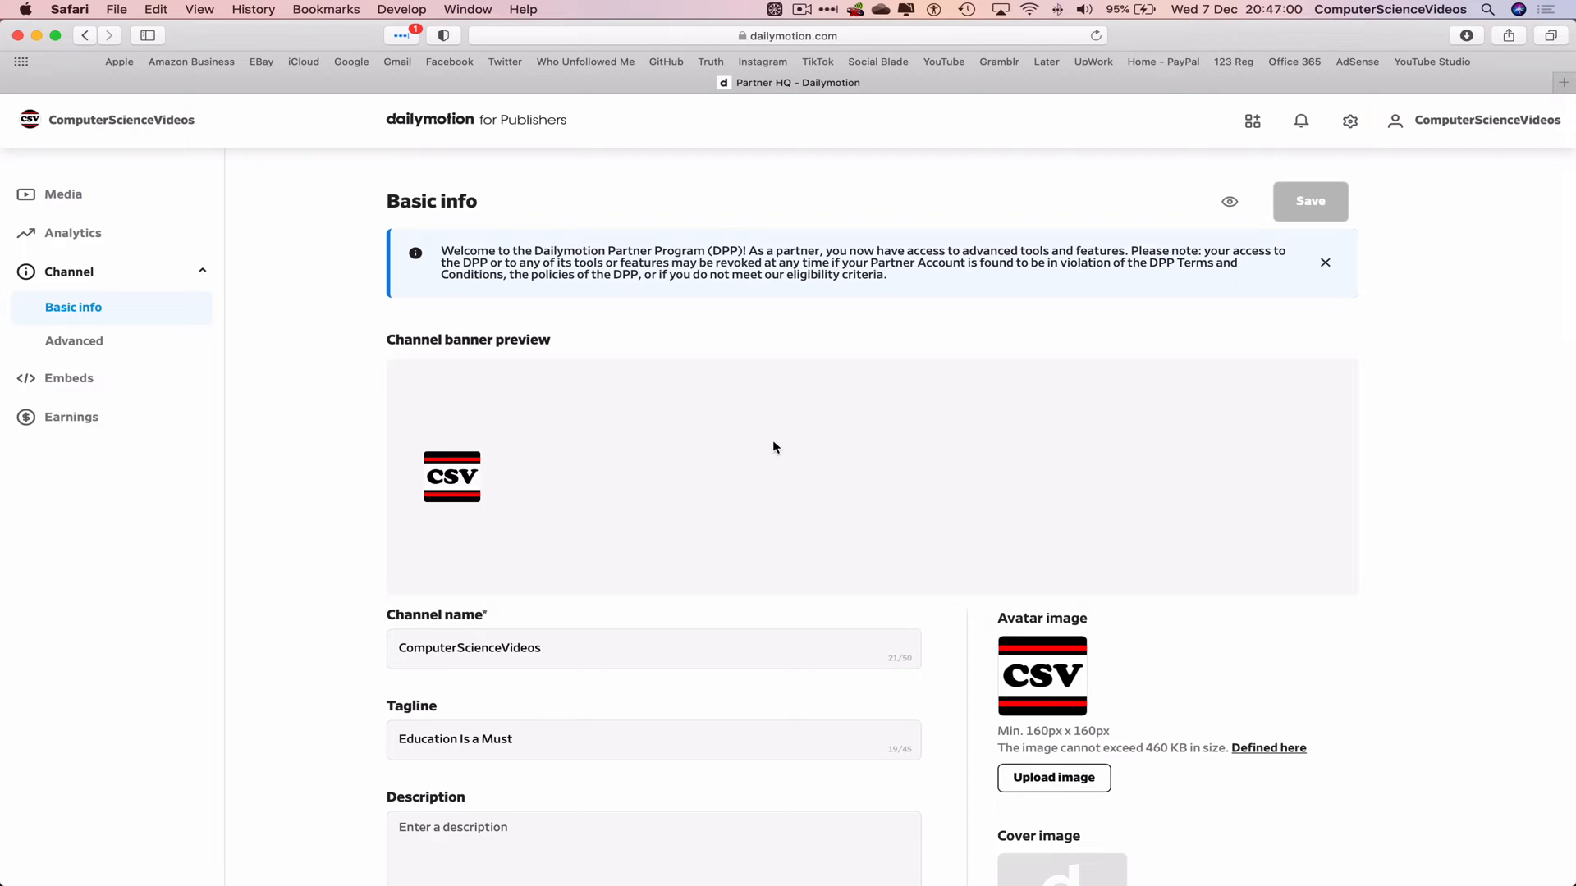
scroll("down", 3)
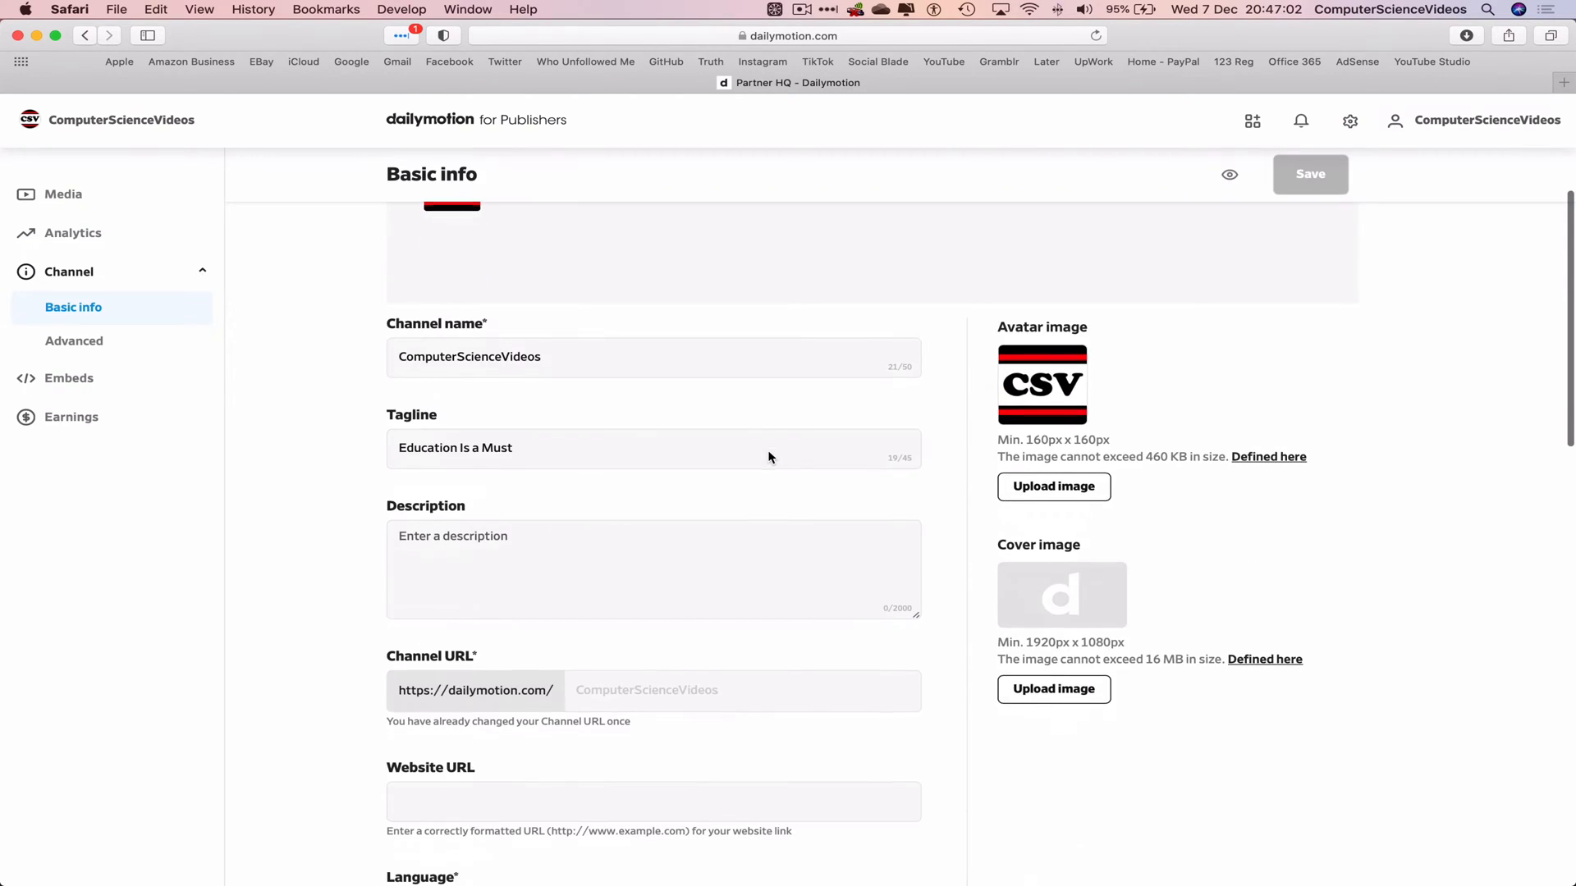
left_click(768, 452)
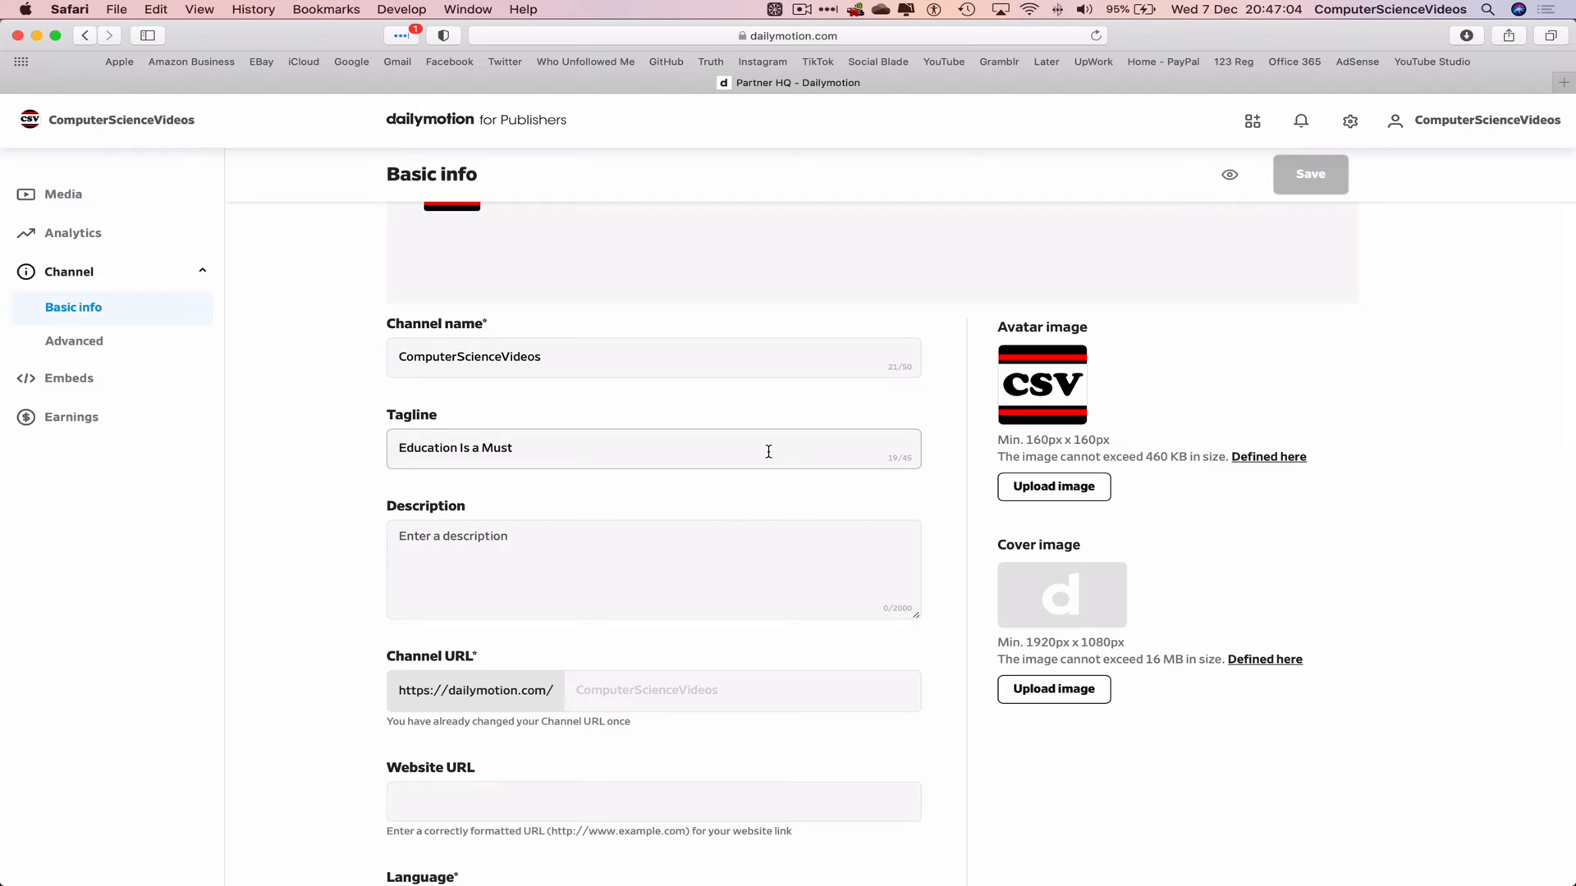
scroll("down", 3)
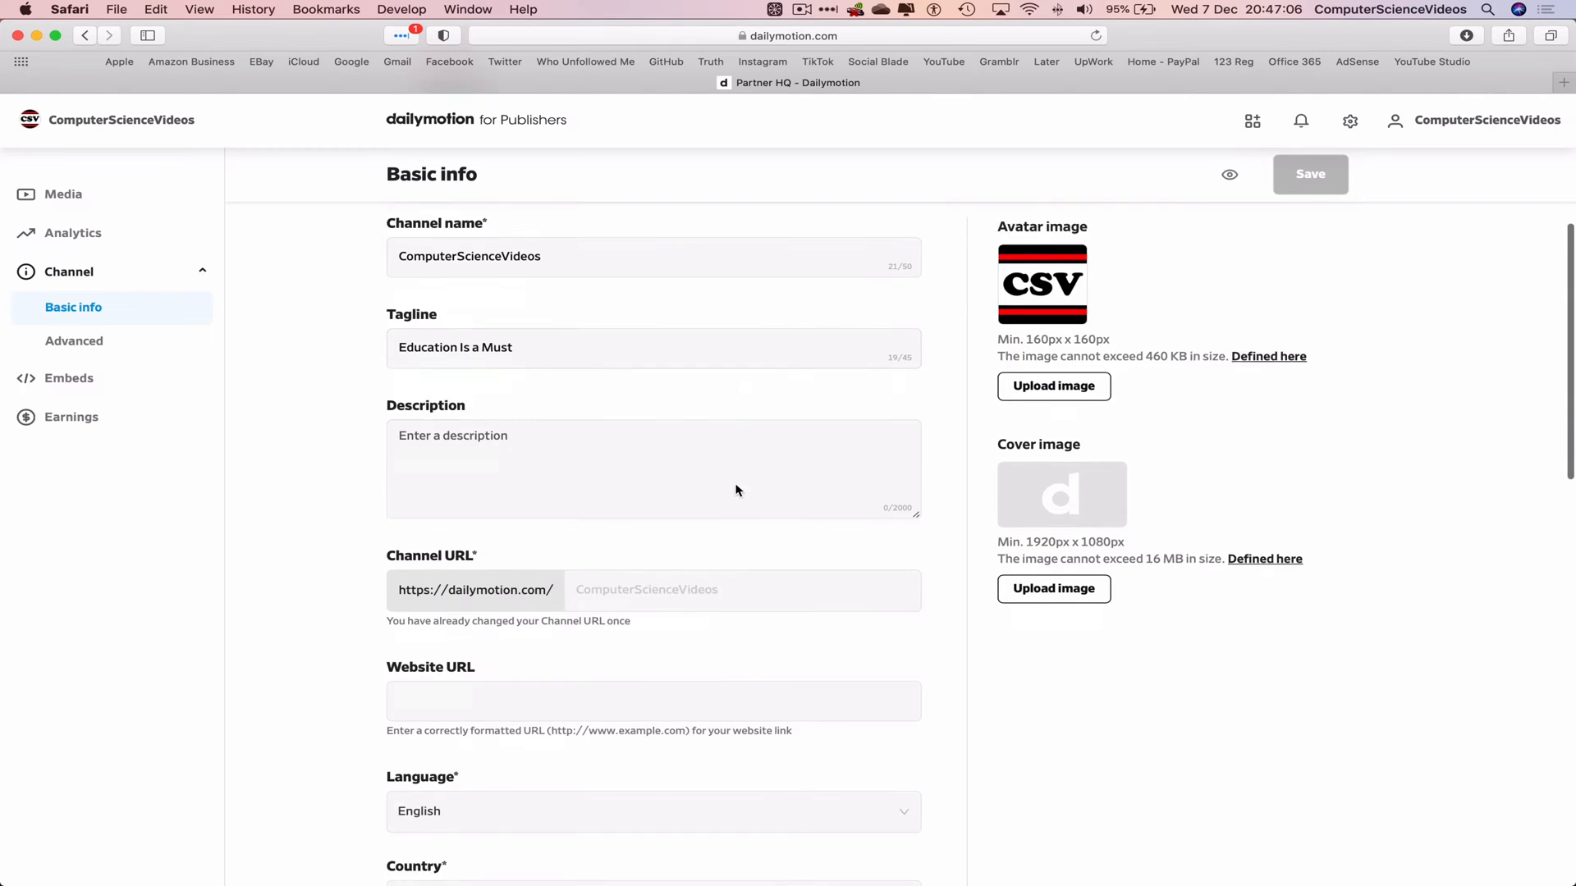
scroll("down", 3)
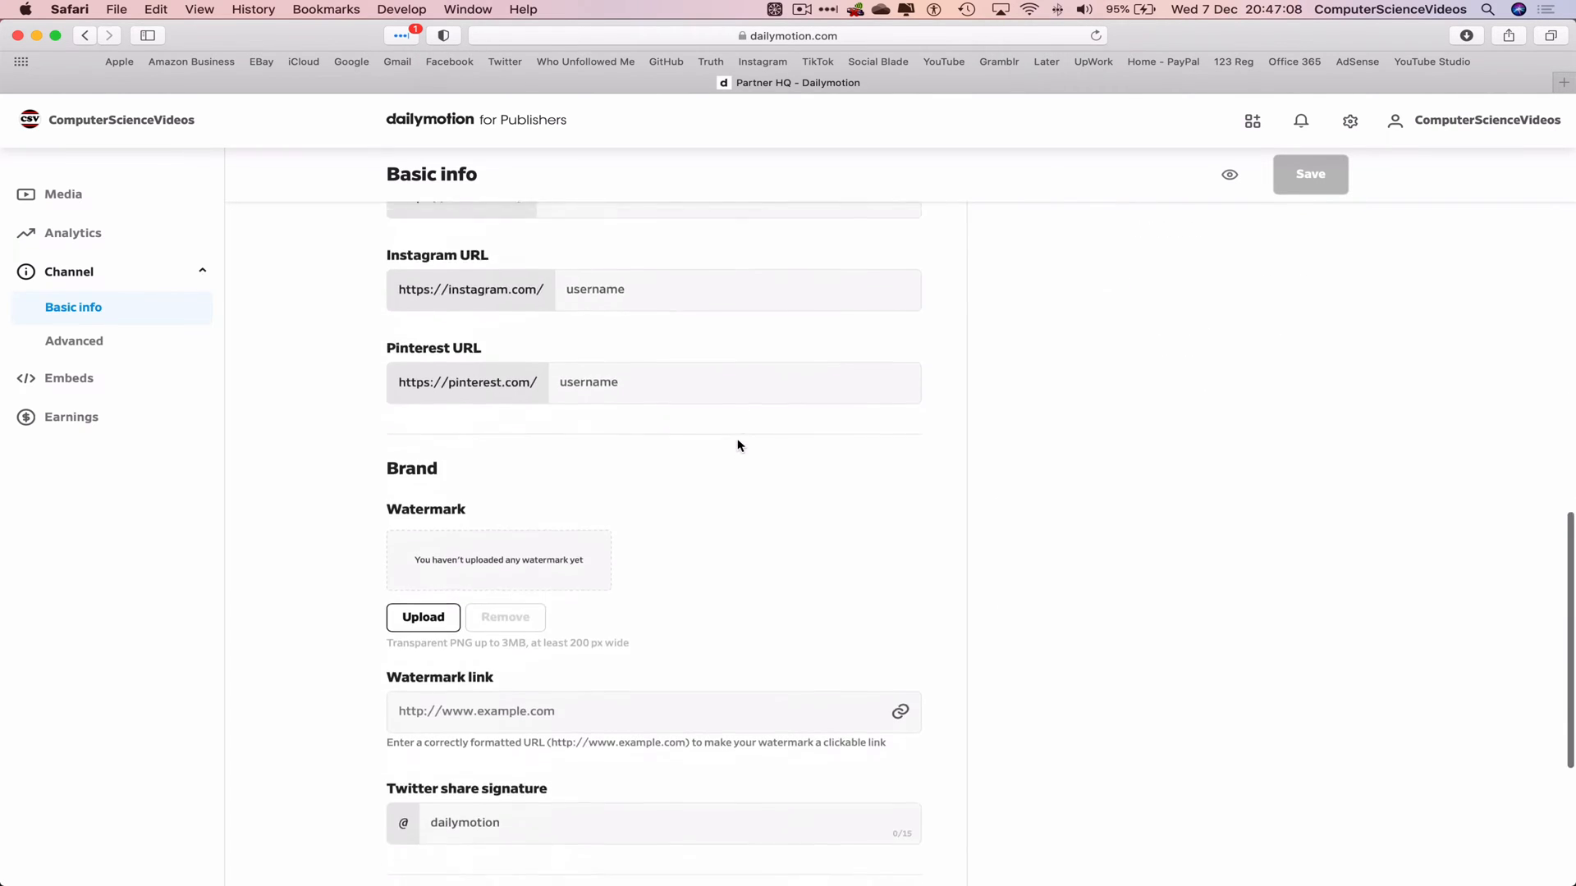
scroll("down", 3)
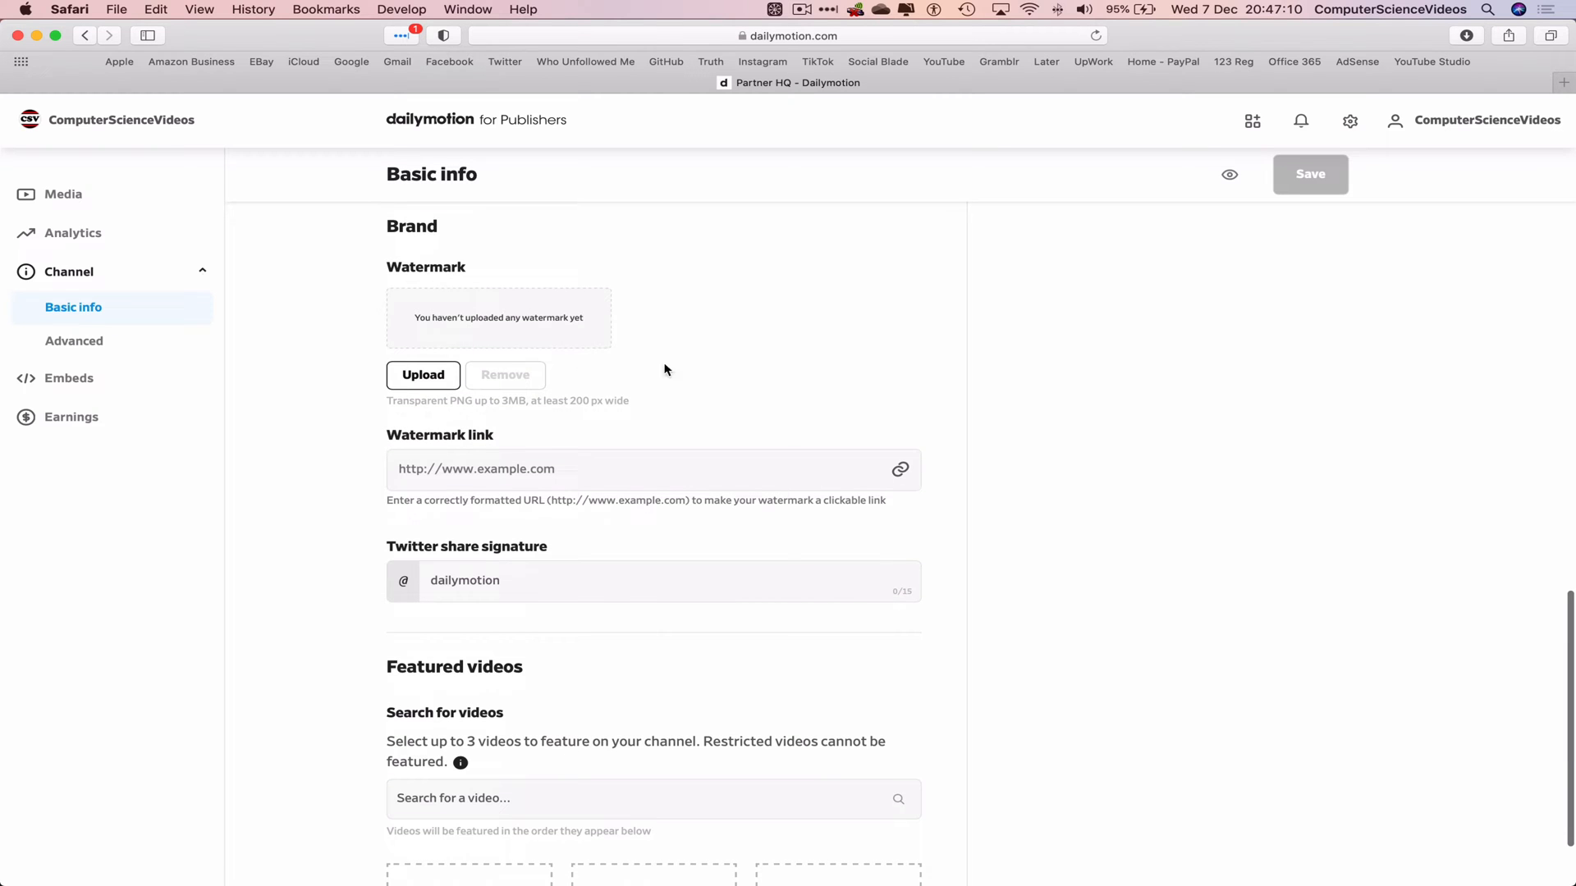
scroll("down", 3)
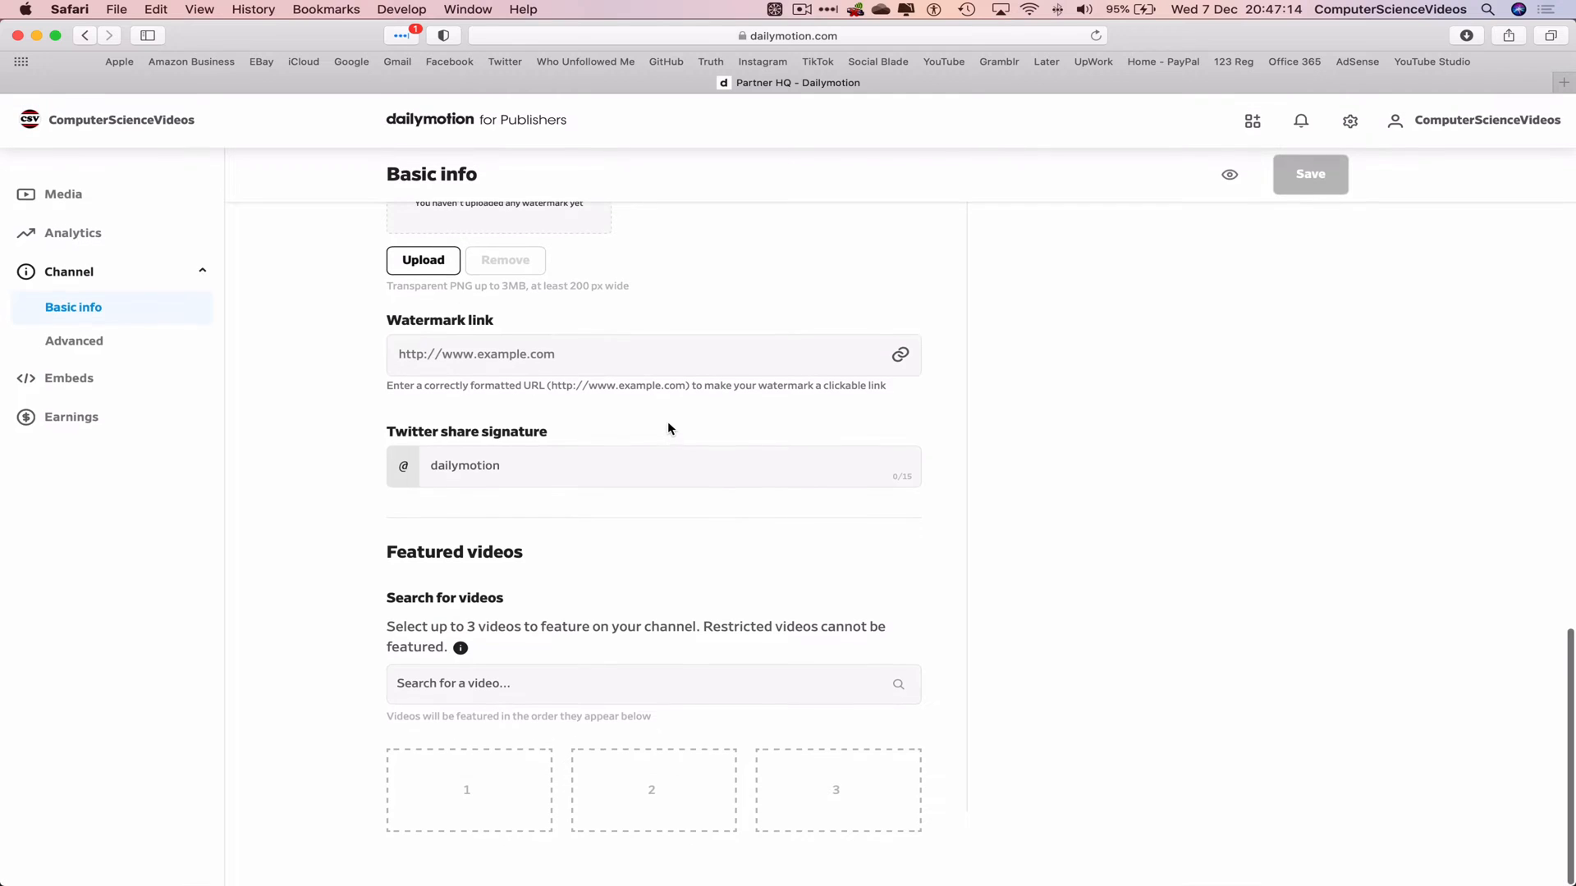
mouse_move(251, 407)
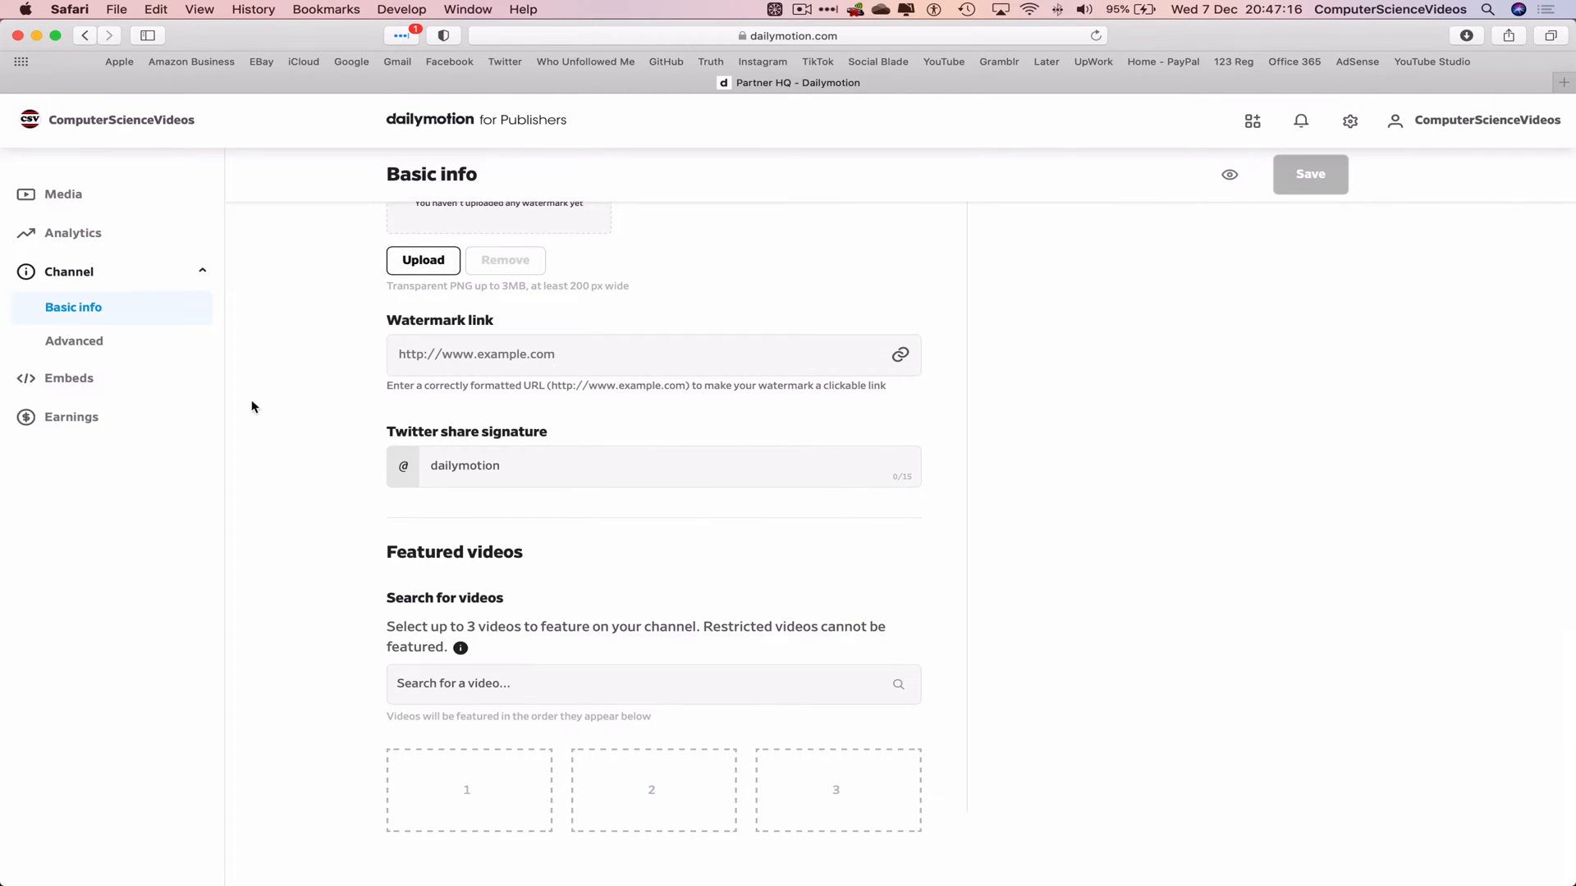
left_click(75, 341)
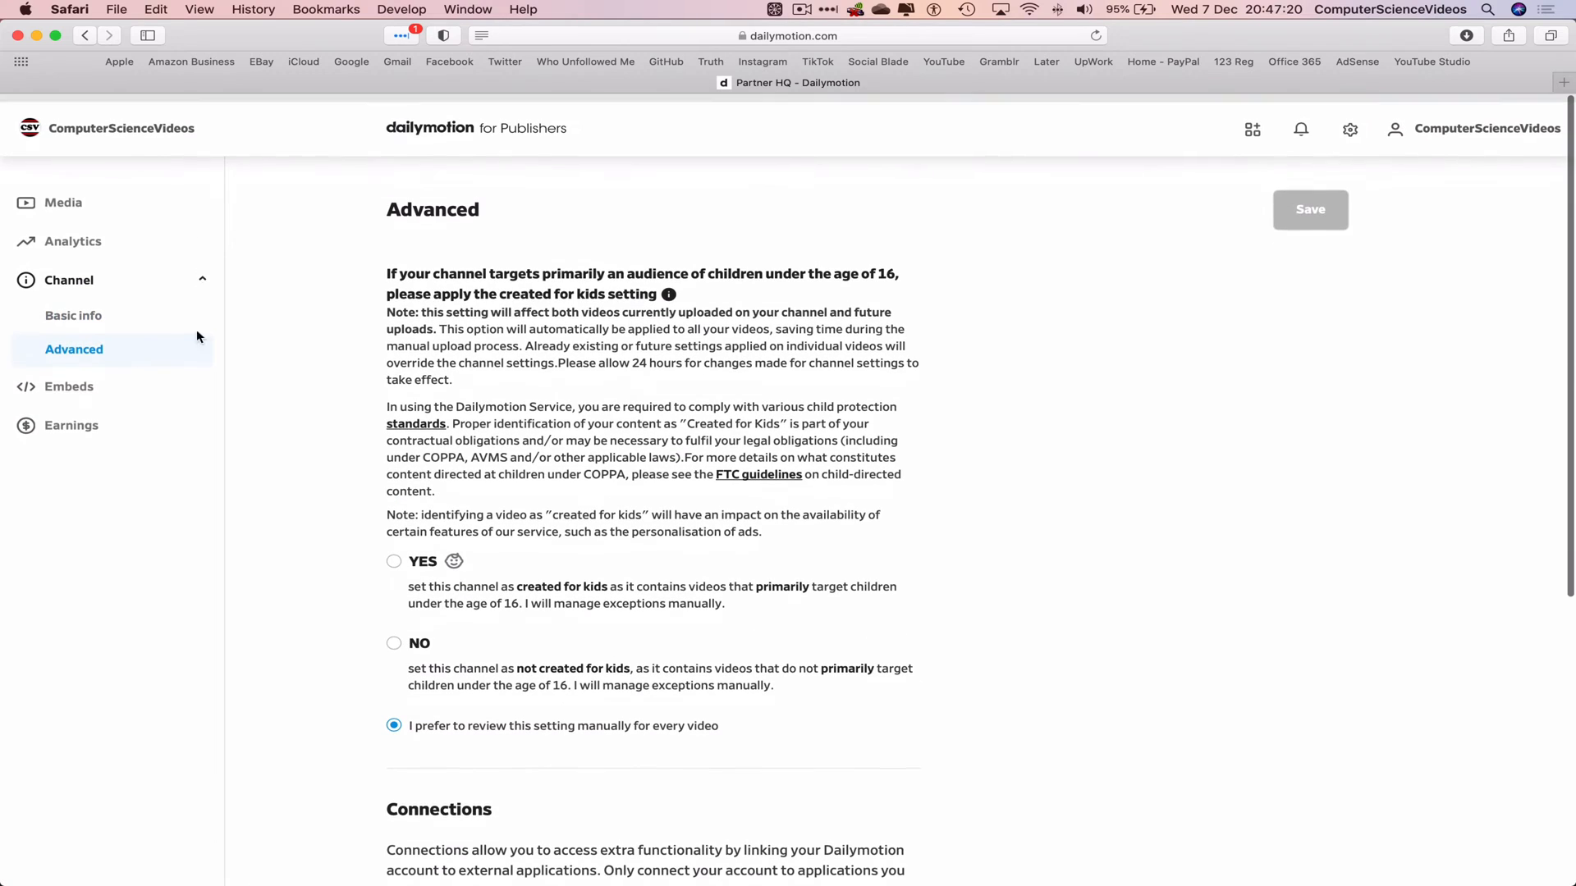
Check Earnings Overview ($0.00 balance) and Payout methods, view account options, expand Media.
left_click(71, 425)
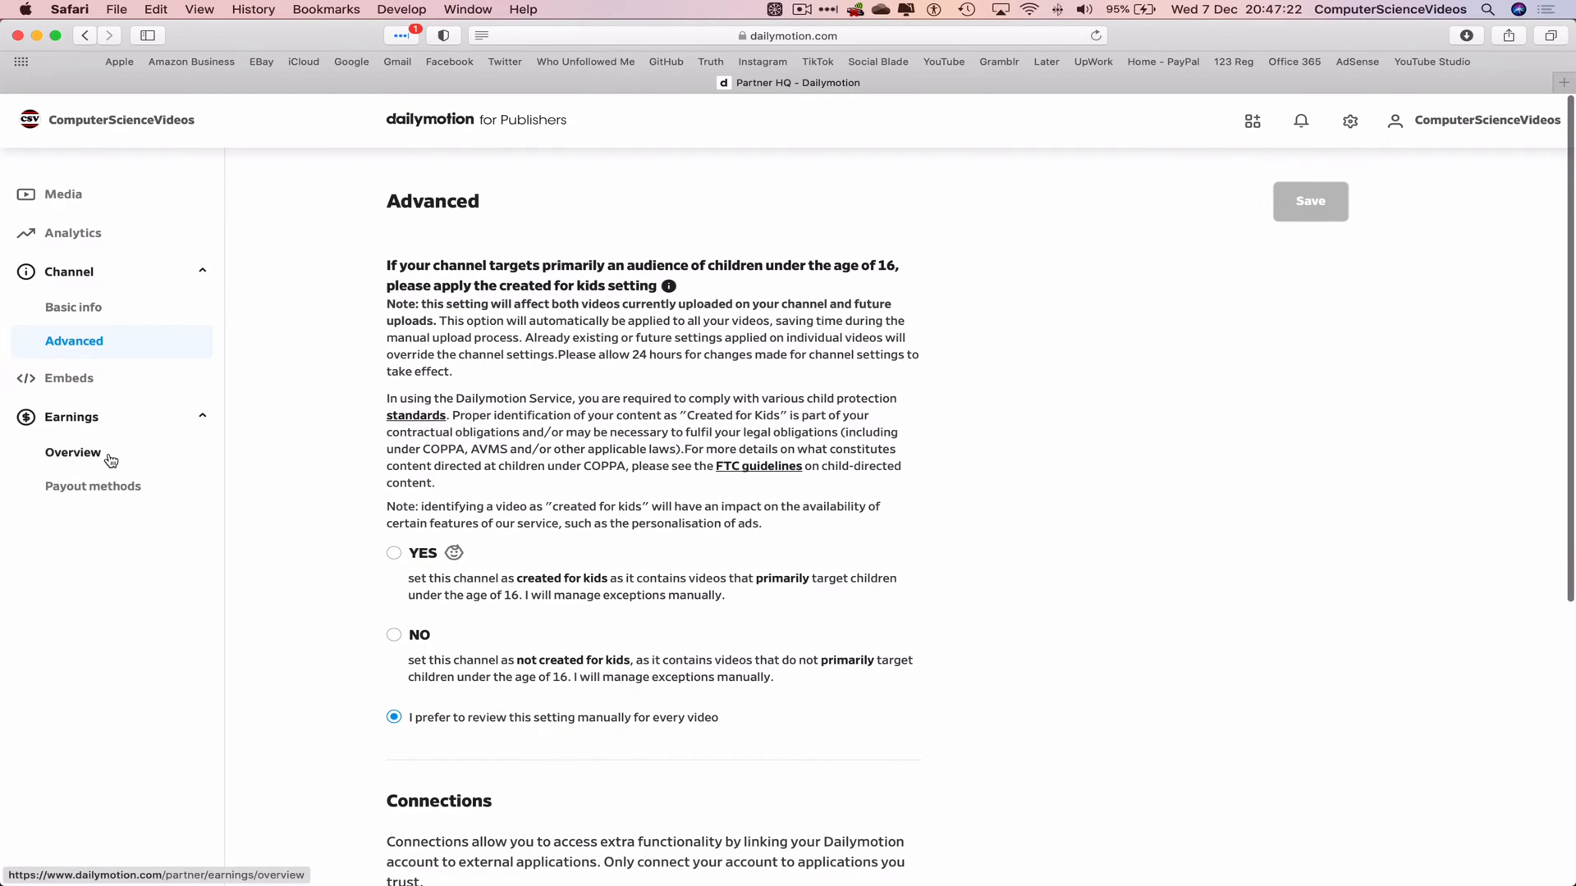
left_click(72, 452)
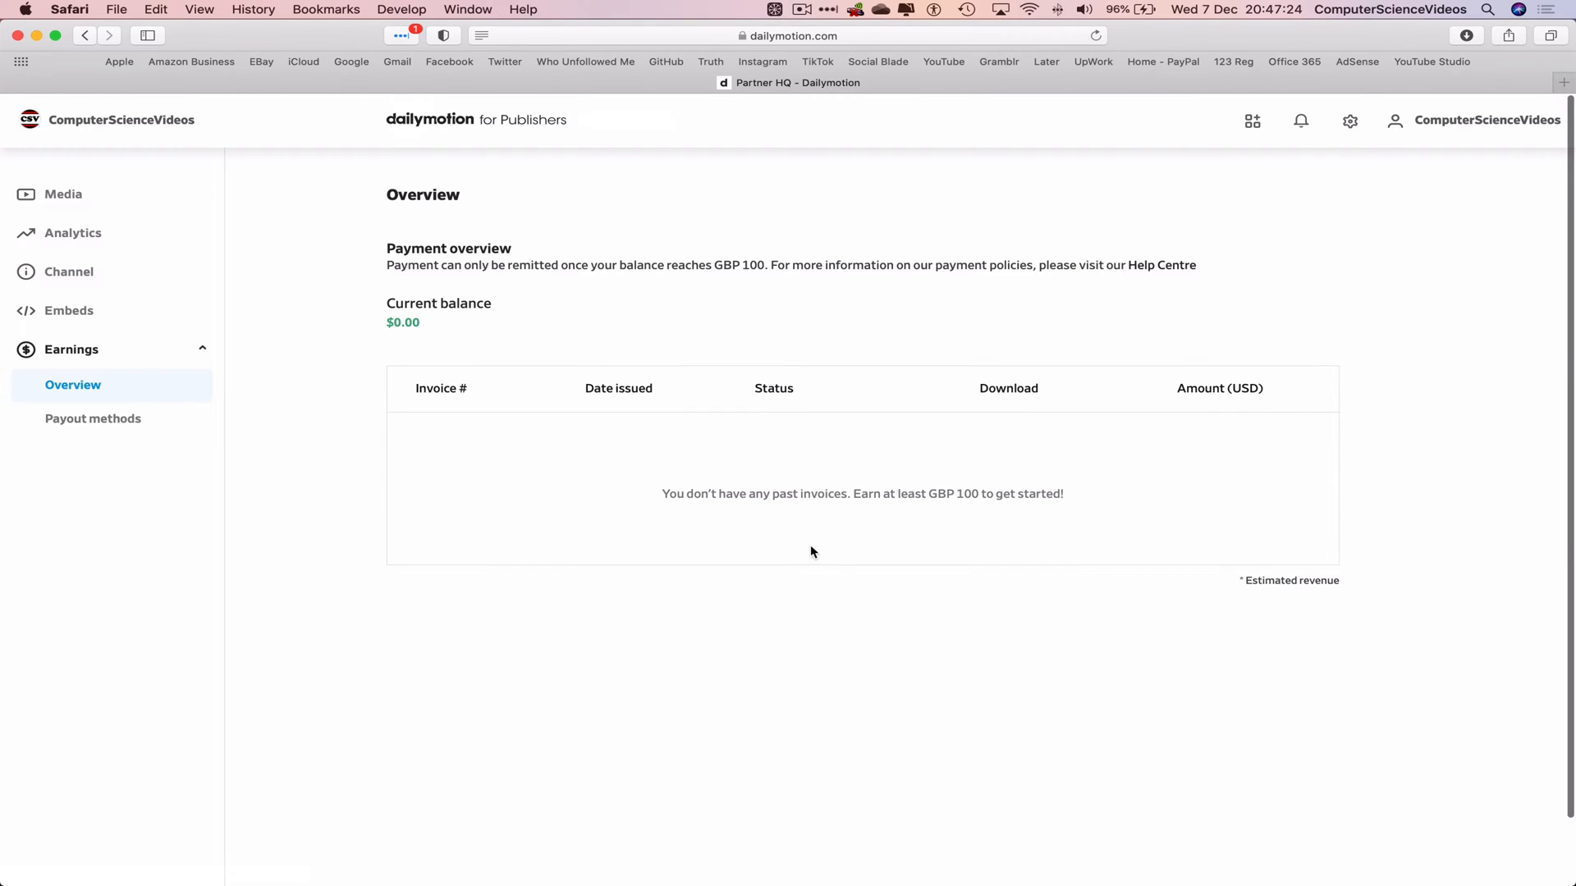
mouse_move(92, 418)
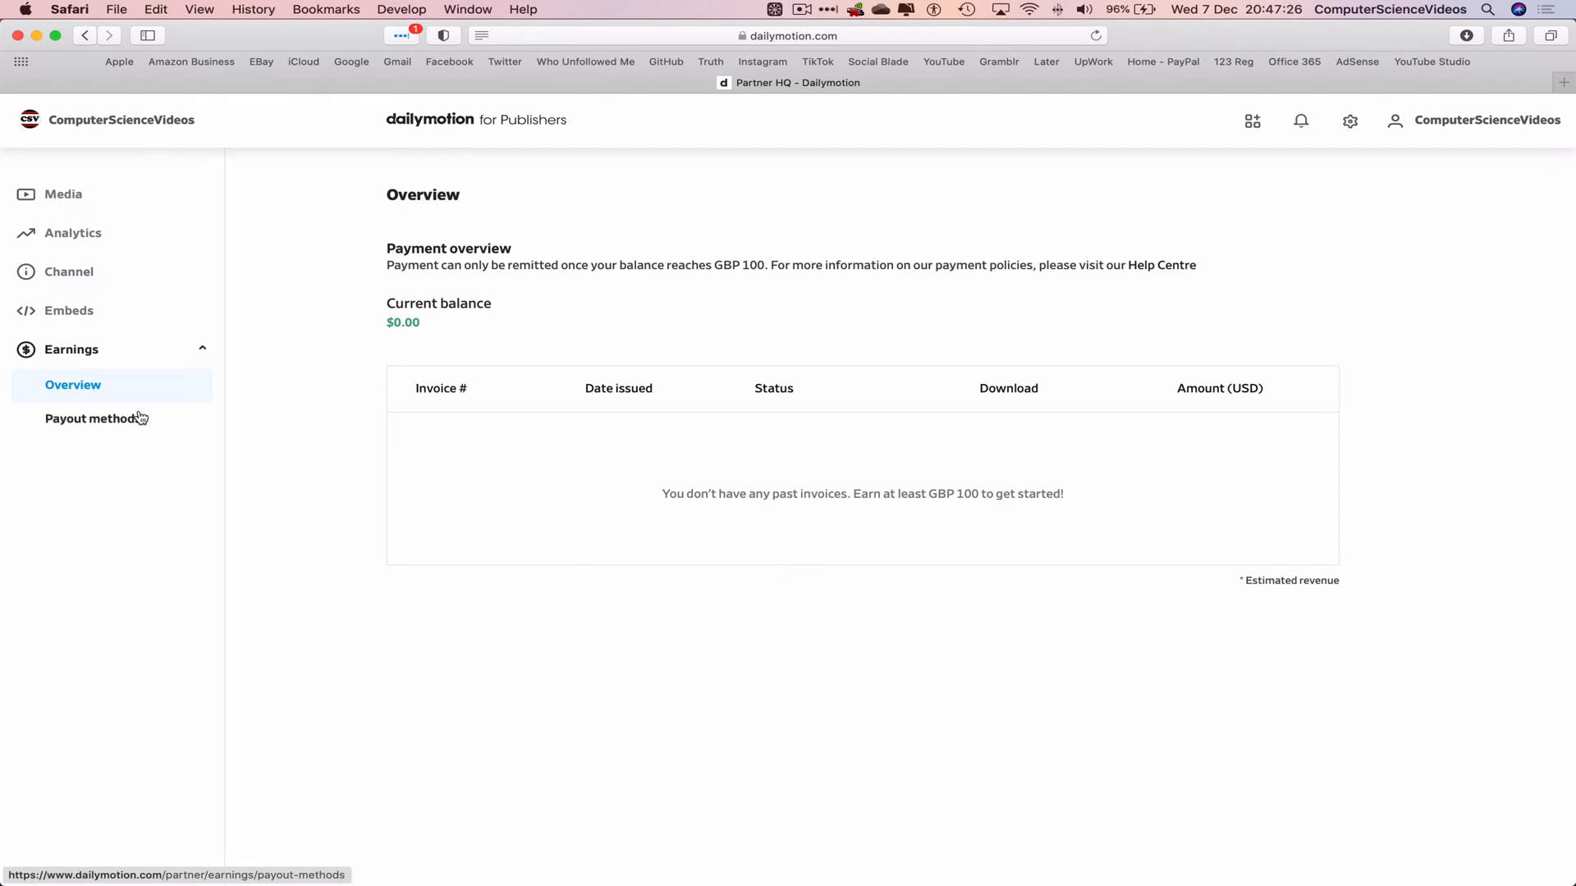
left_click(95, 417)
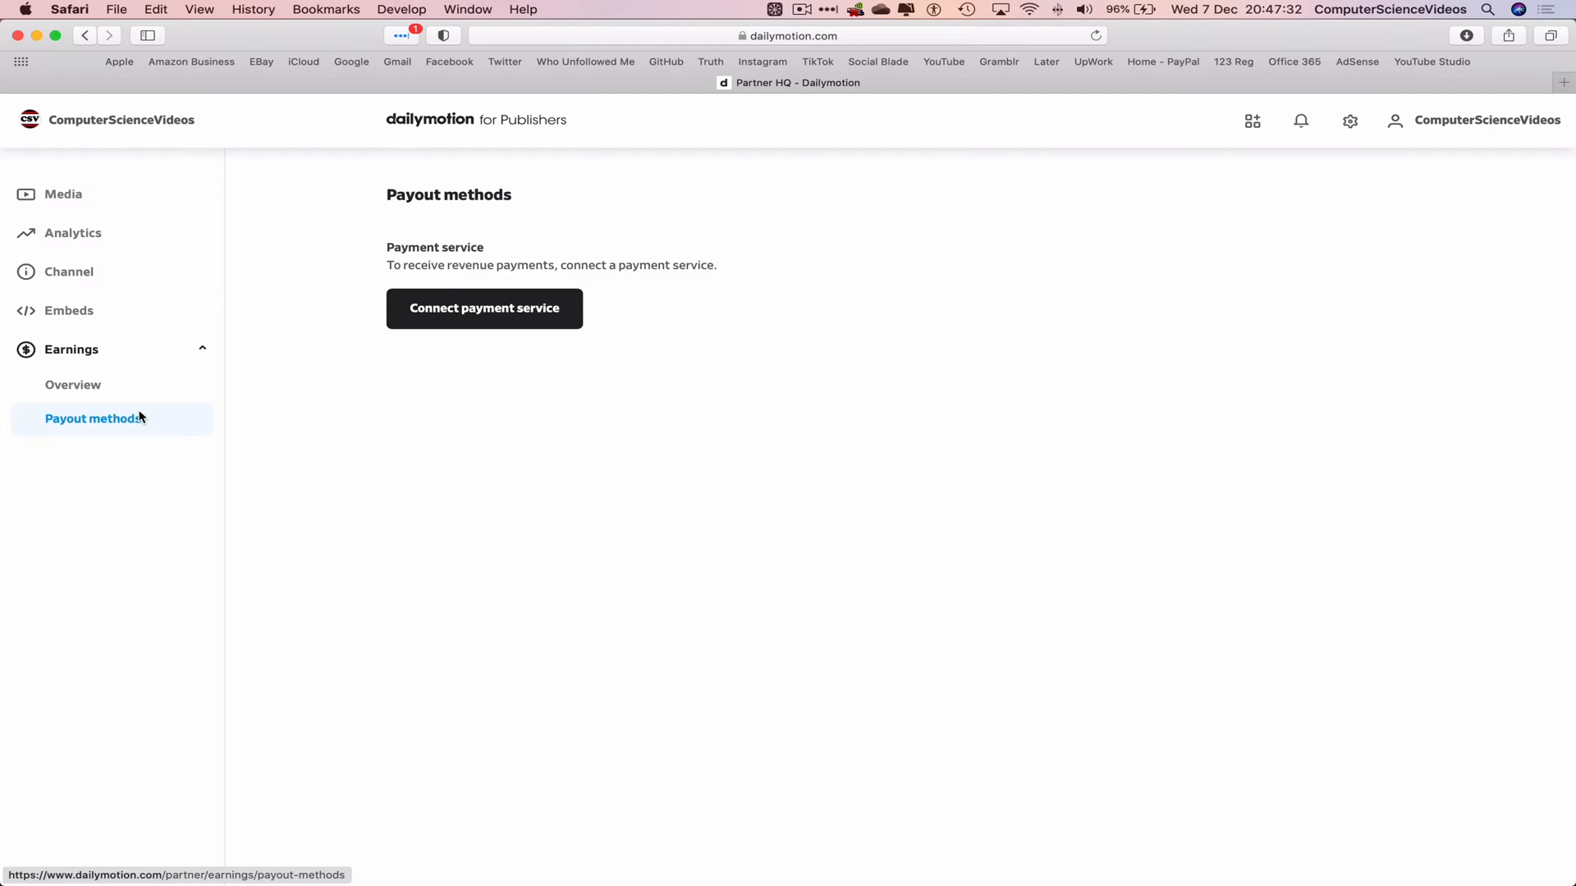
left_click(1482, 120)
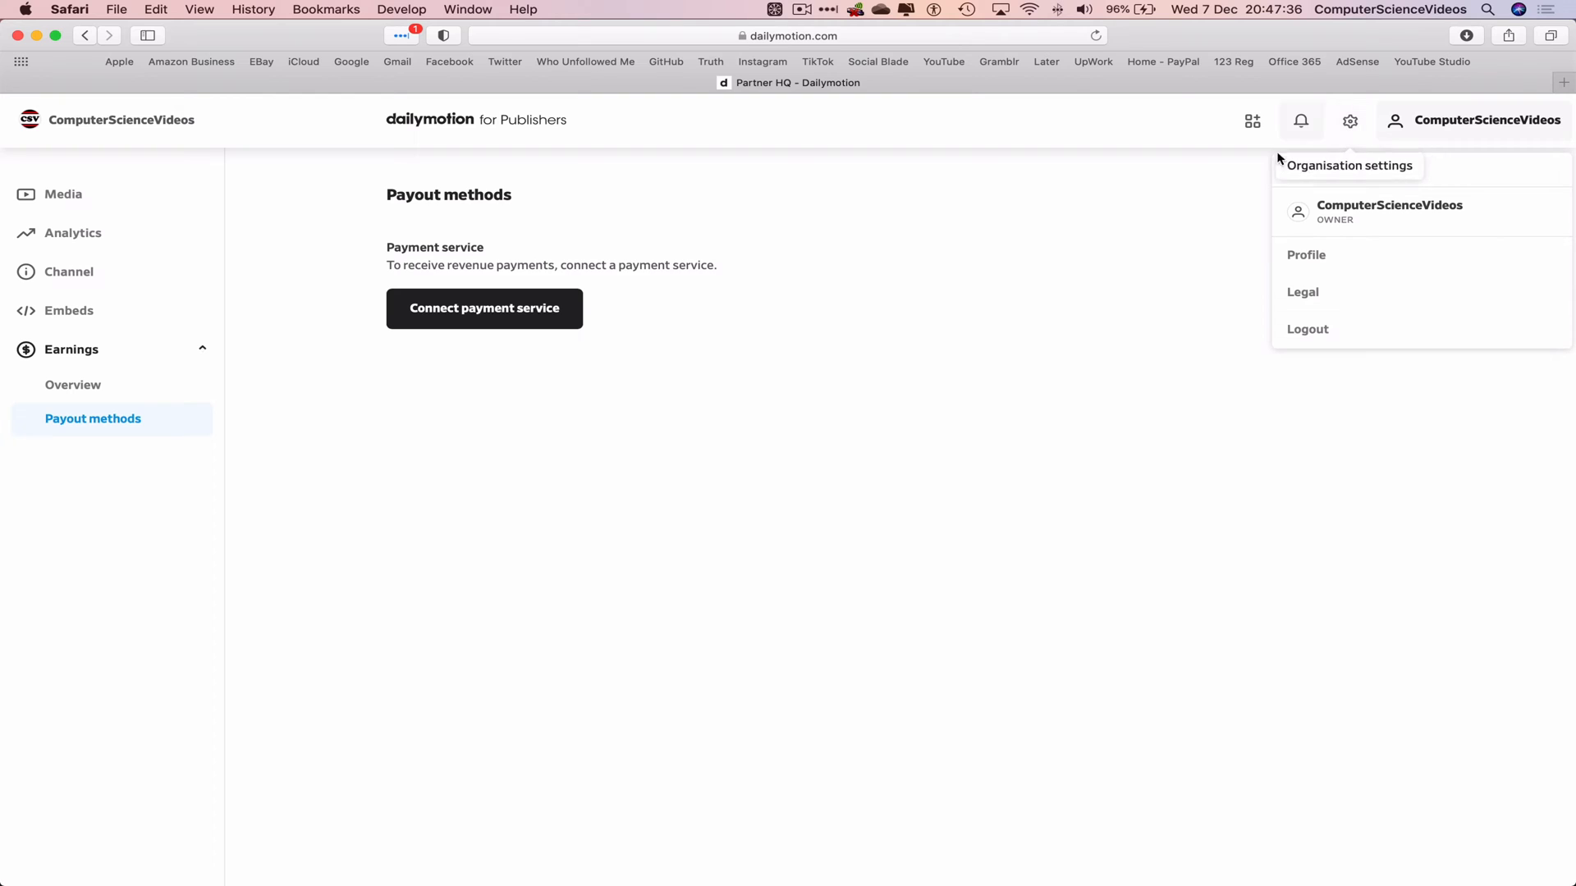
left_click(63, 193)
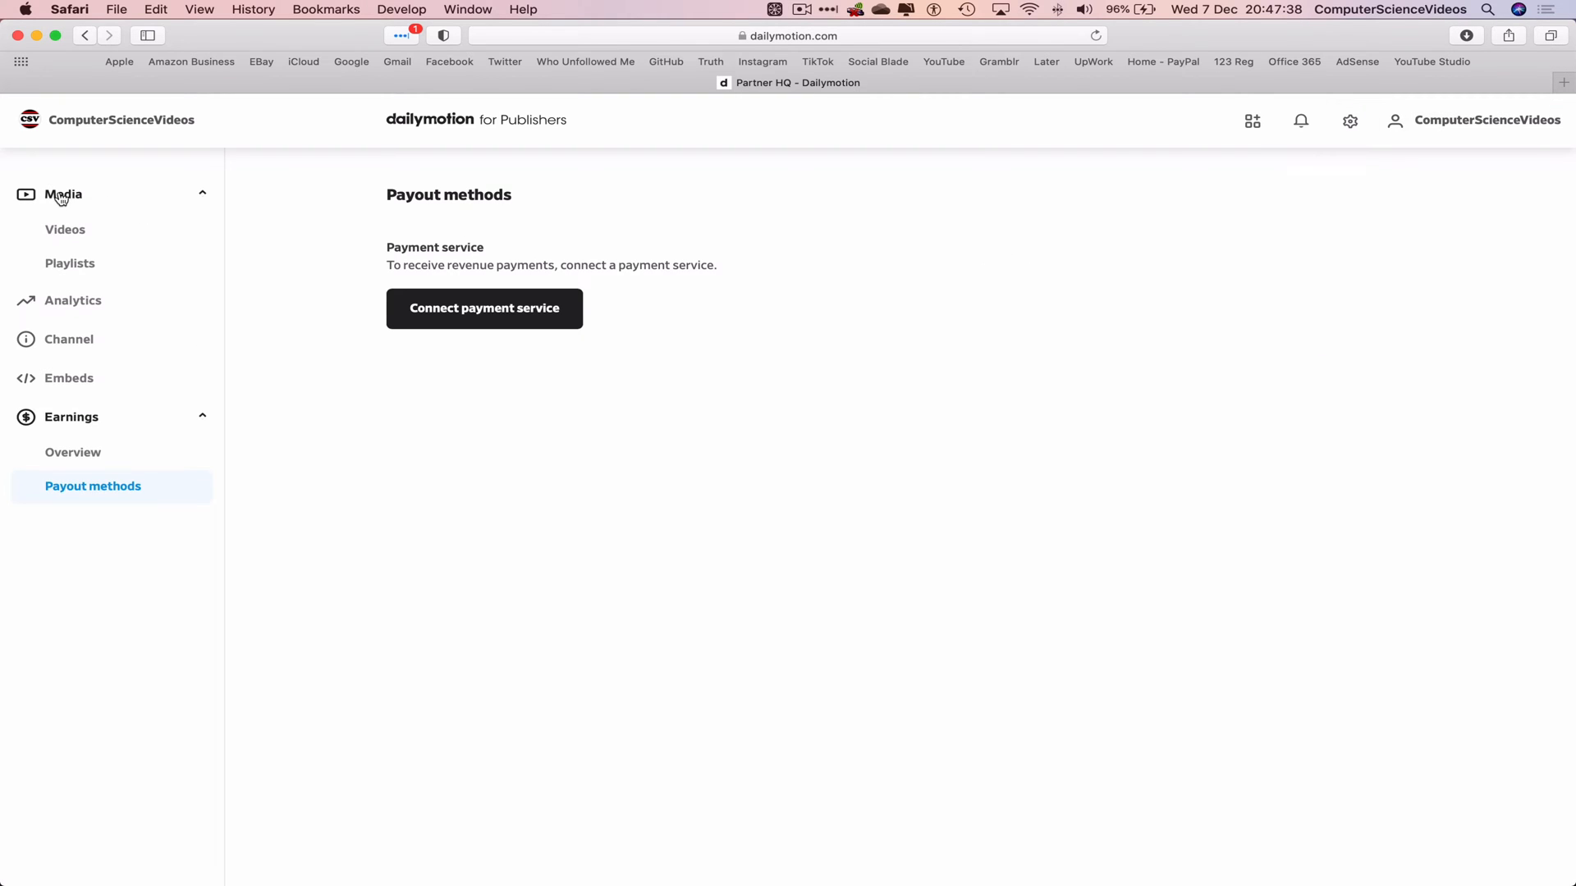
Open the Media > Videos upload page, then quit Safari to show the desktop.
left_click(64, 229)
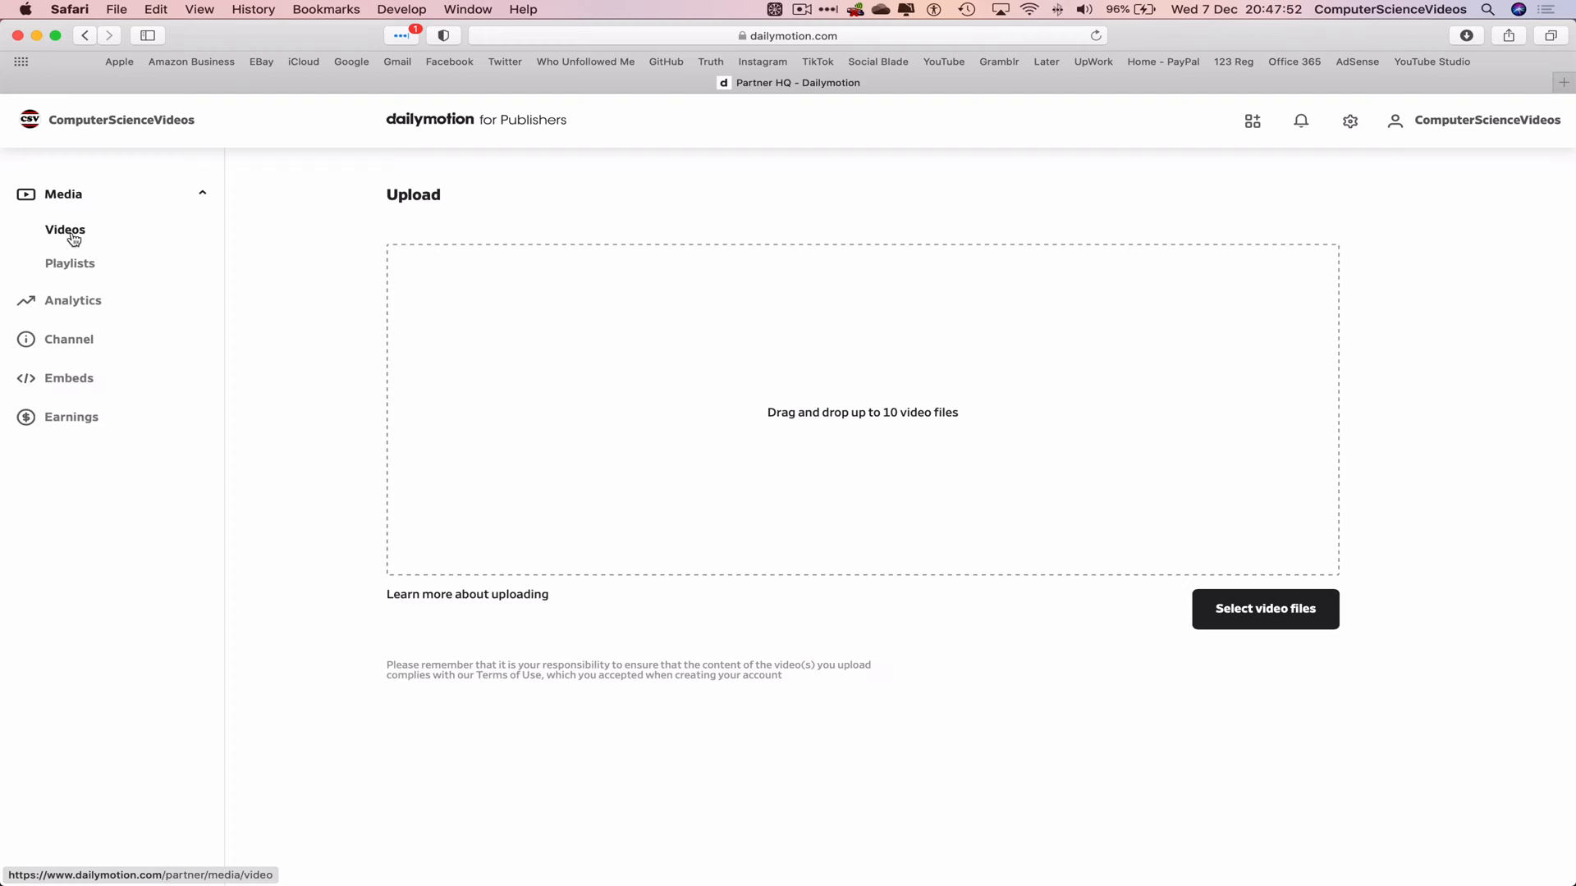
left_click(69, 9)
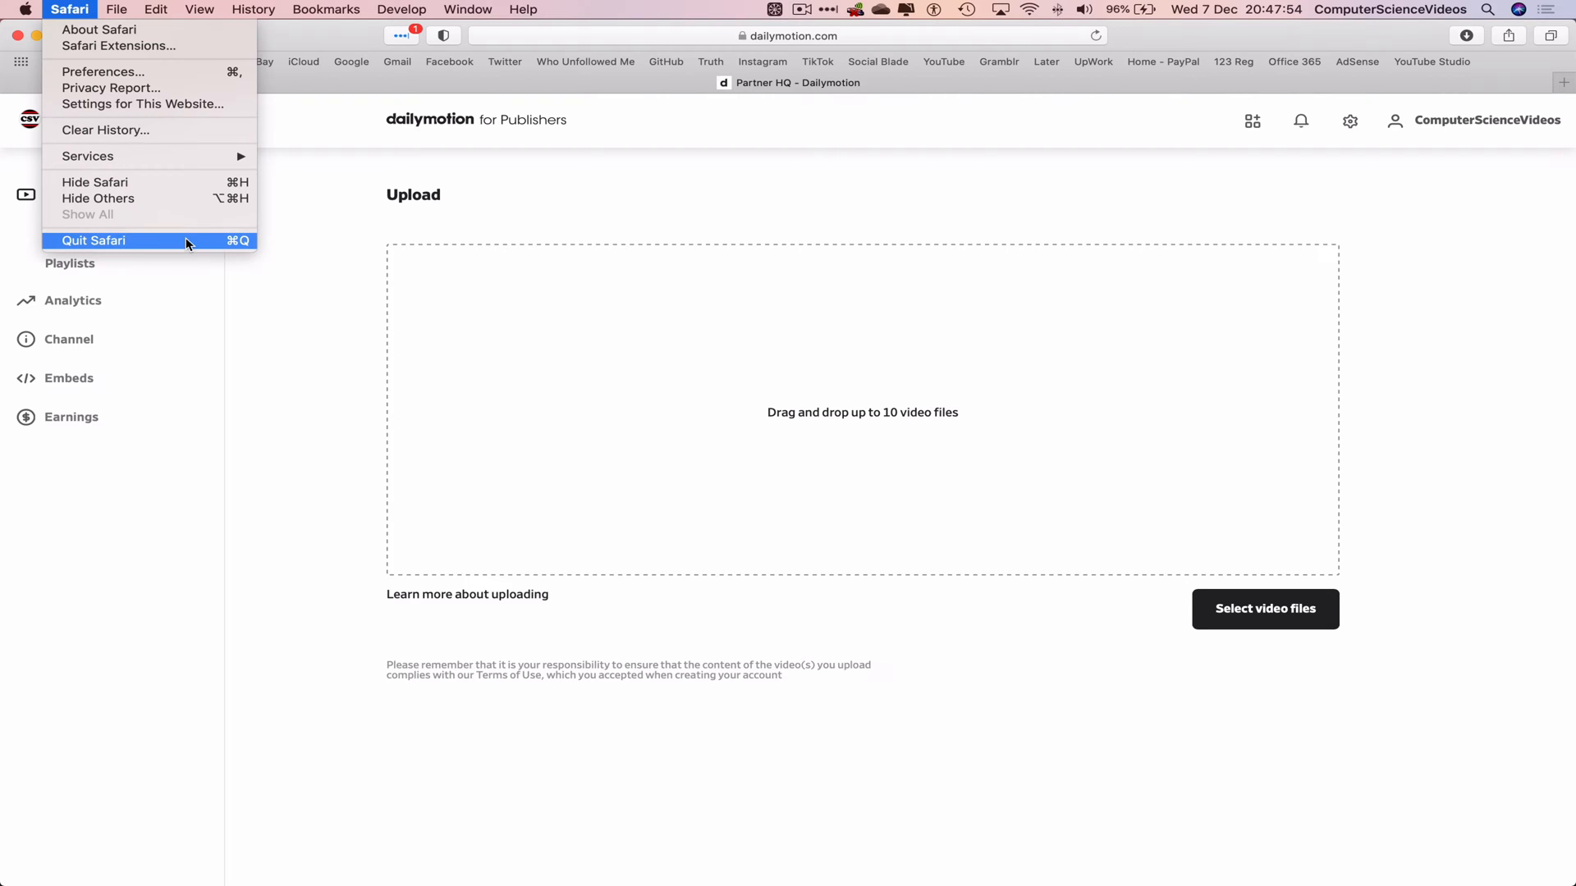
left_click(94, 240)
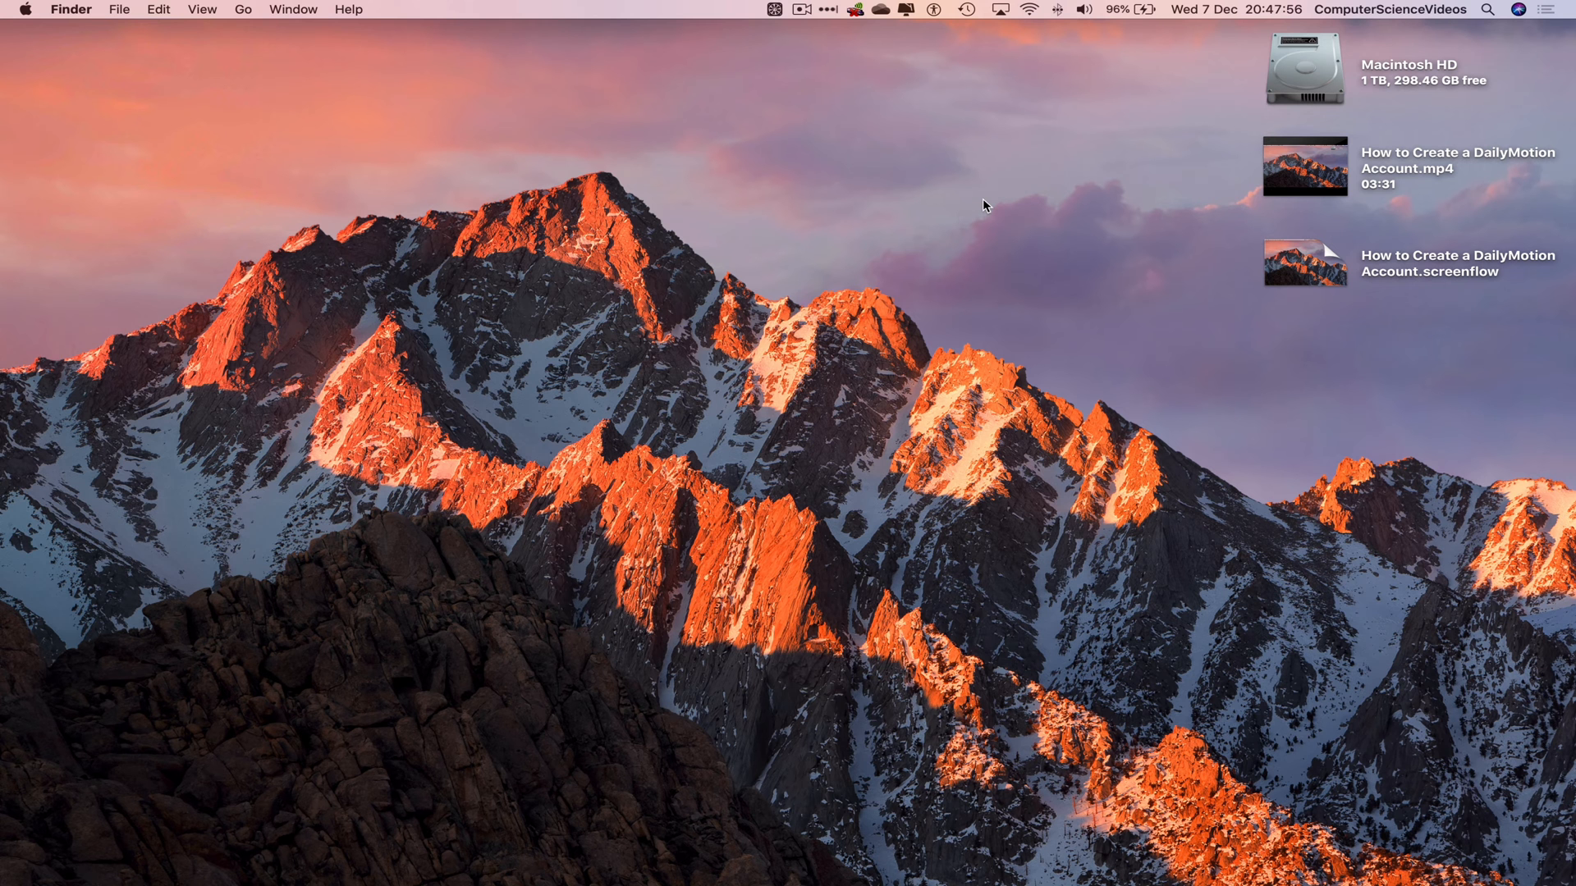